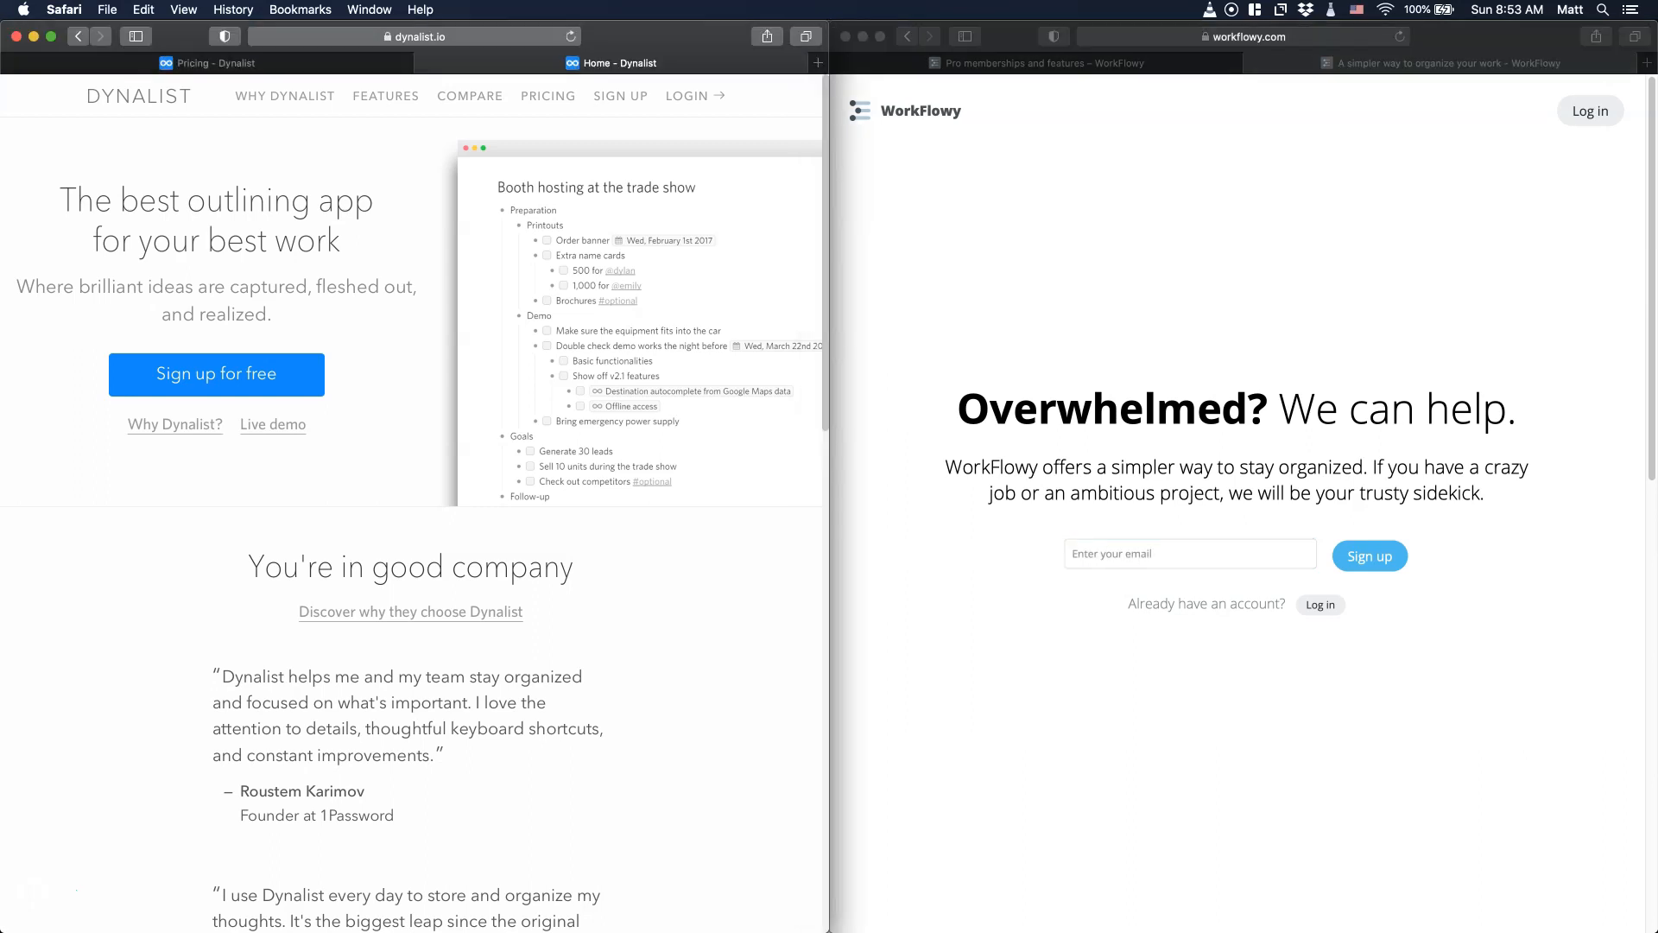
# - Show Dynalist's pricing plans beside WorkFlowy's Pro memberships article
pyautogui.click(1189, 553)
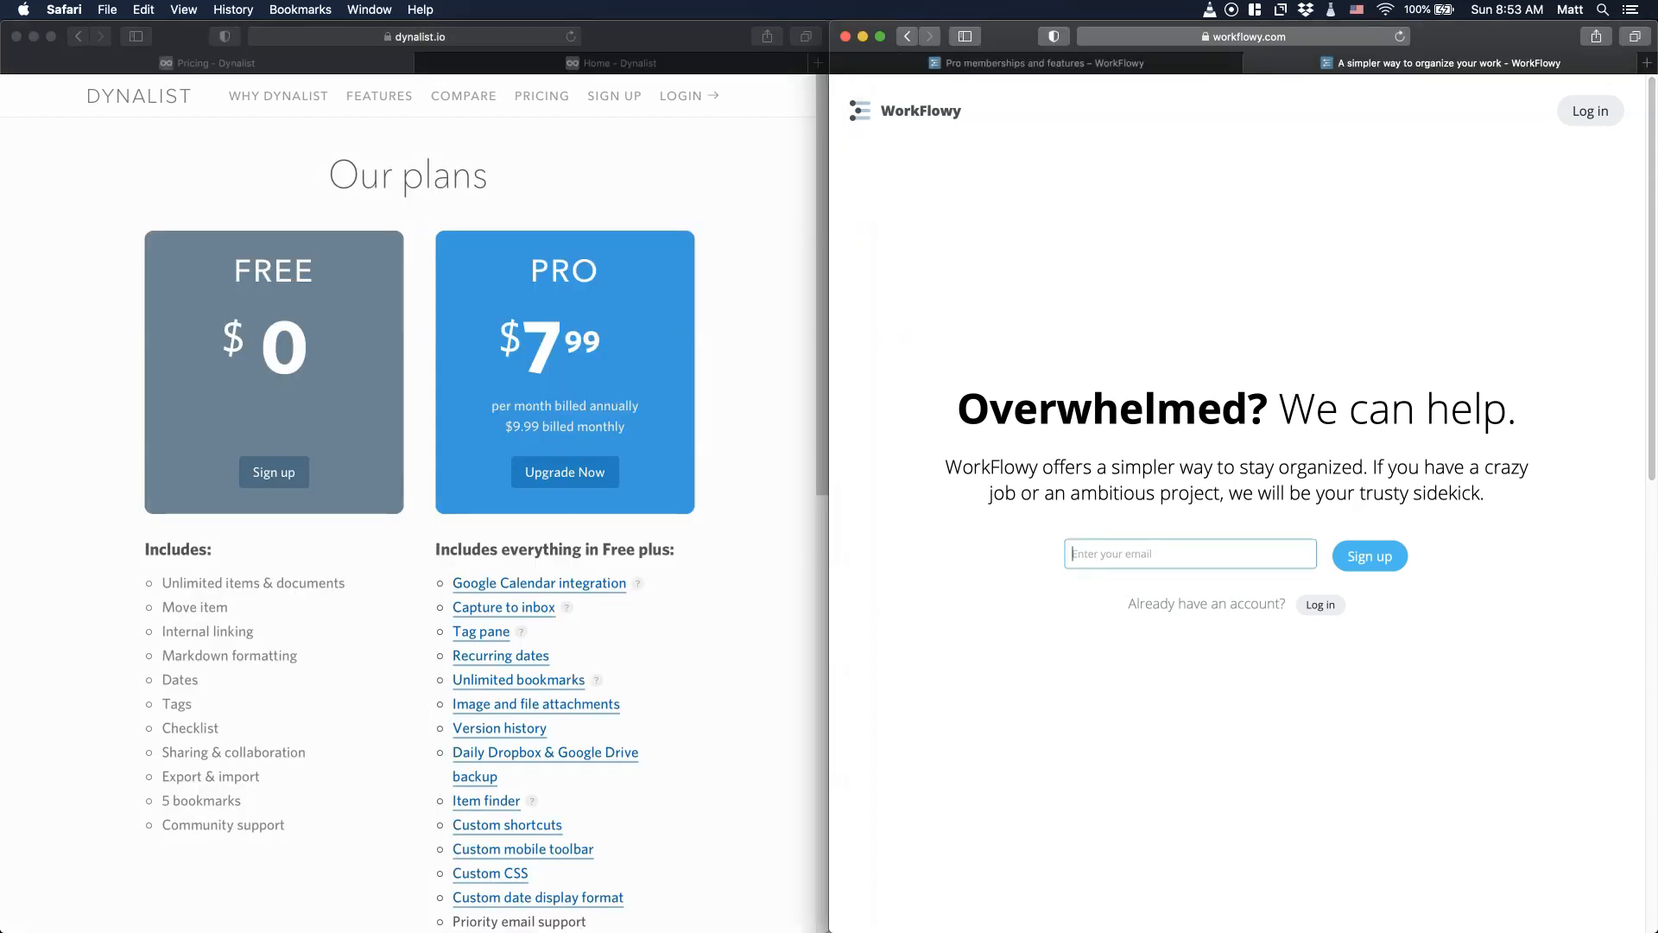
pyautogui.click(1042, 63)
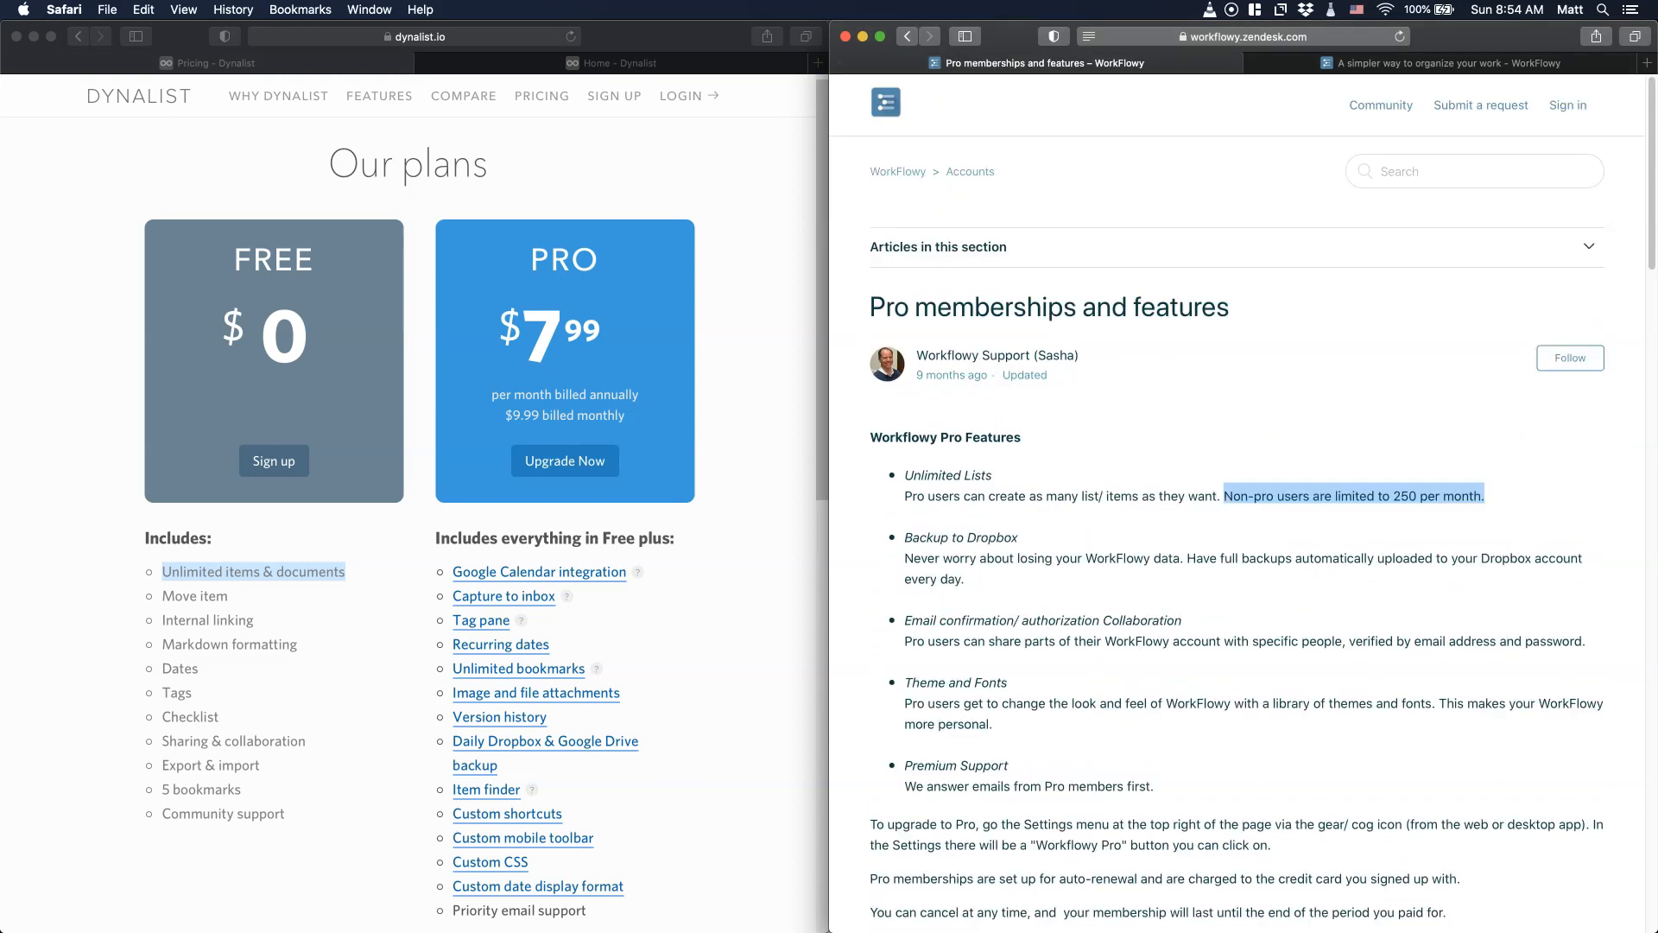
pyautogui.click(1446, 62)
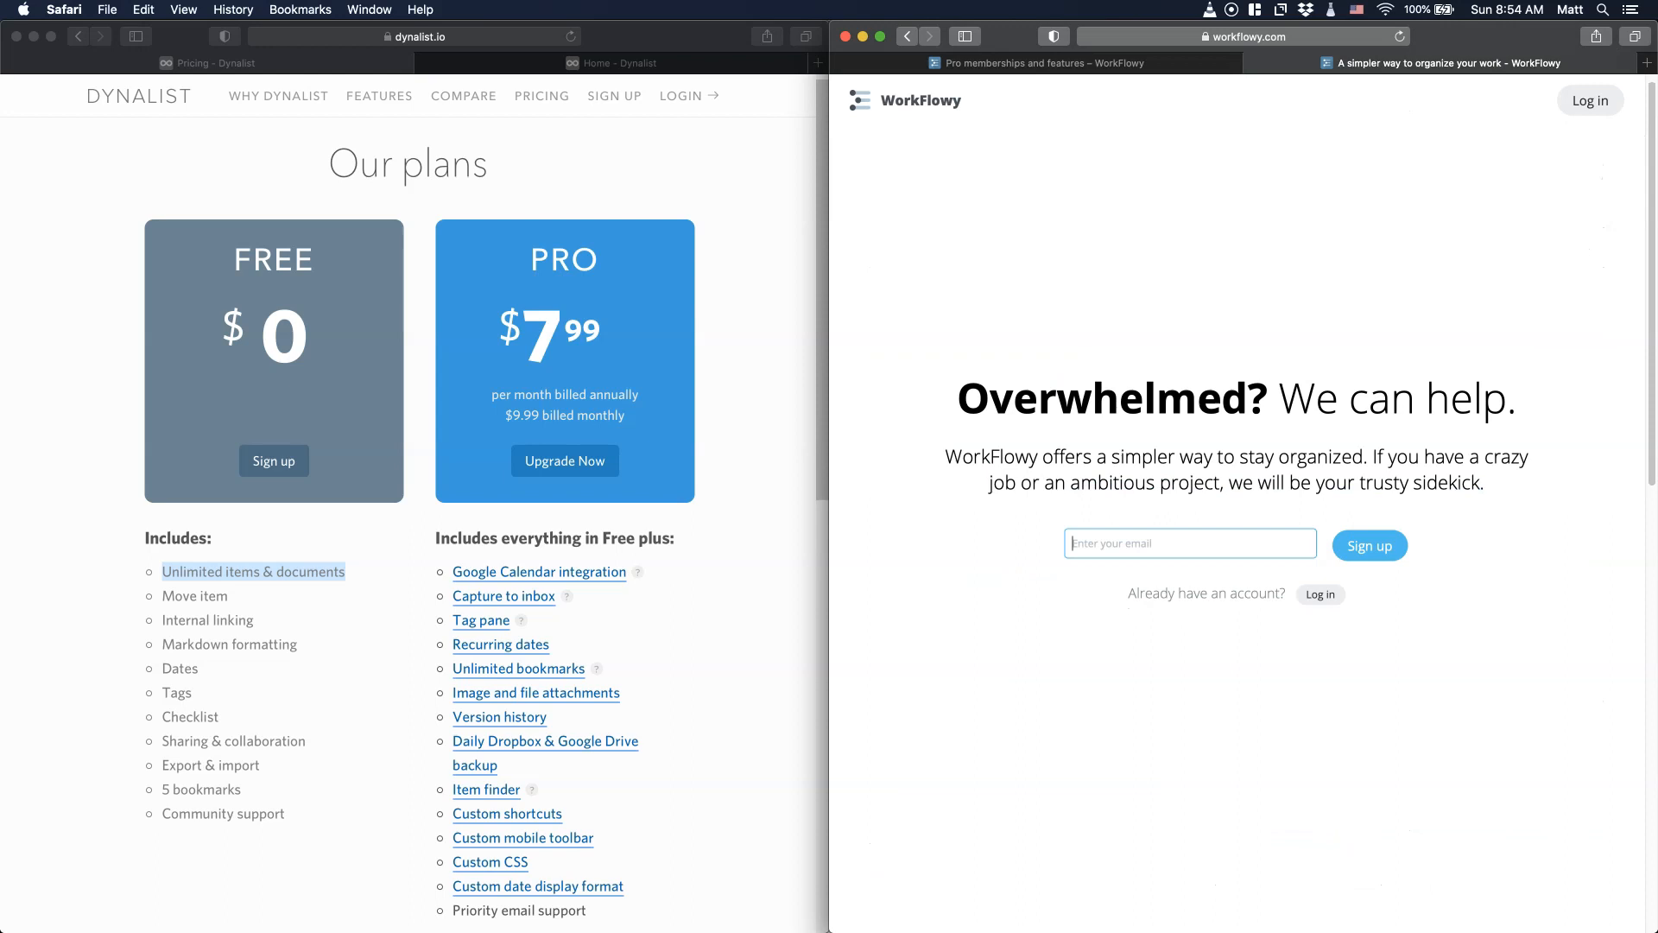
pyautogui.scroll(-3)
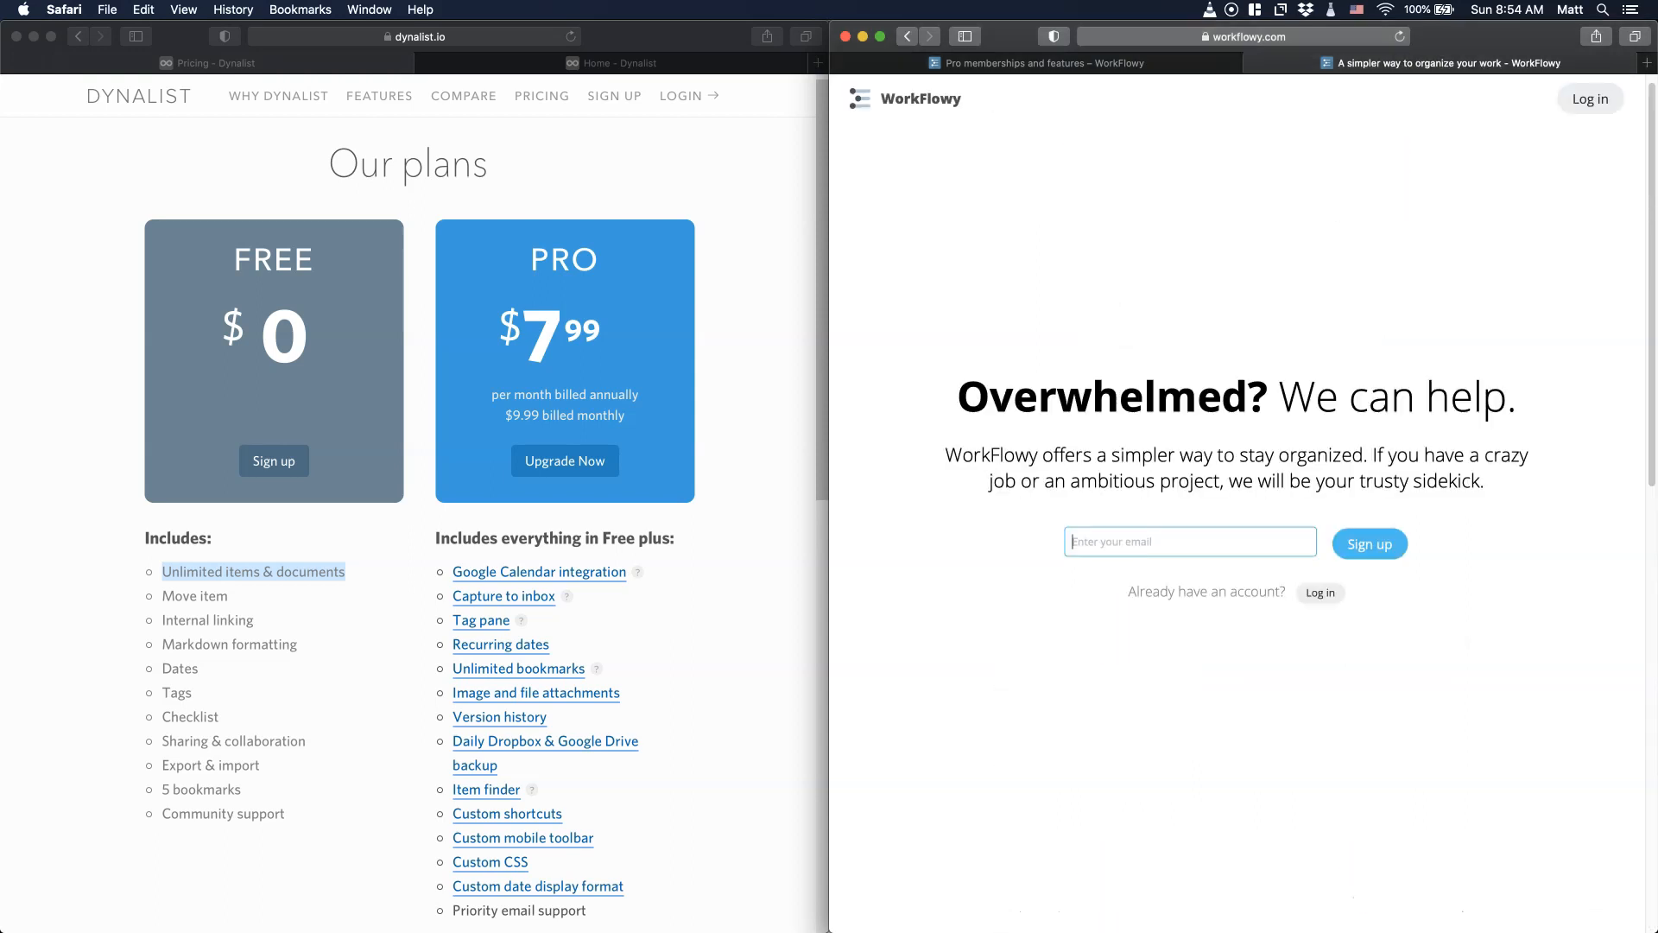
pyautogui.click(1044, 62)
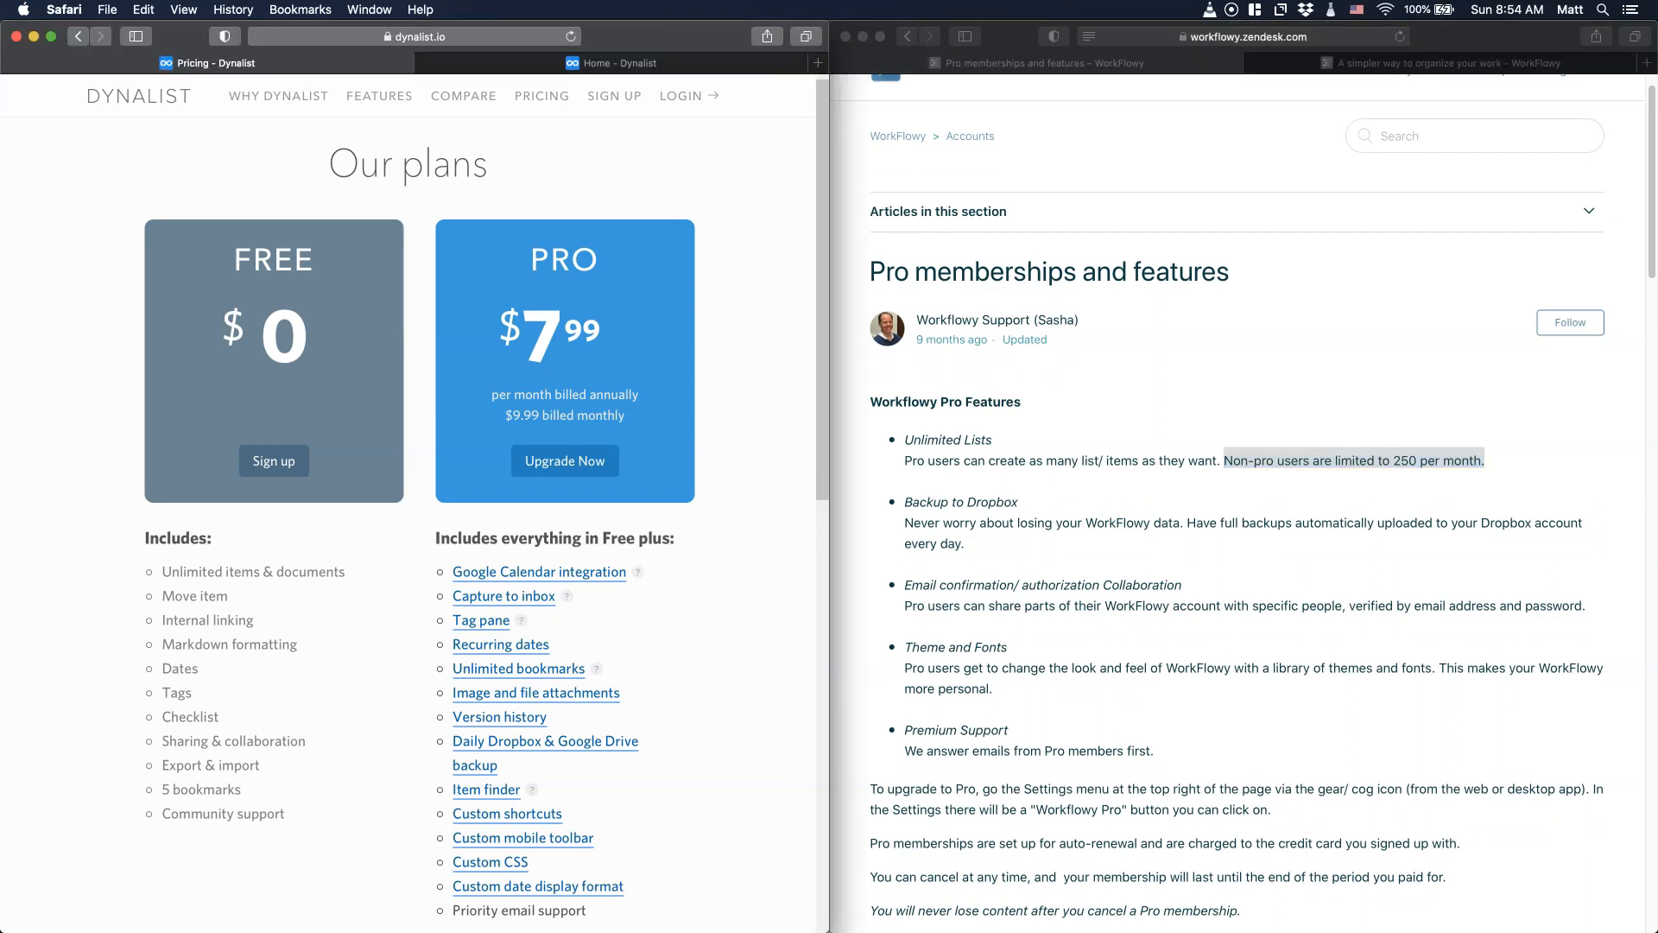
pyautogui.scroll(-3)
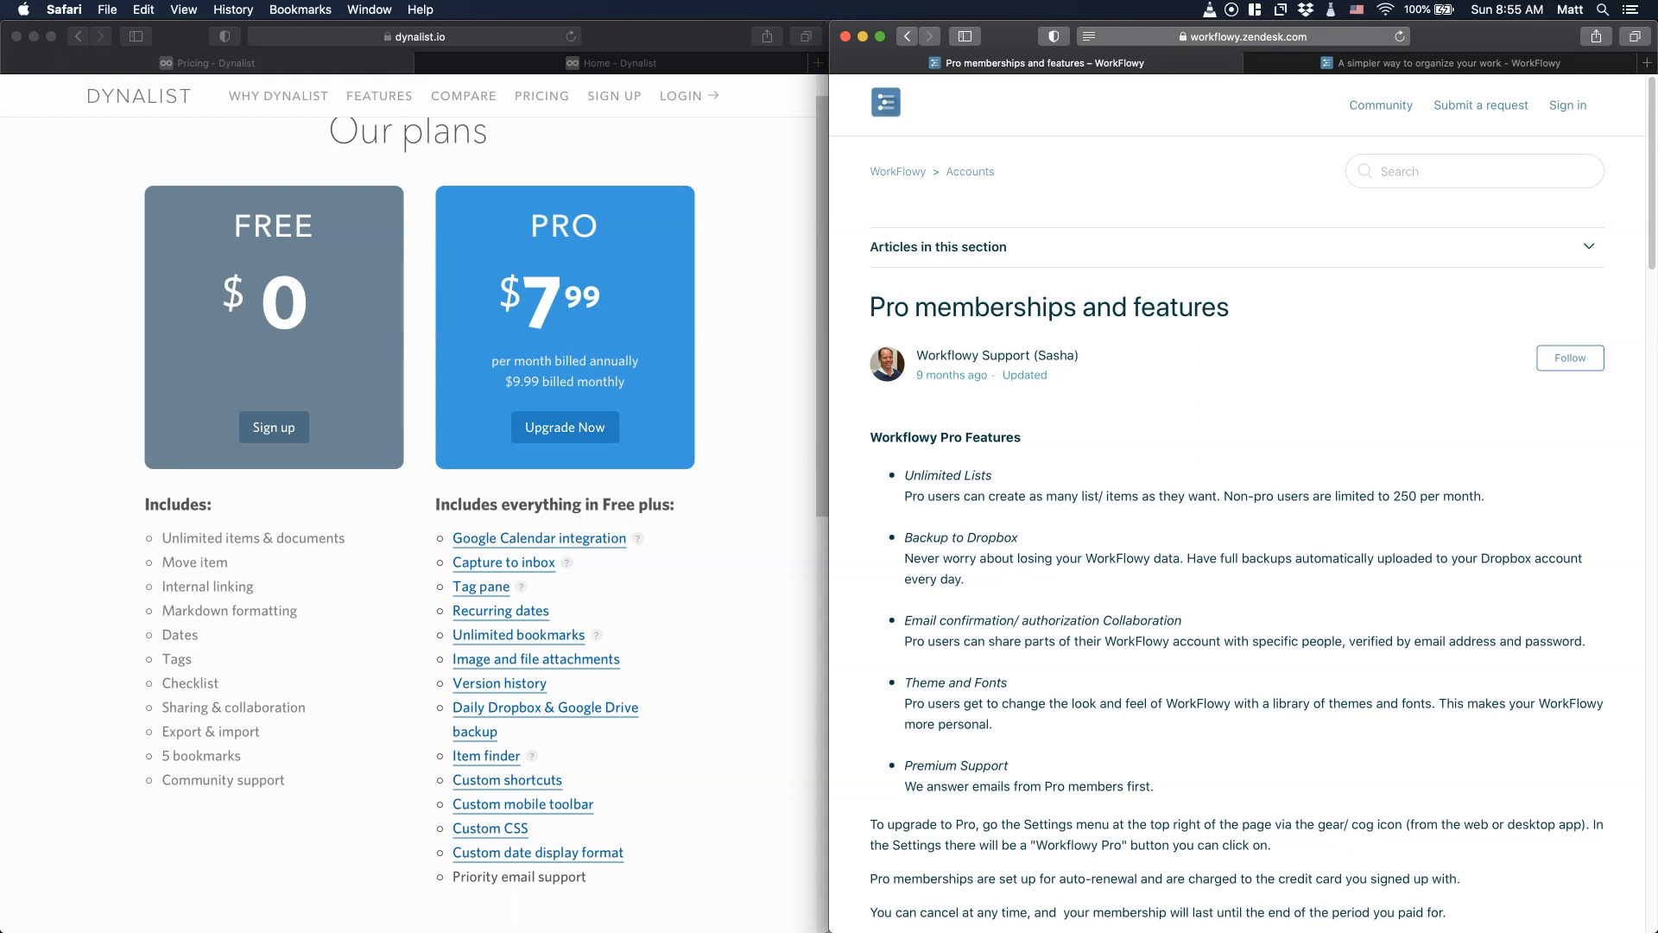
pyautogui.moveTo(30, 299)
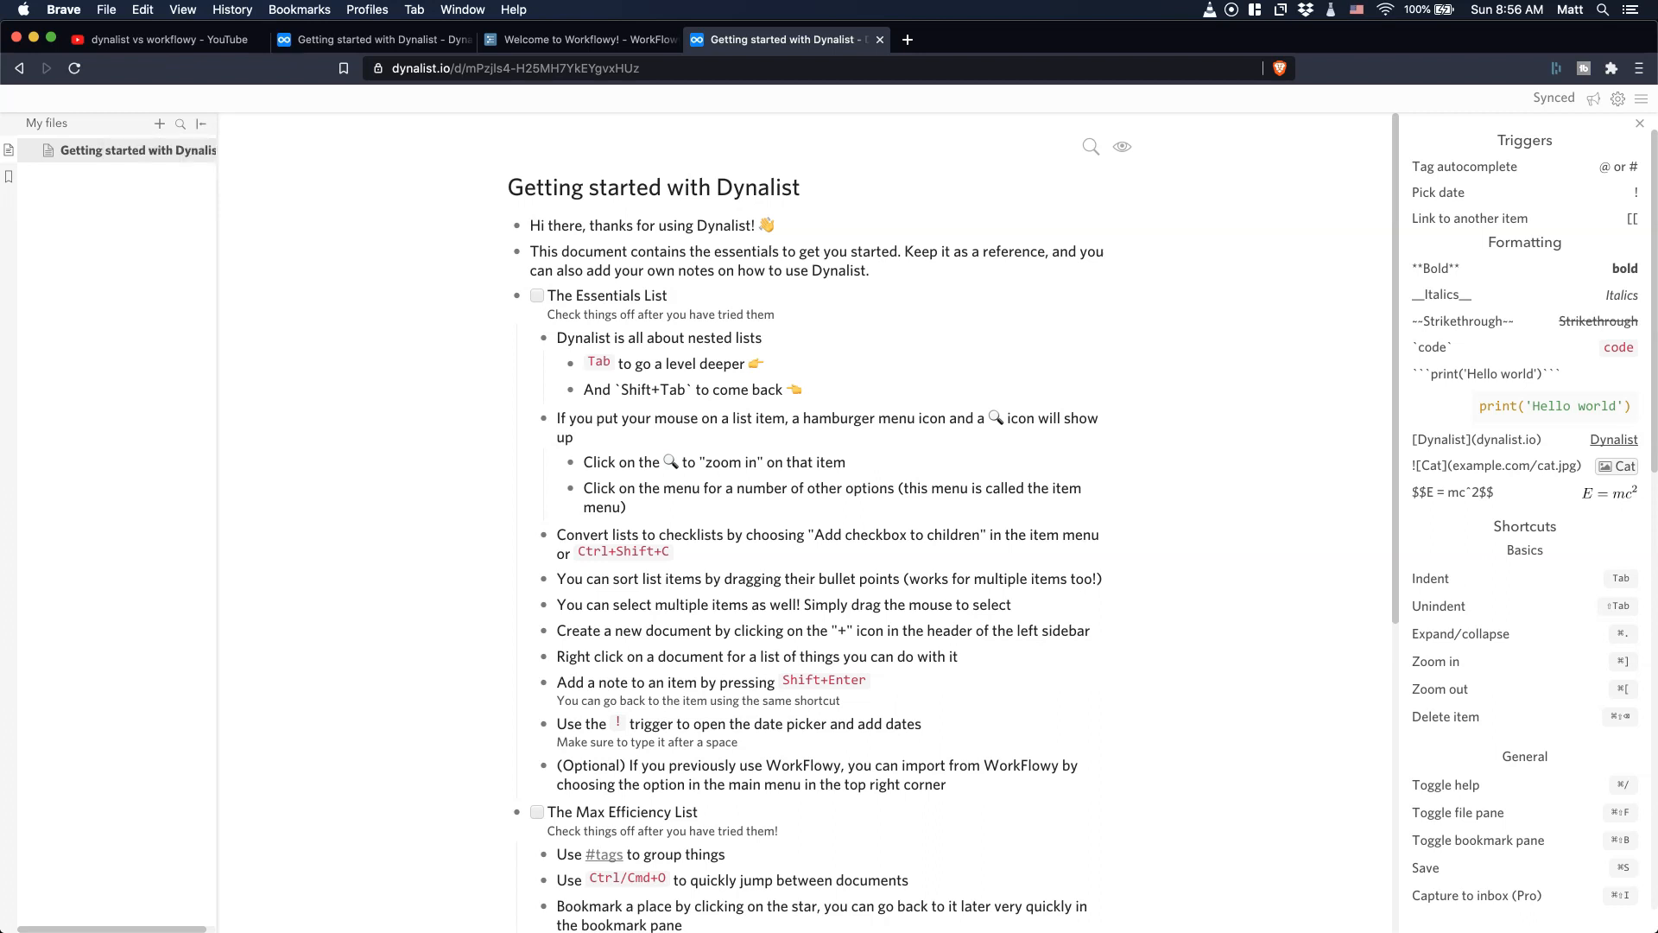
pyautogui.moveTo(159, 125)
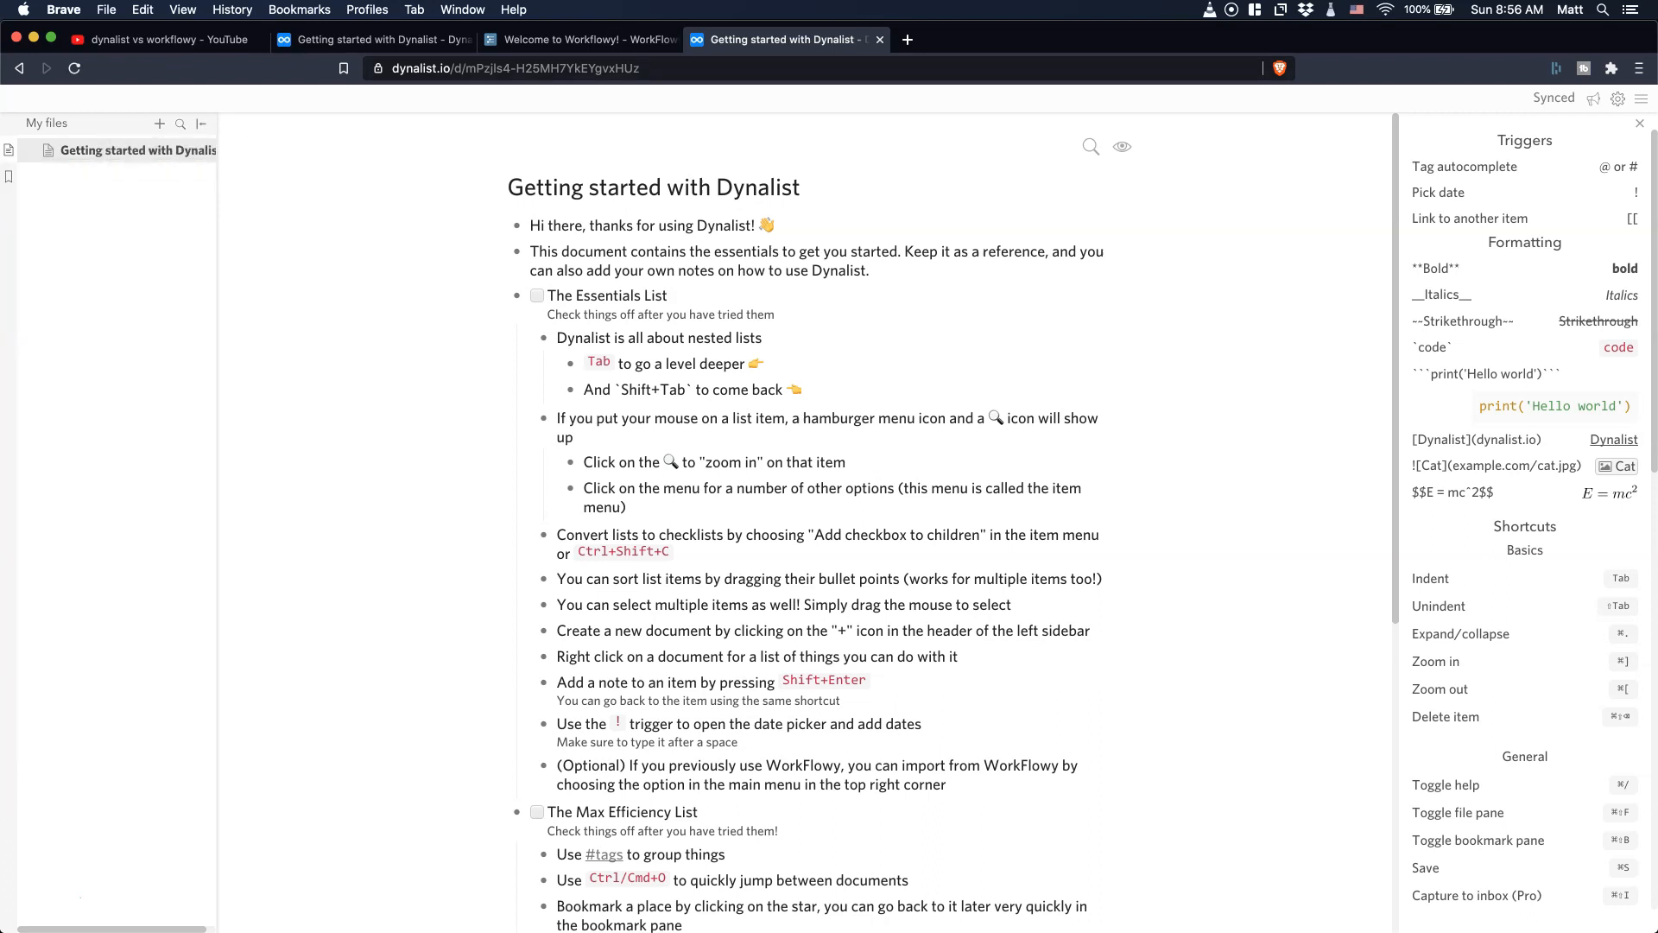
# - Create a new folder named Folders in Dynalist's My files list
pyautogui.click(581, 40)
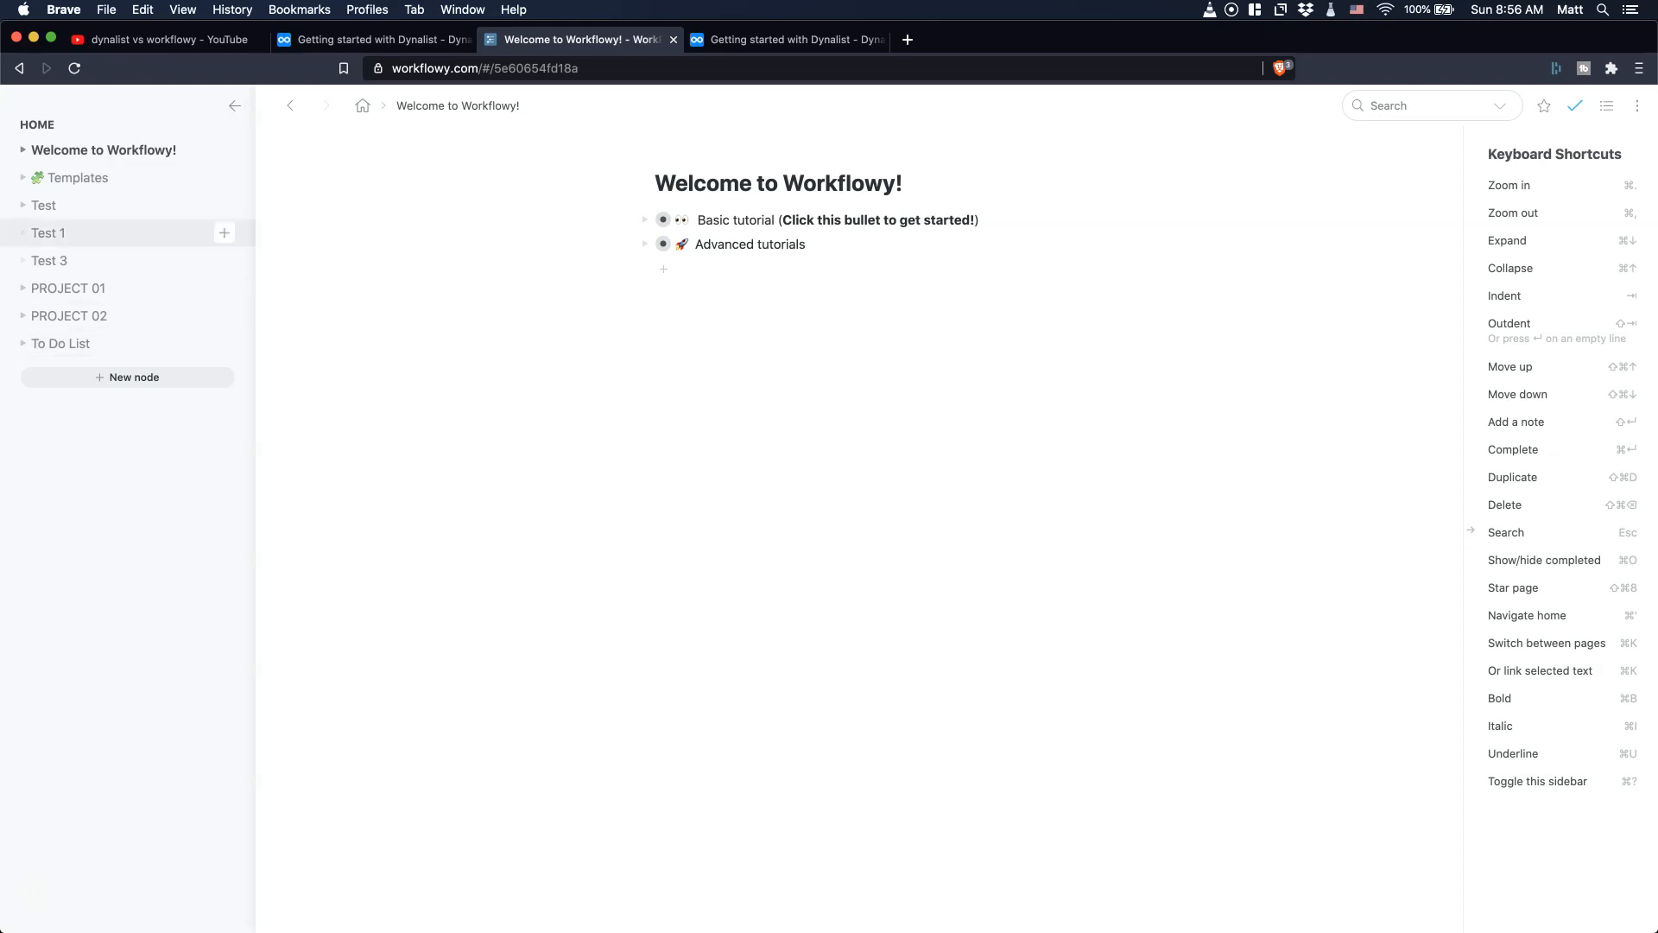
pyautogui.moveTo(64, 205)
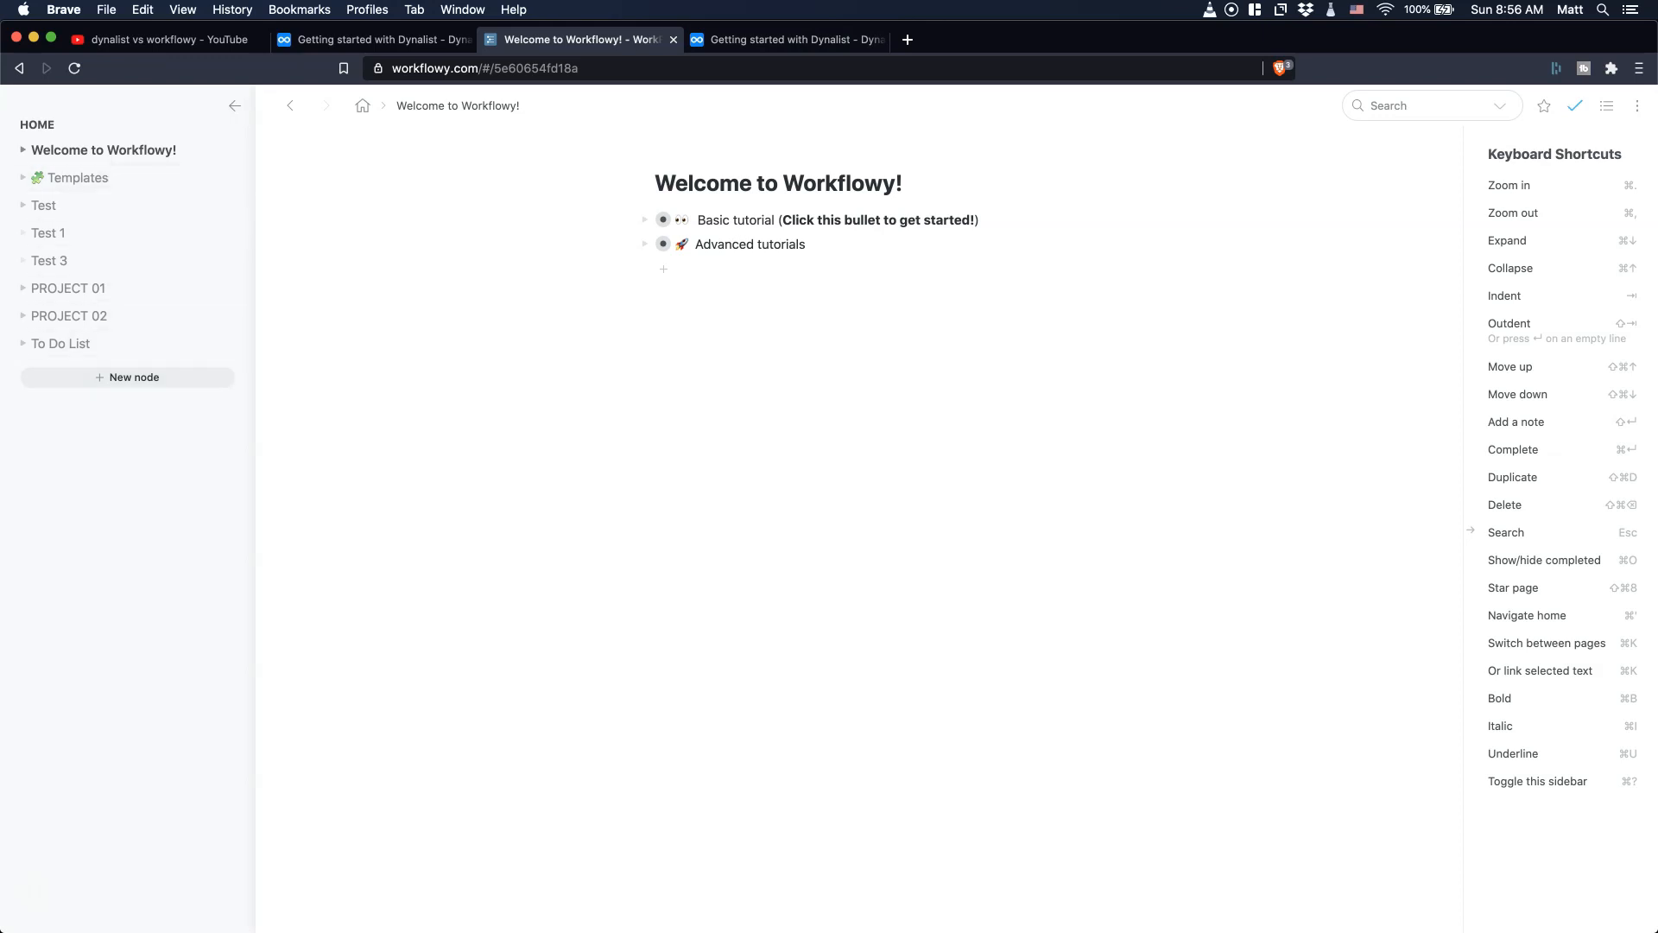
pyautogui.click(786, 39)
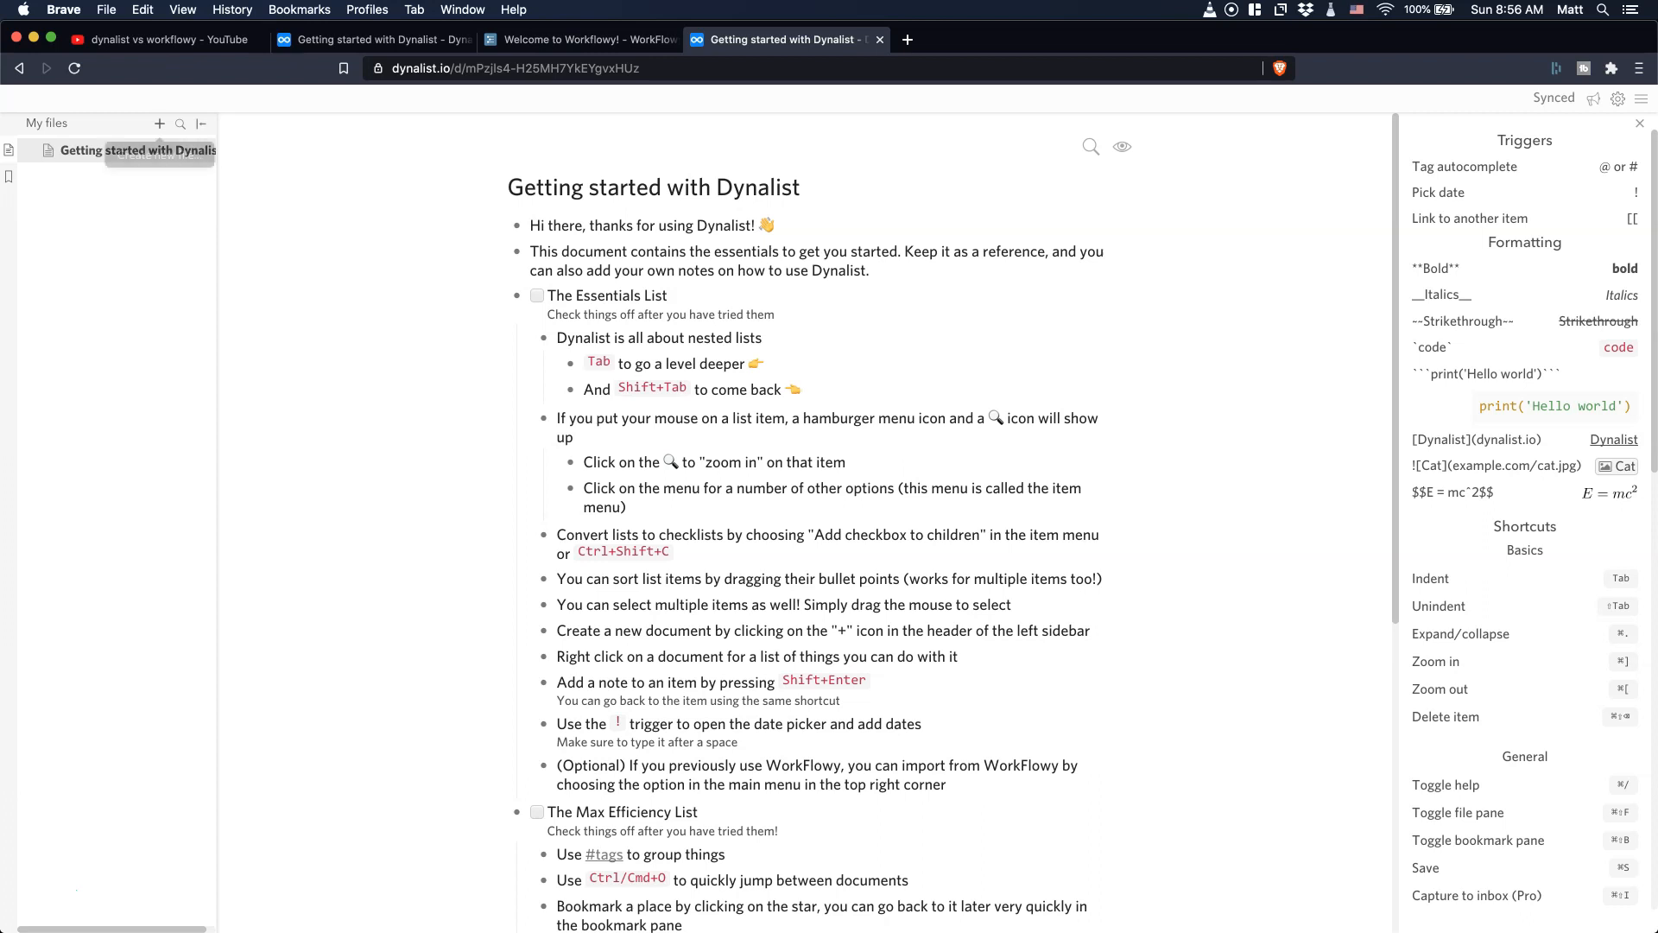
pyautogui.click(159, 124)
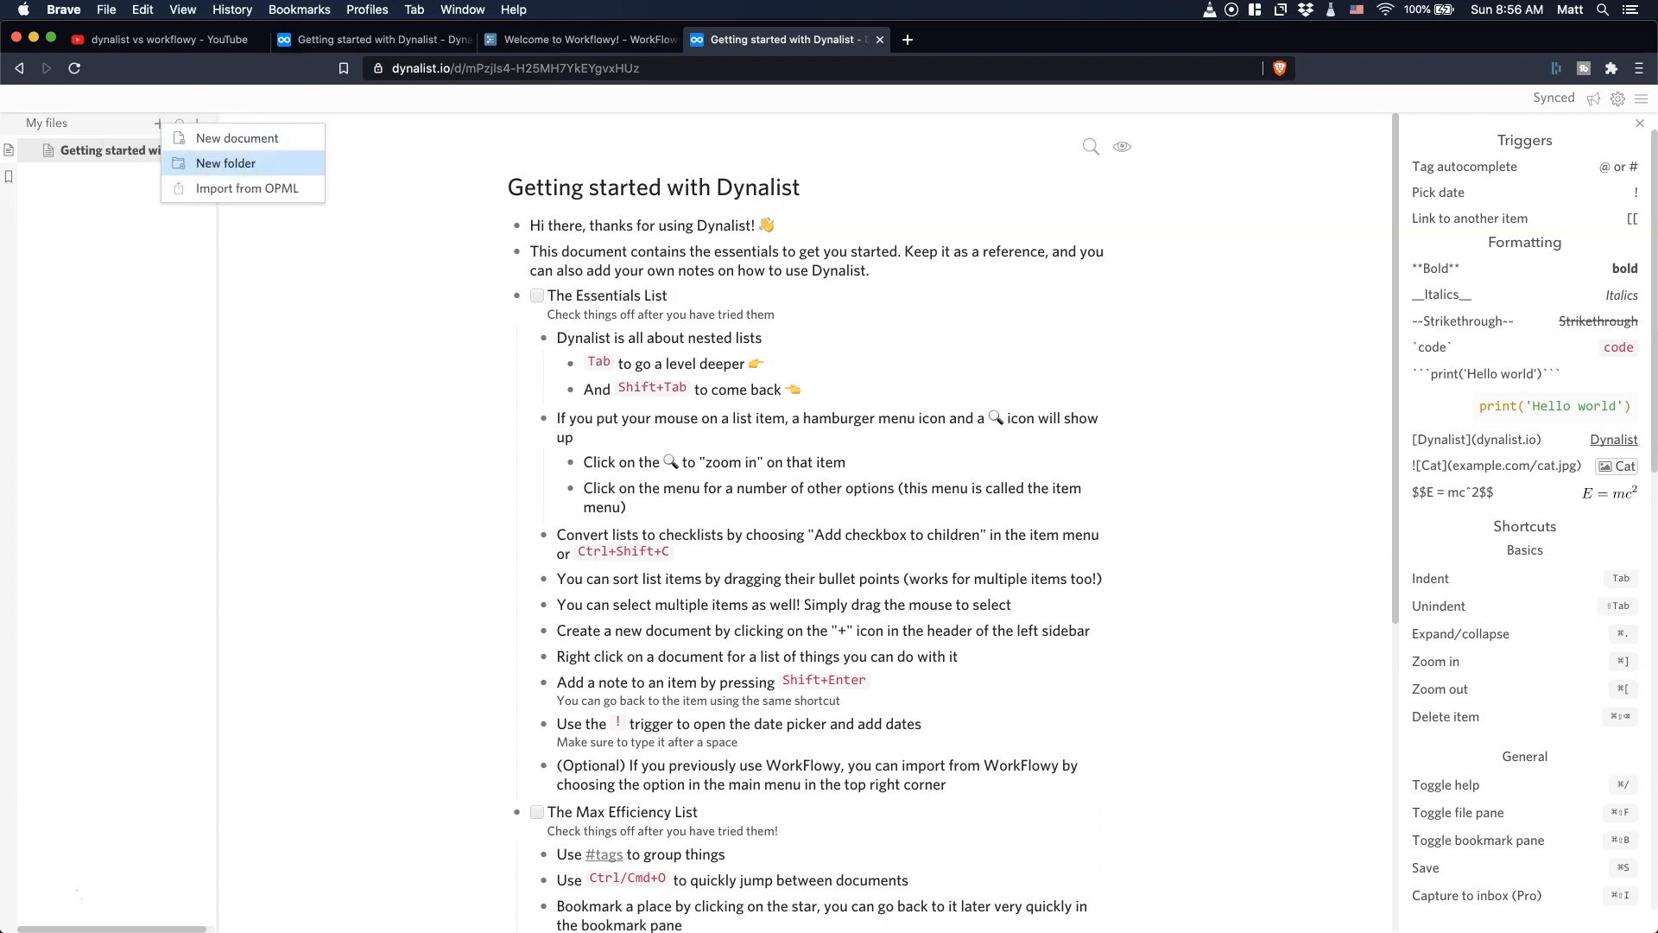
pyautogui.click(225, 163)
pyautogui.write('Folders')
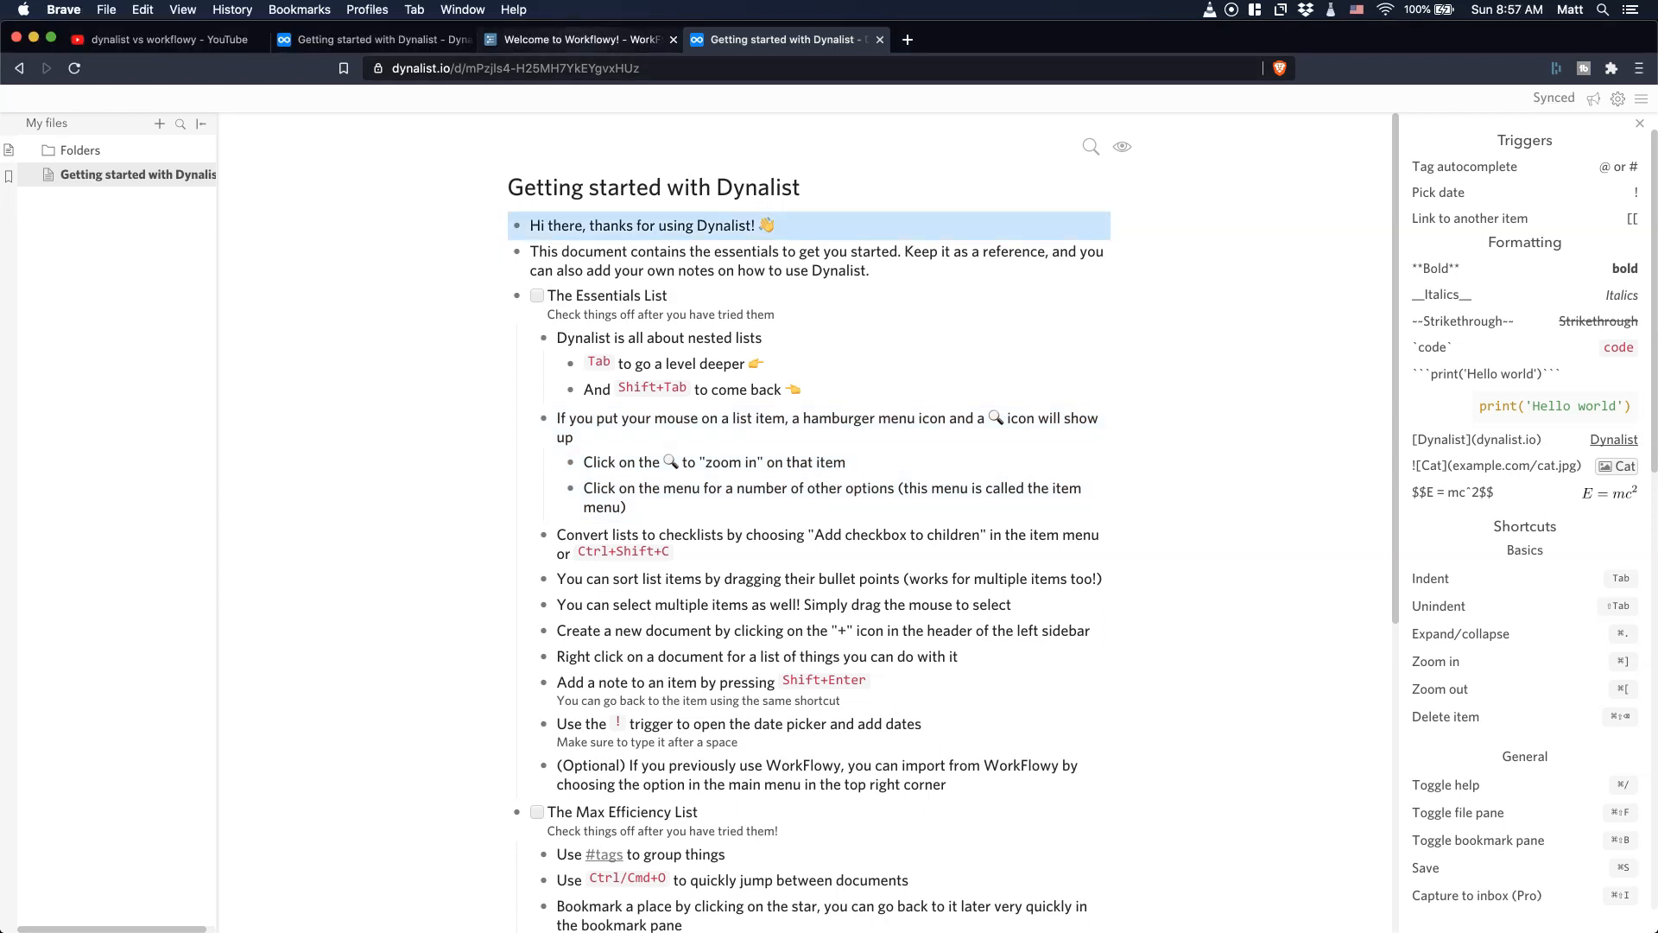
# - Highlight The Essentials List item in orange via its context menu
pyautogui.click(581, 40)
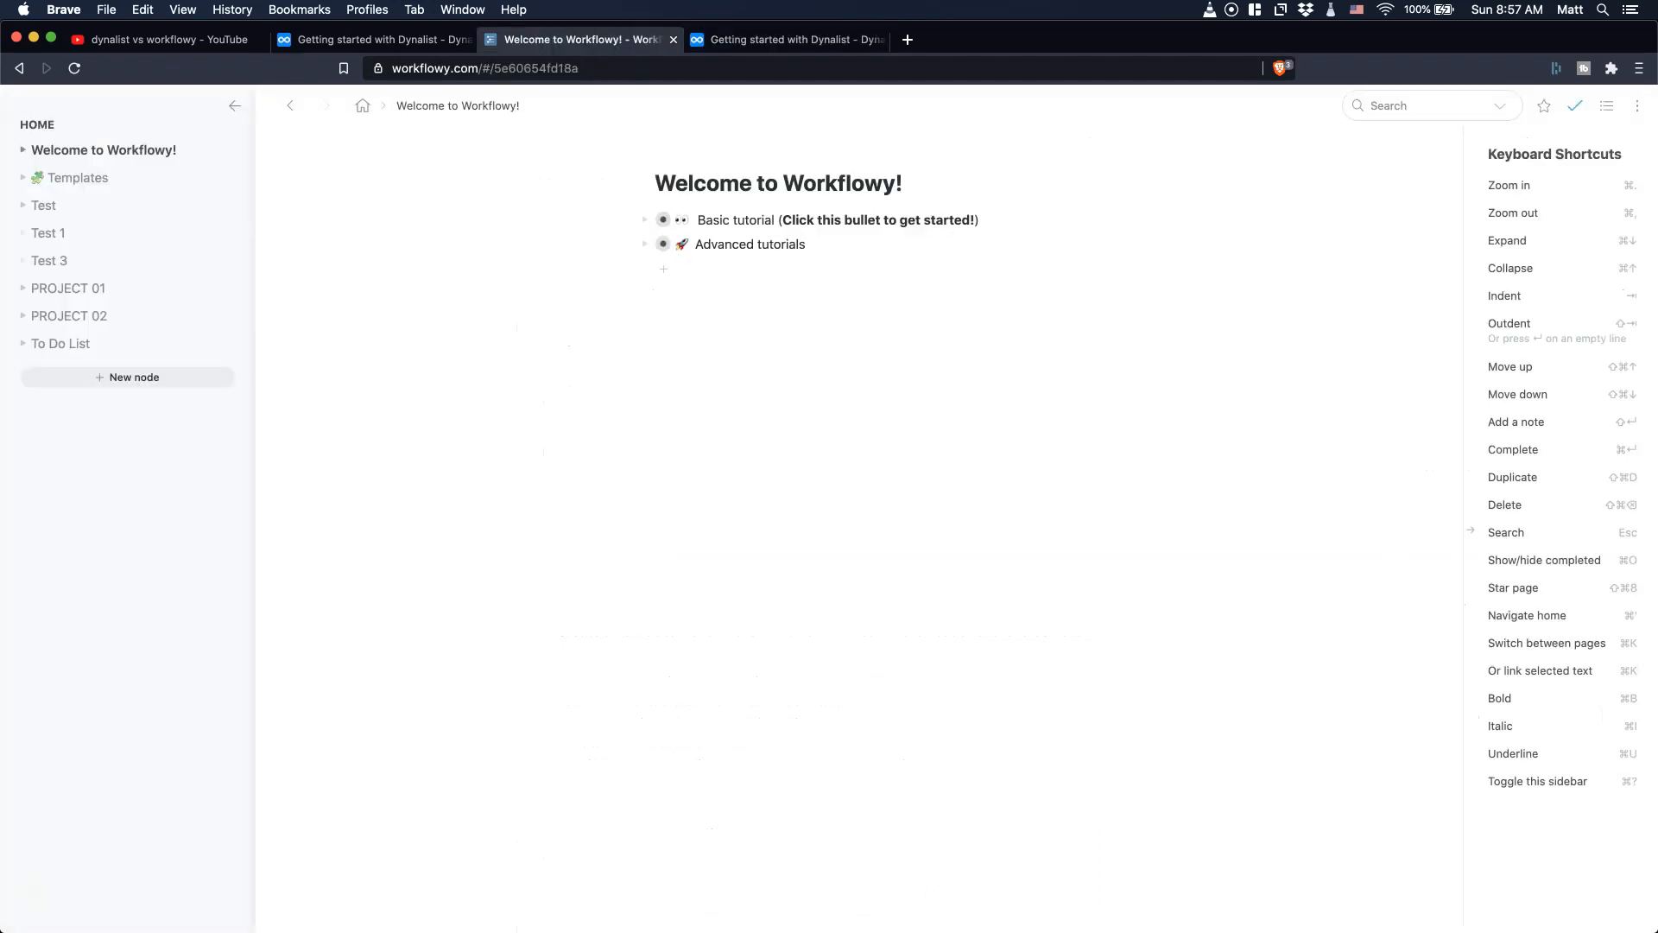
pyautogui.click(787, 40)
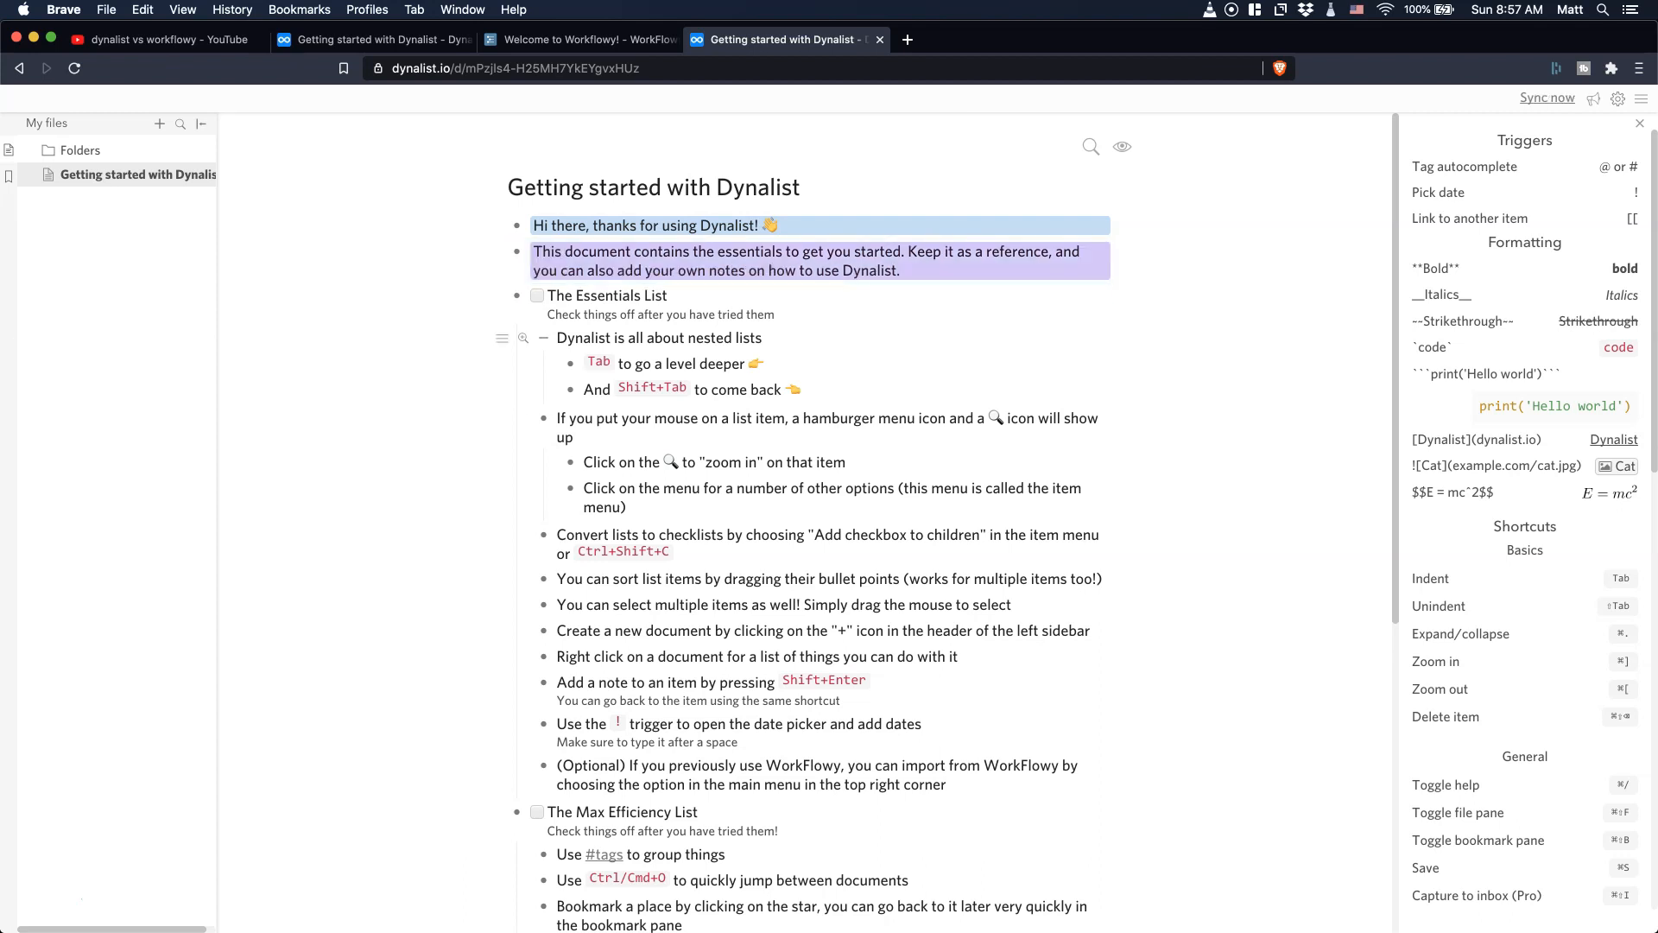
pyautogui.rightClick(608, 296)
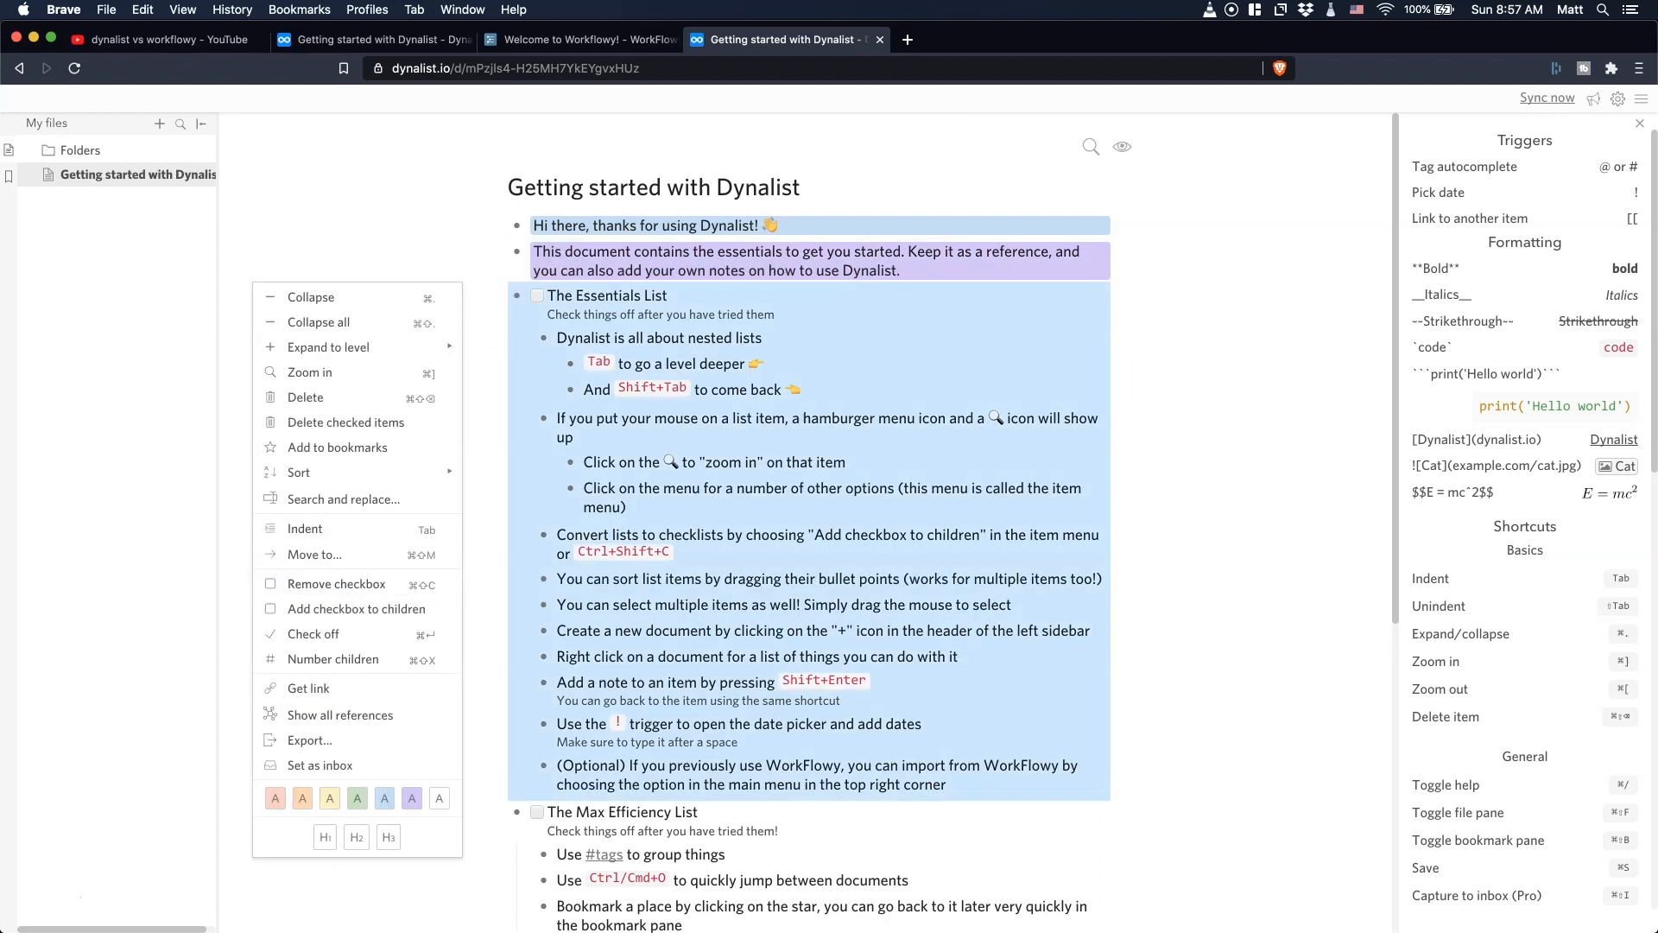
pyautogui.click(610, 296)
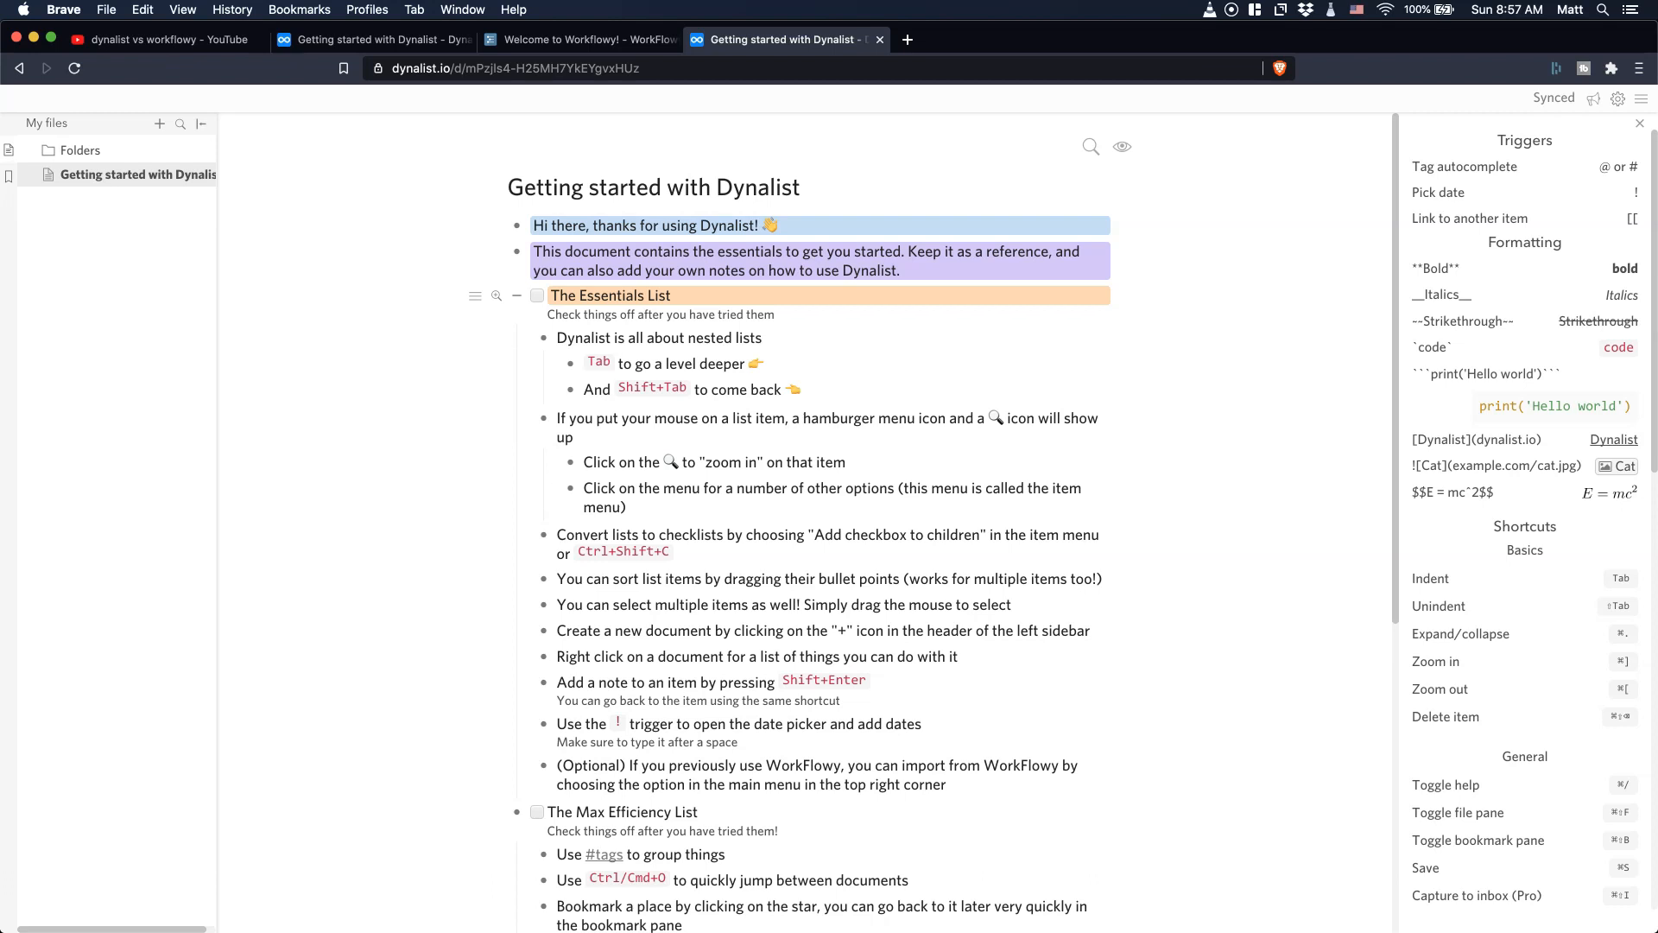
pyautogui.moveTo(610, 295)
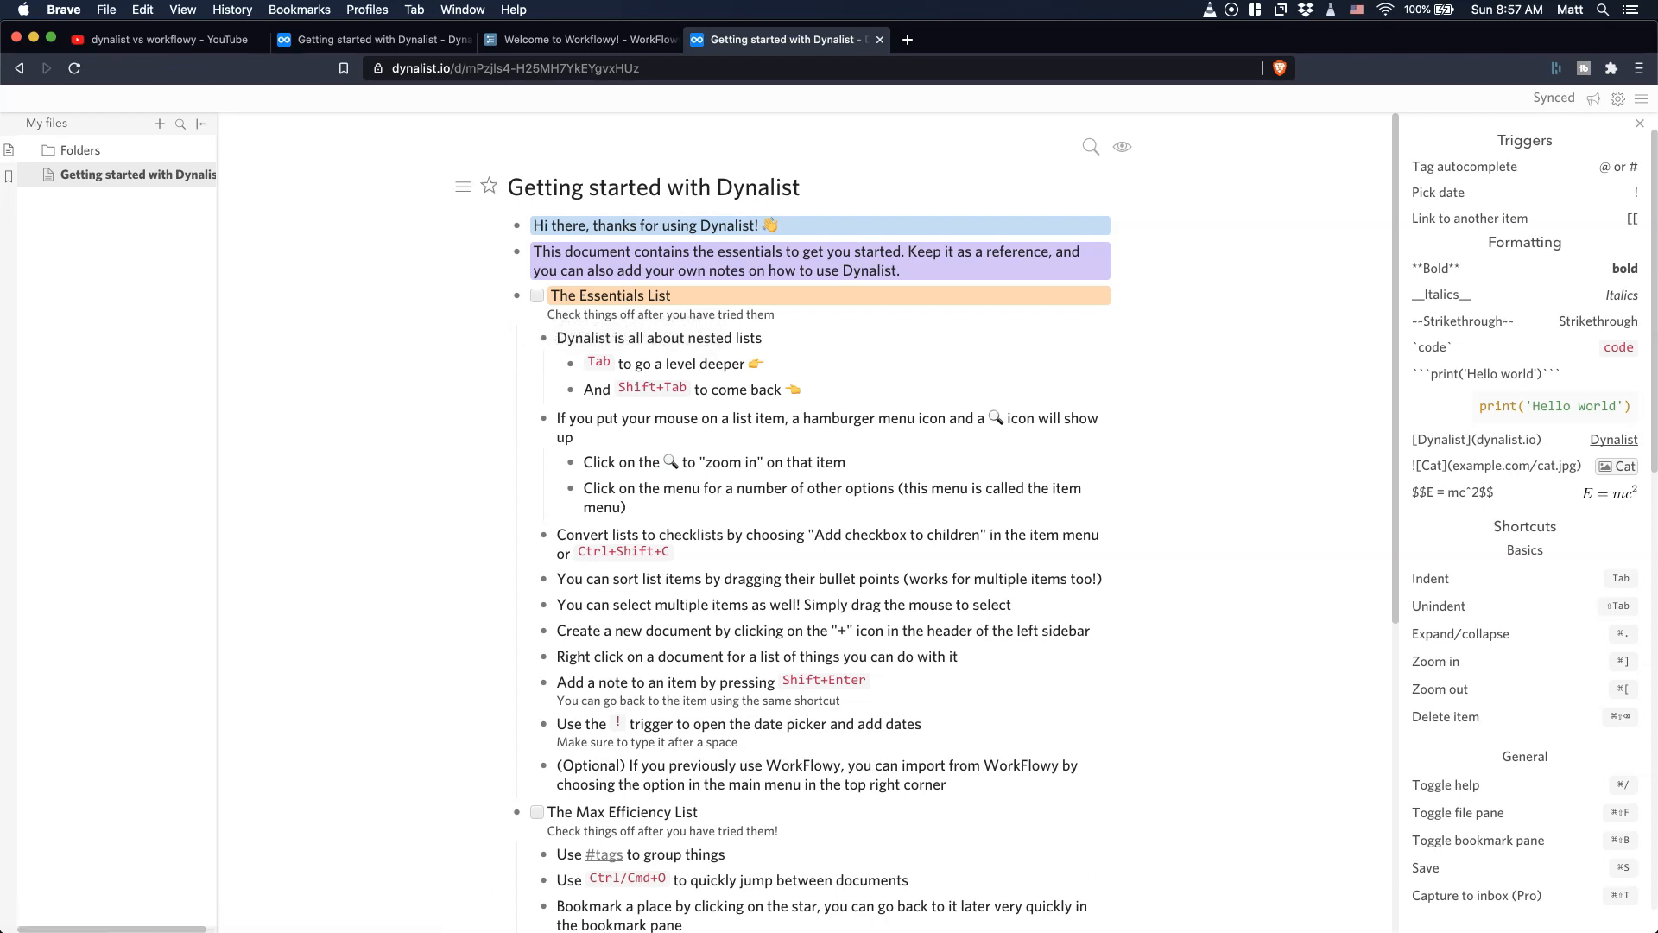
pyautogui.moveTo(610, 295)
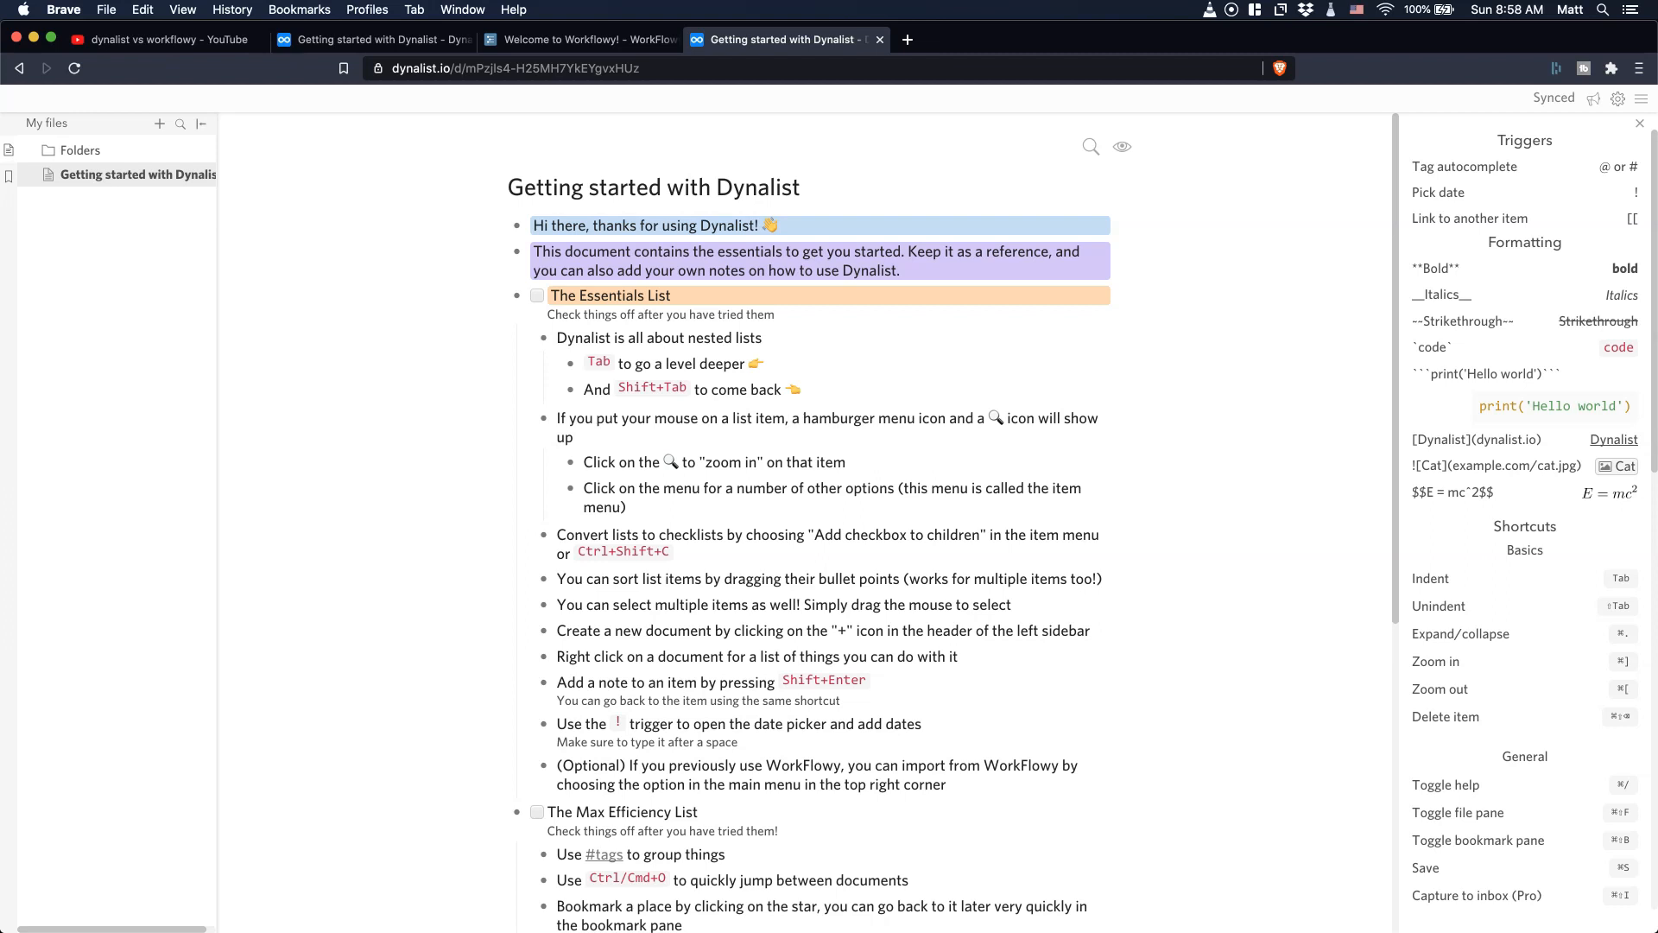
pyautogui.moveTo(579, 40)
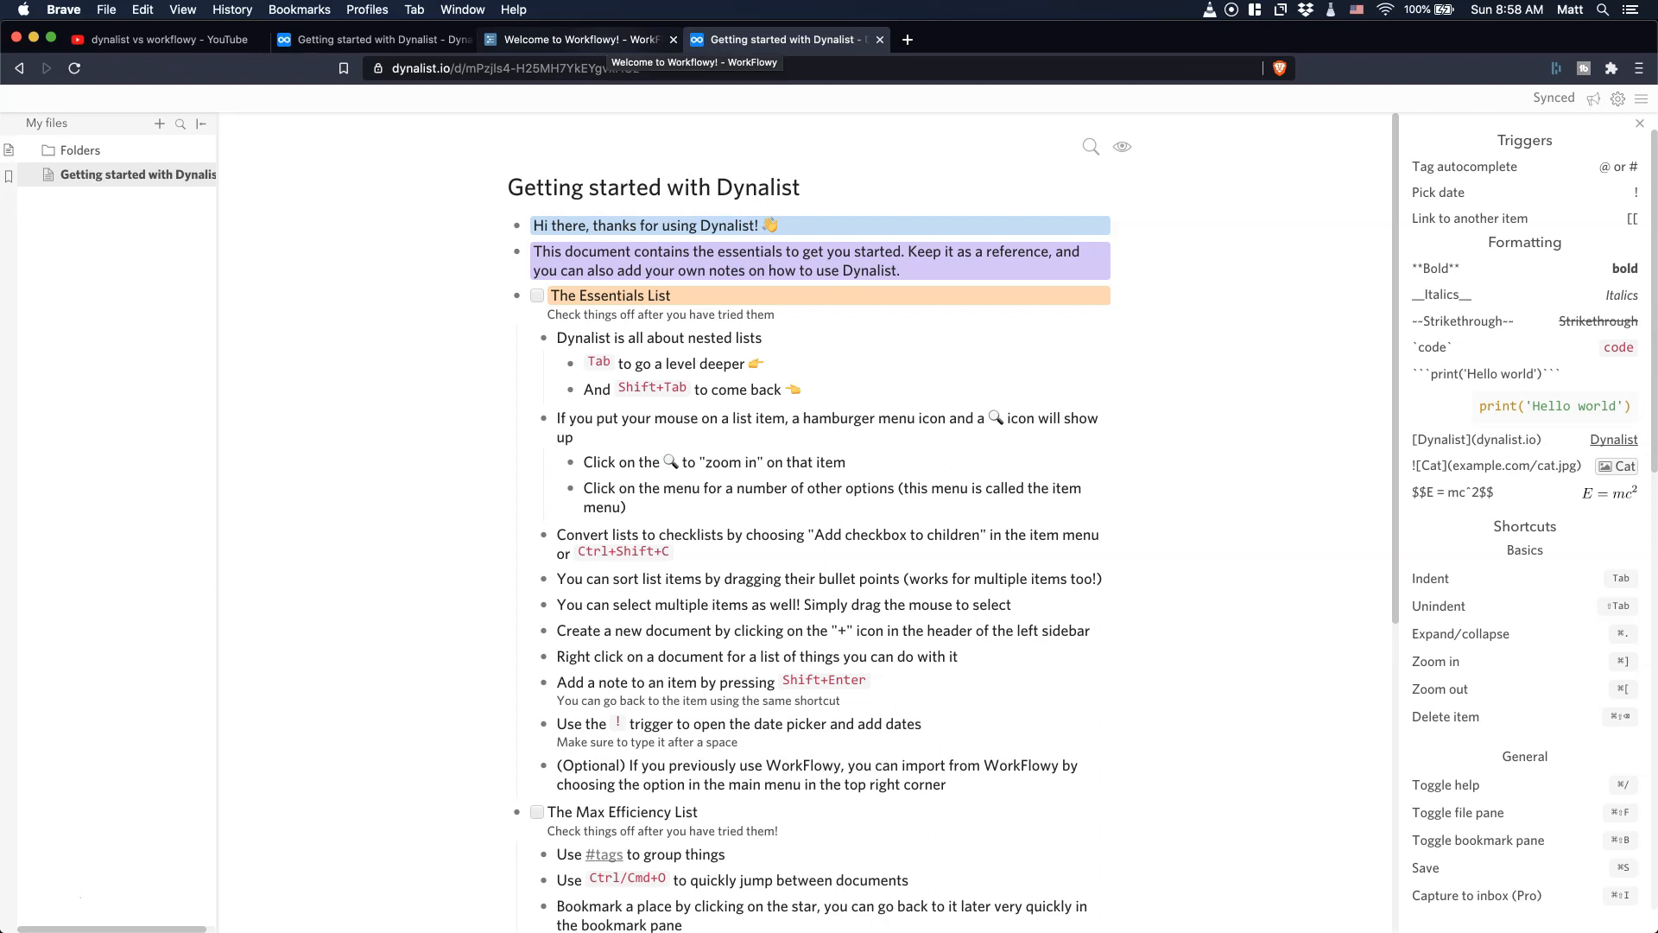
# - Review the empty Test bullet's item options and Expand all, then show the Dynalist document again
pyautogui.click(581, 40)
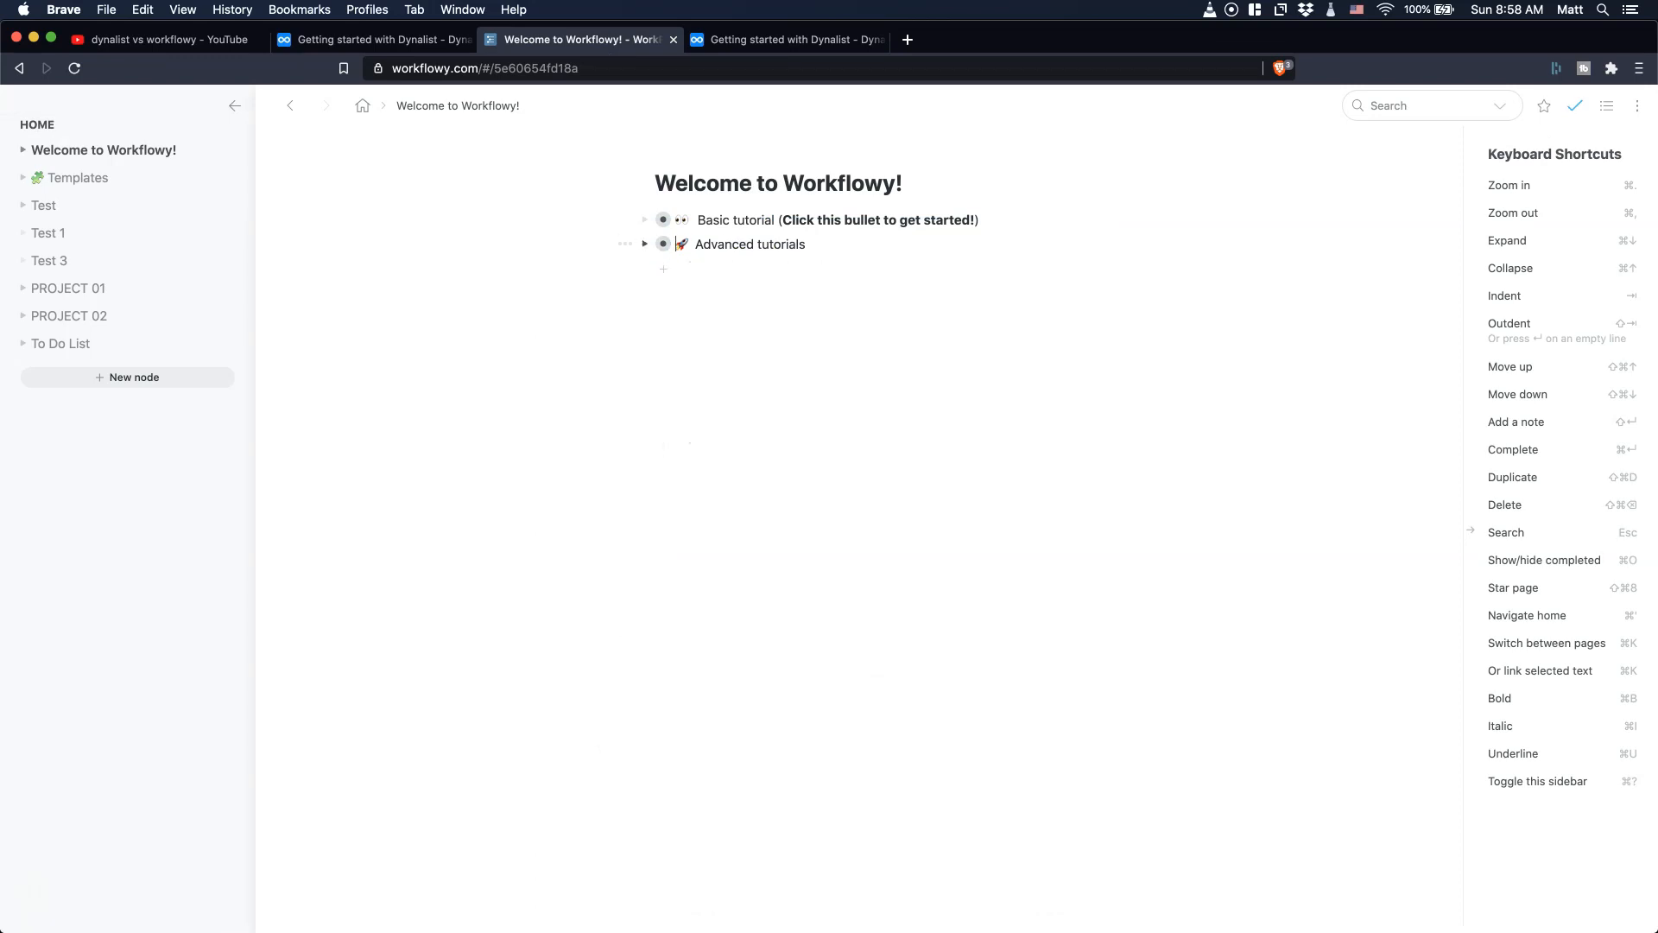
pyautogui.click(45, 206)
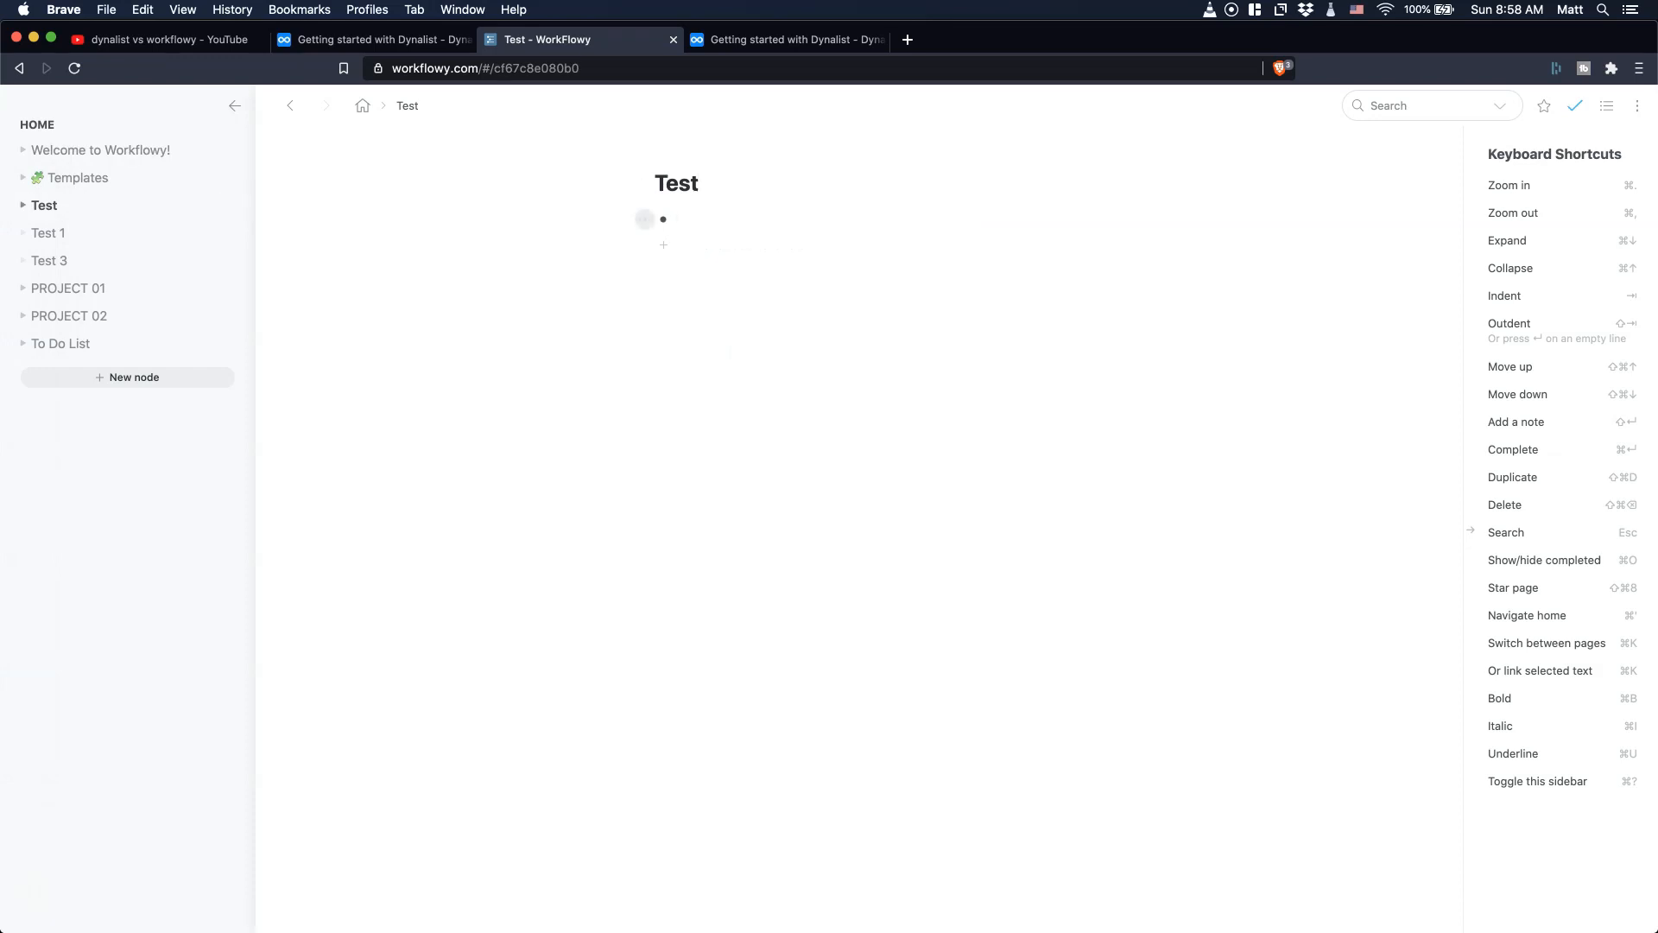
pyautogui.click(676, 219)
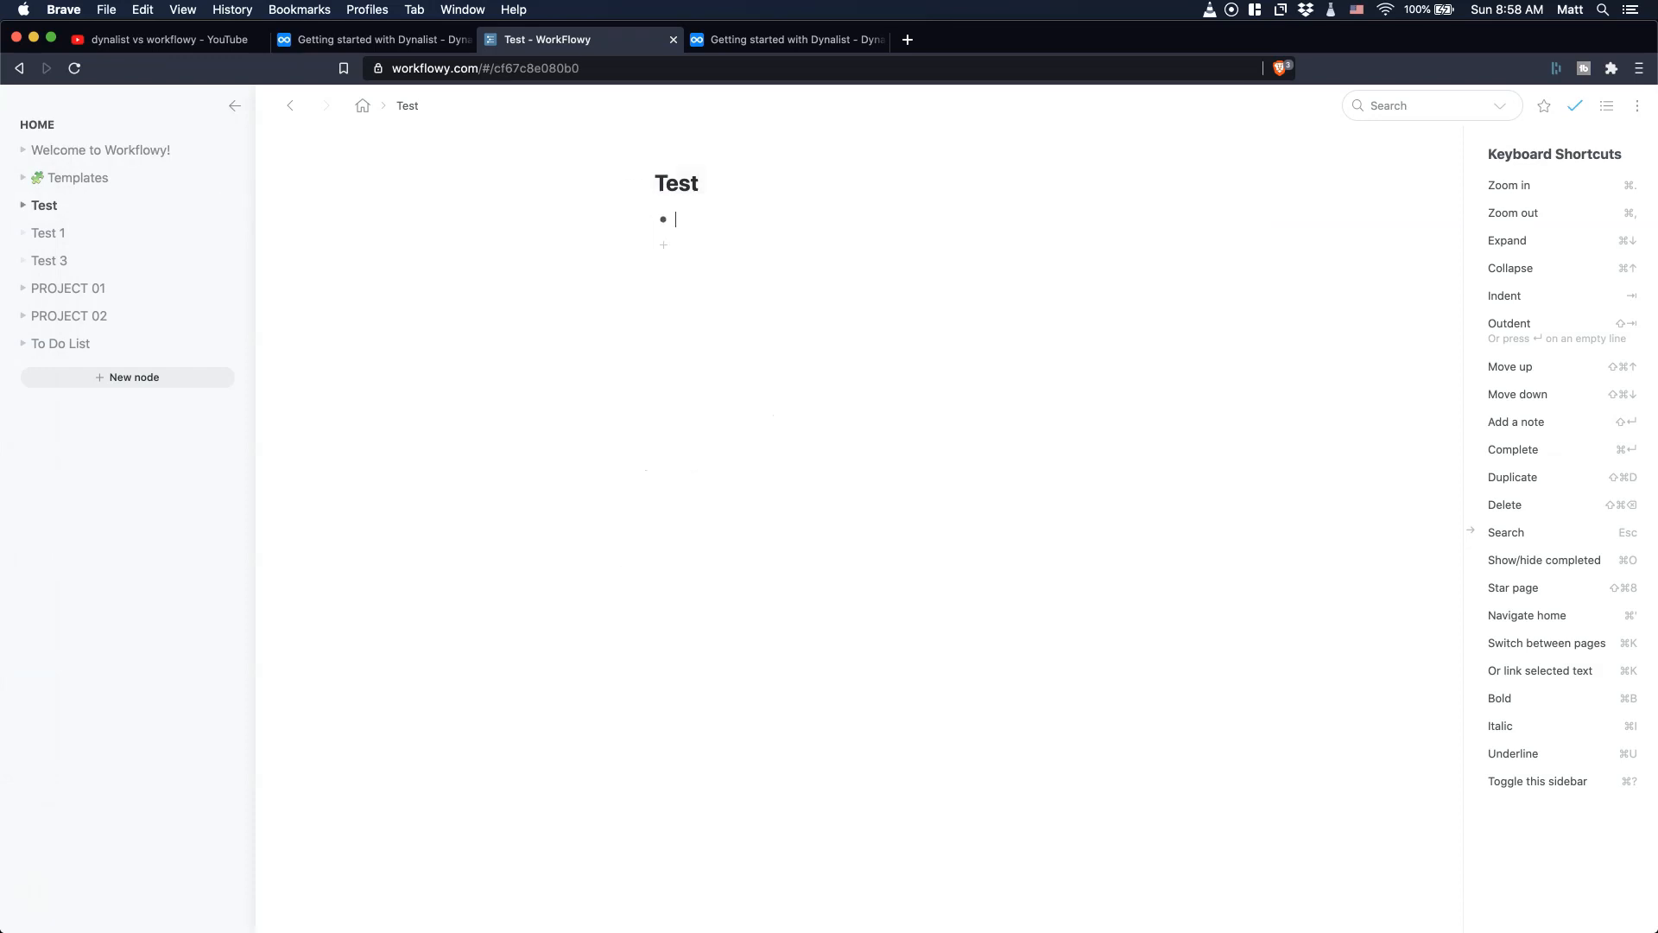
pyautogui.click(645, 219)
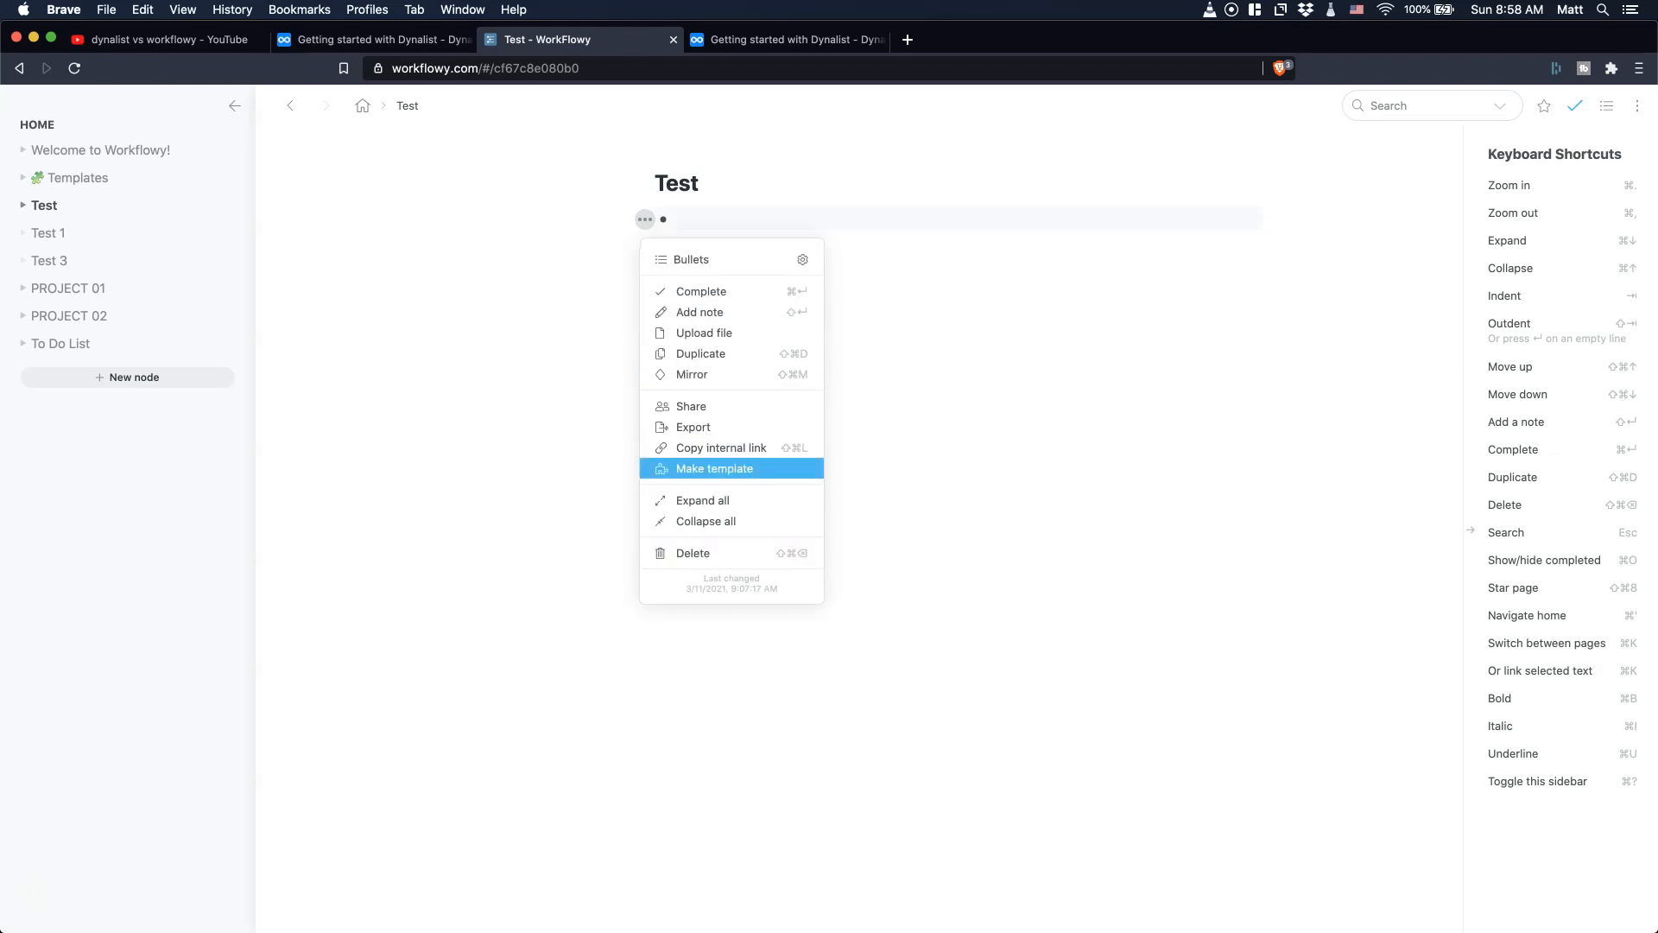
pyautogui.moveTo(693, 426)
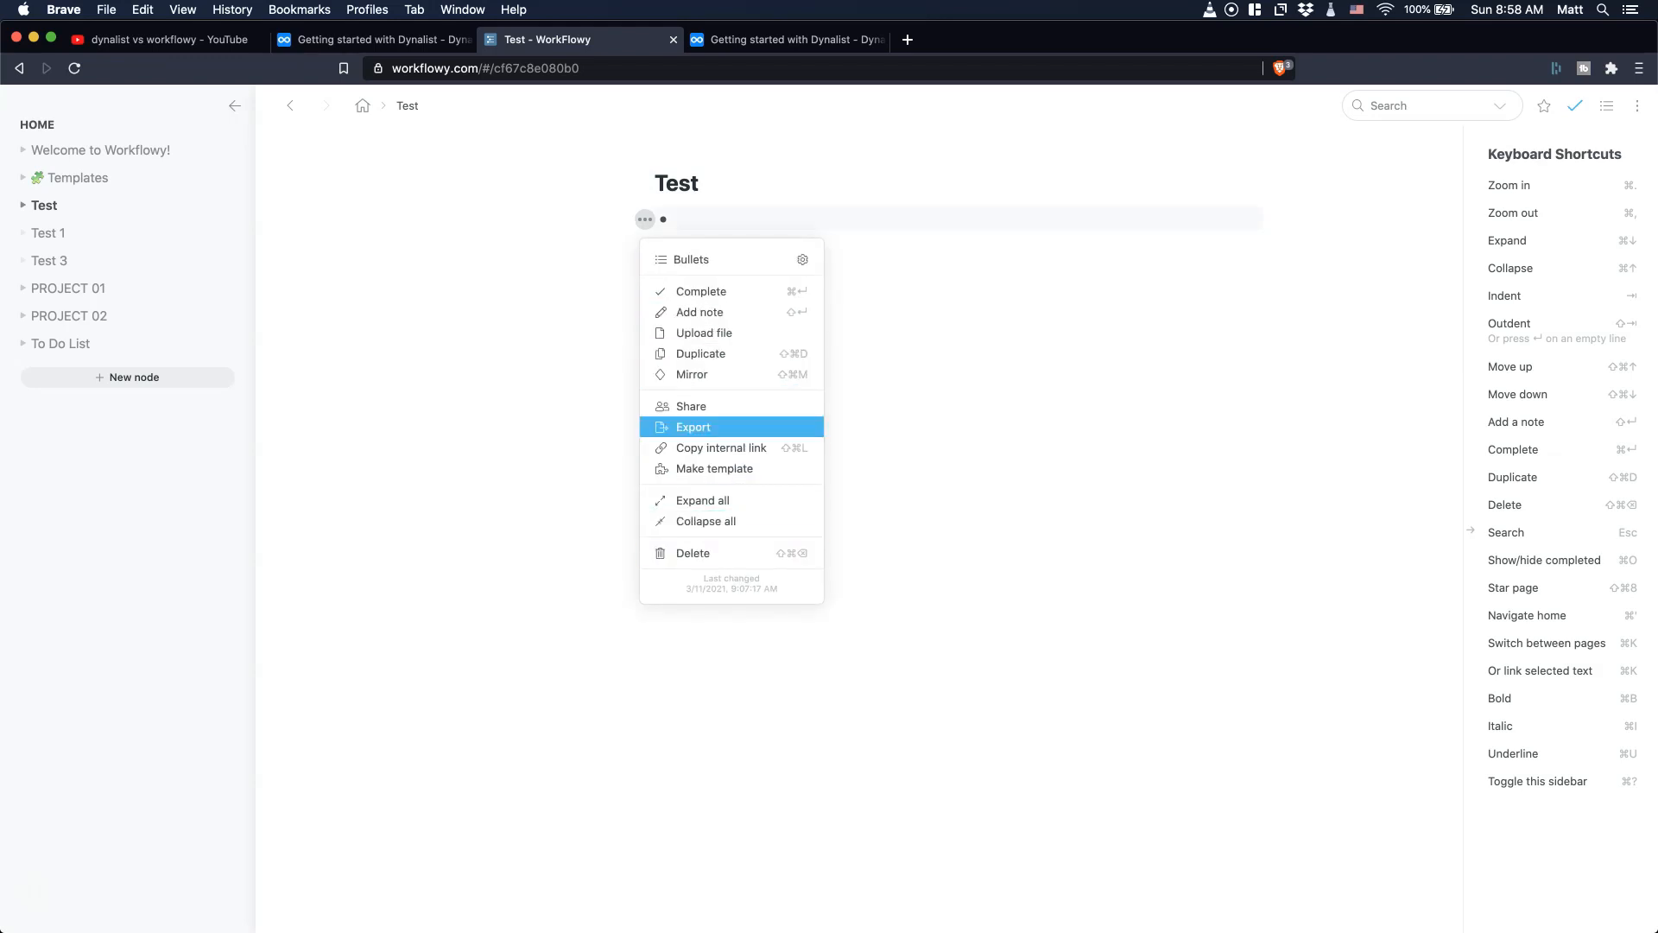
pyautogui.moveTo(693, 426)
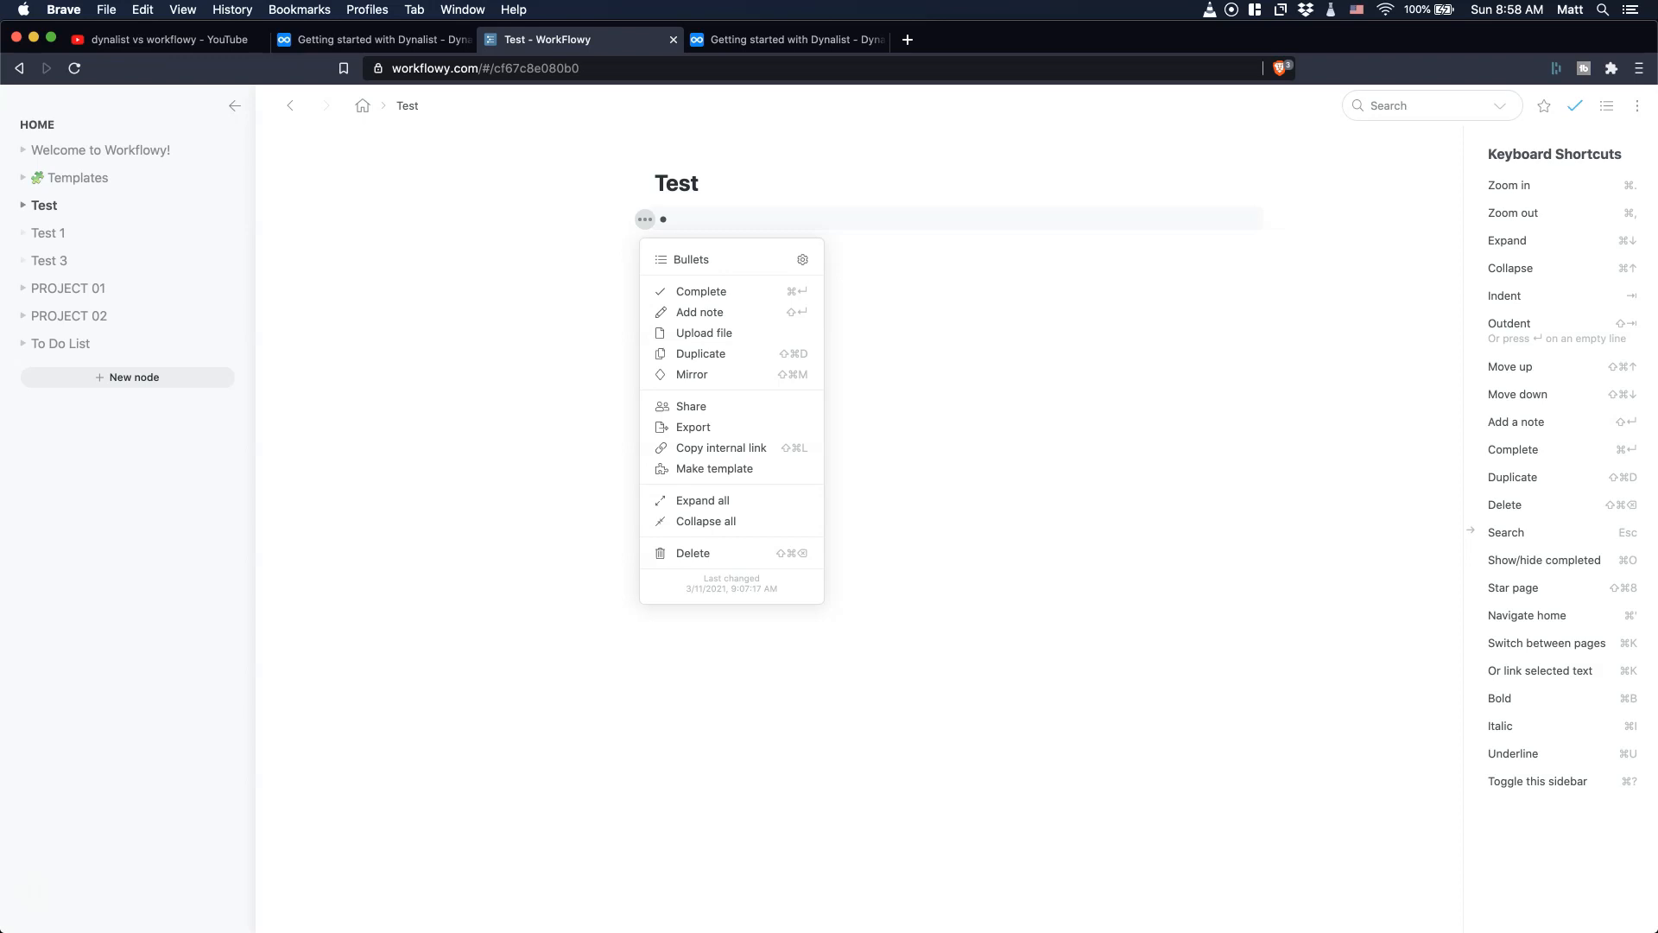
pyautogui.moveTo(703, 499)
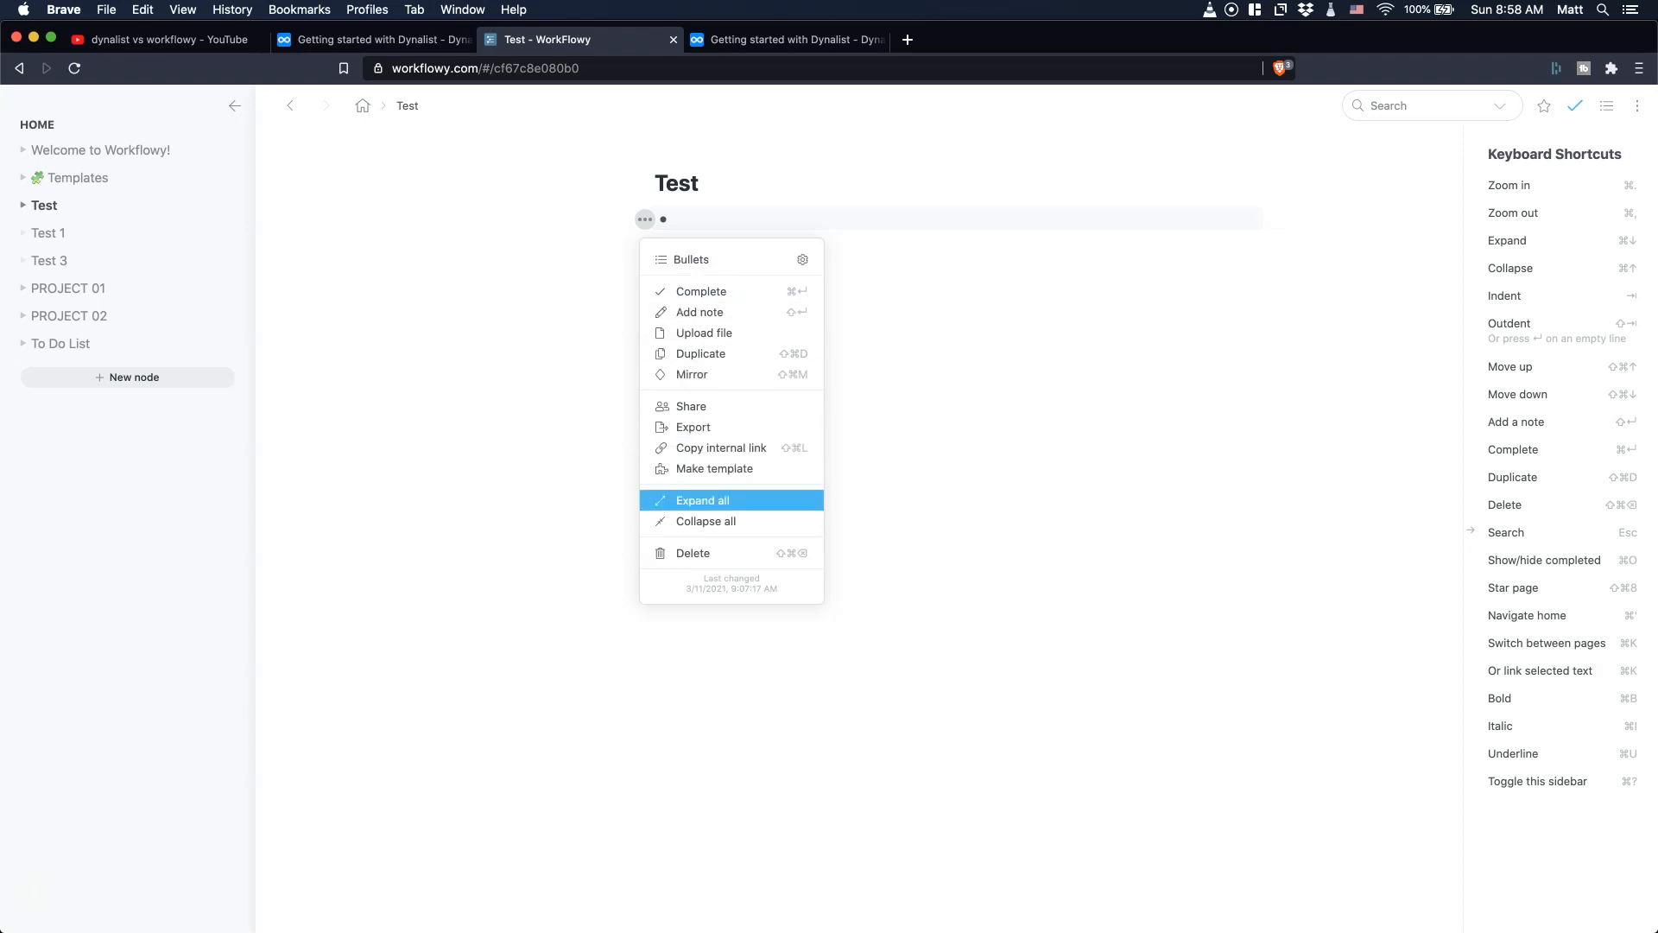
pyautogui.click(702, 501)
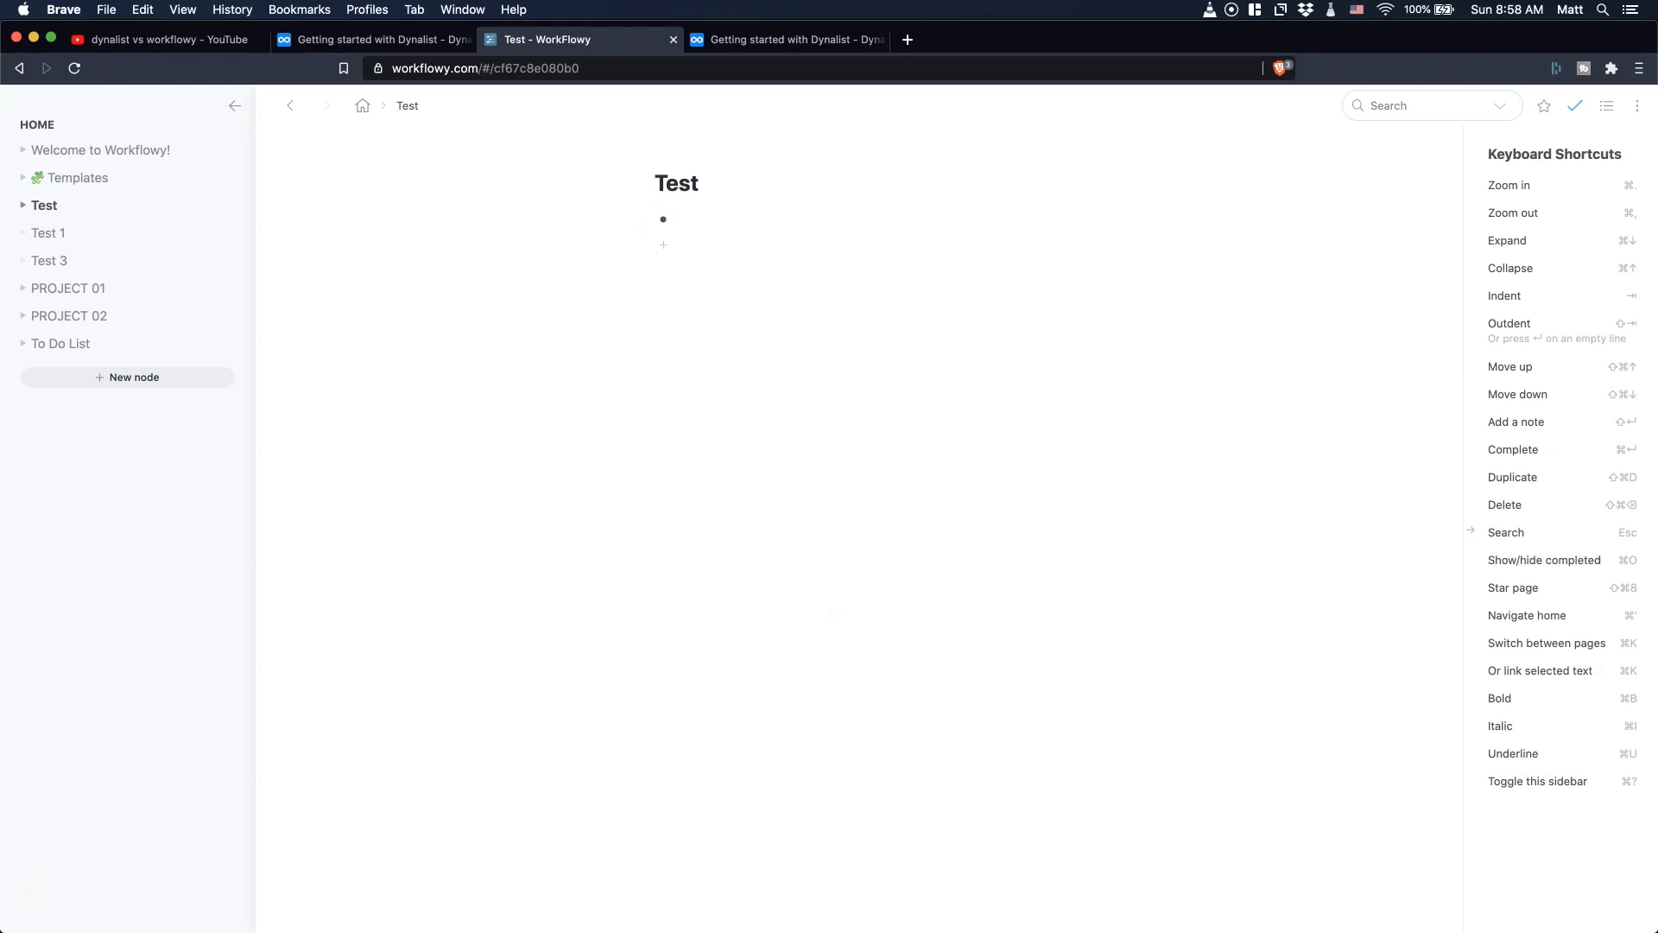
pyautogui.click(664, 219)
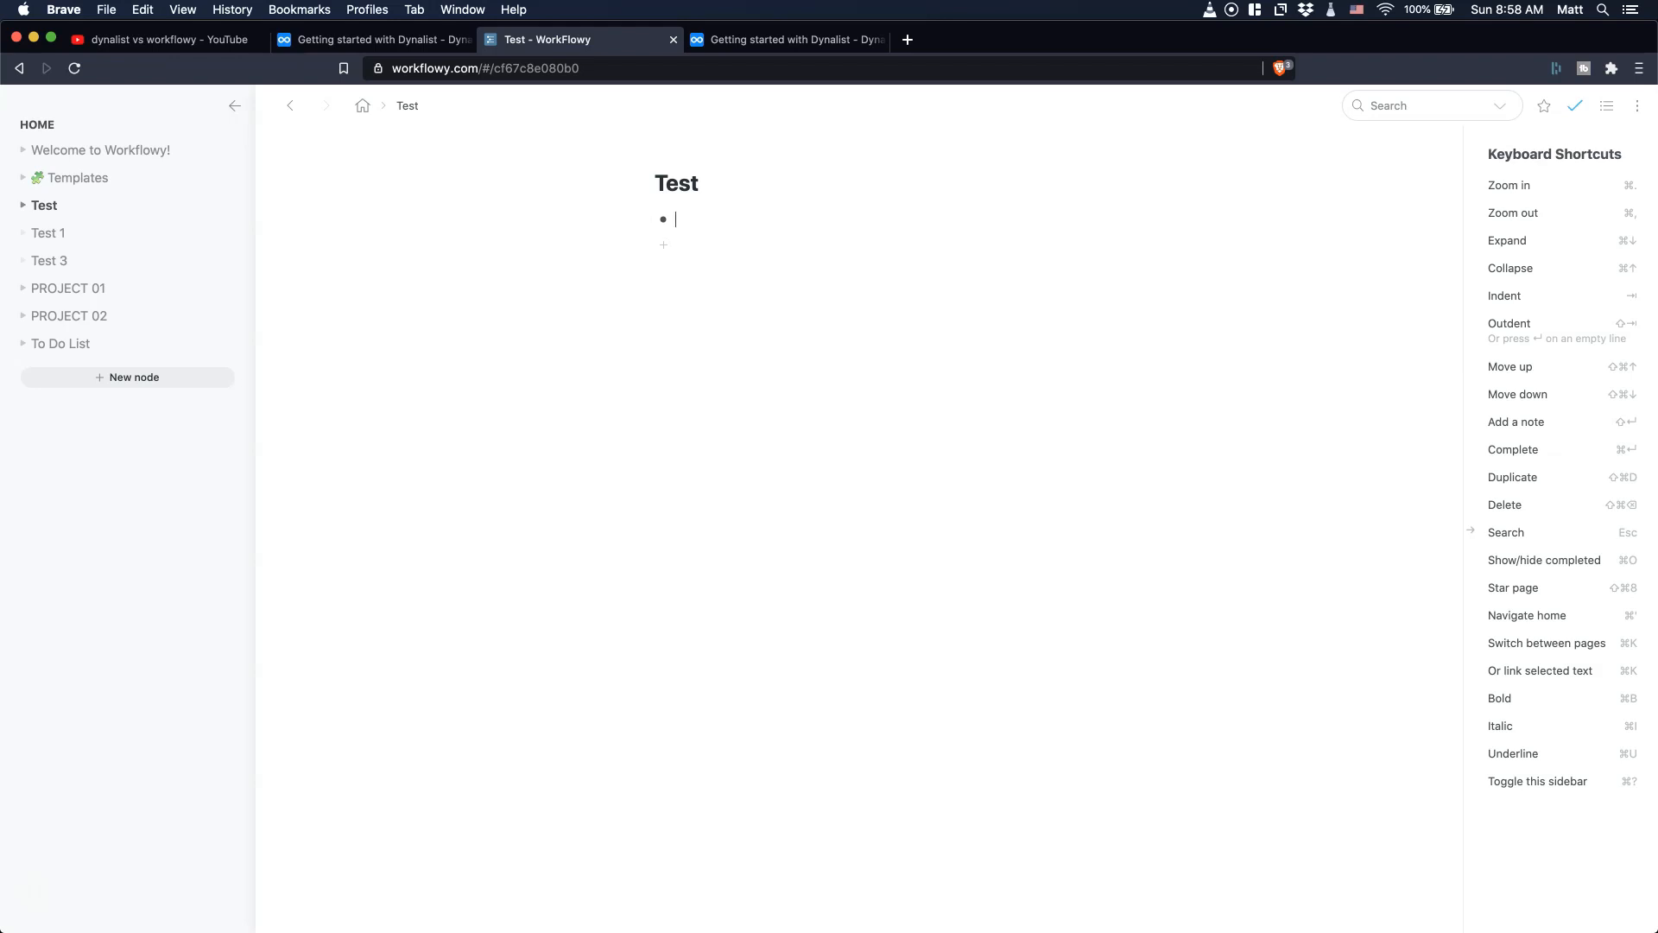
pyautogui.moveTo(634, 183)
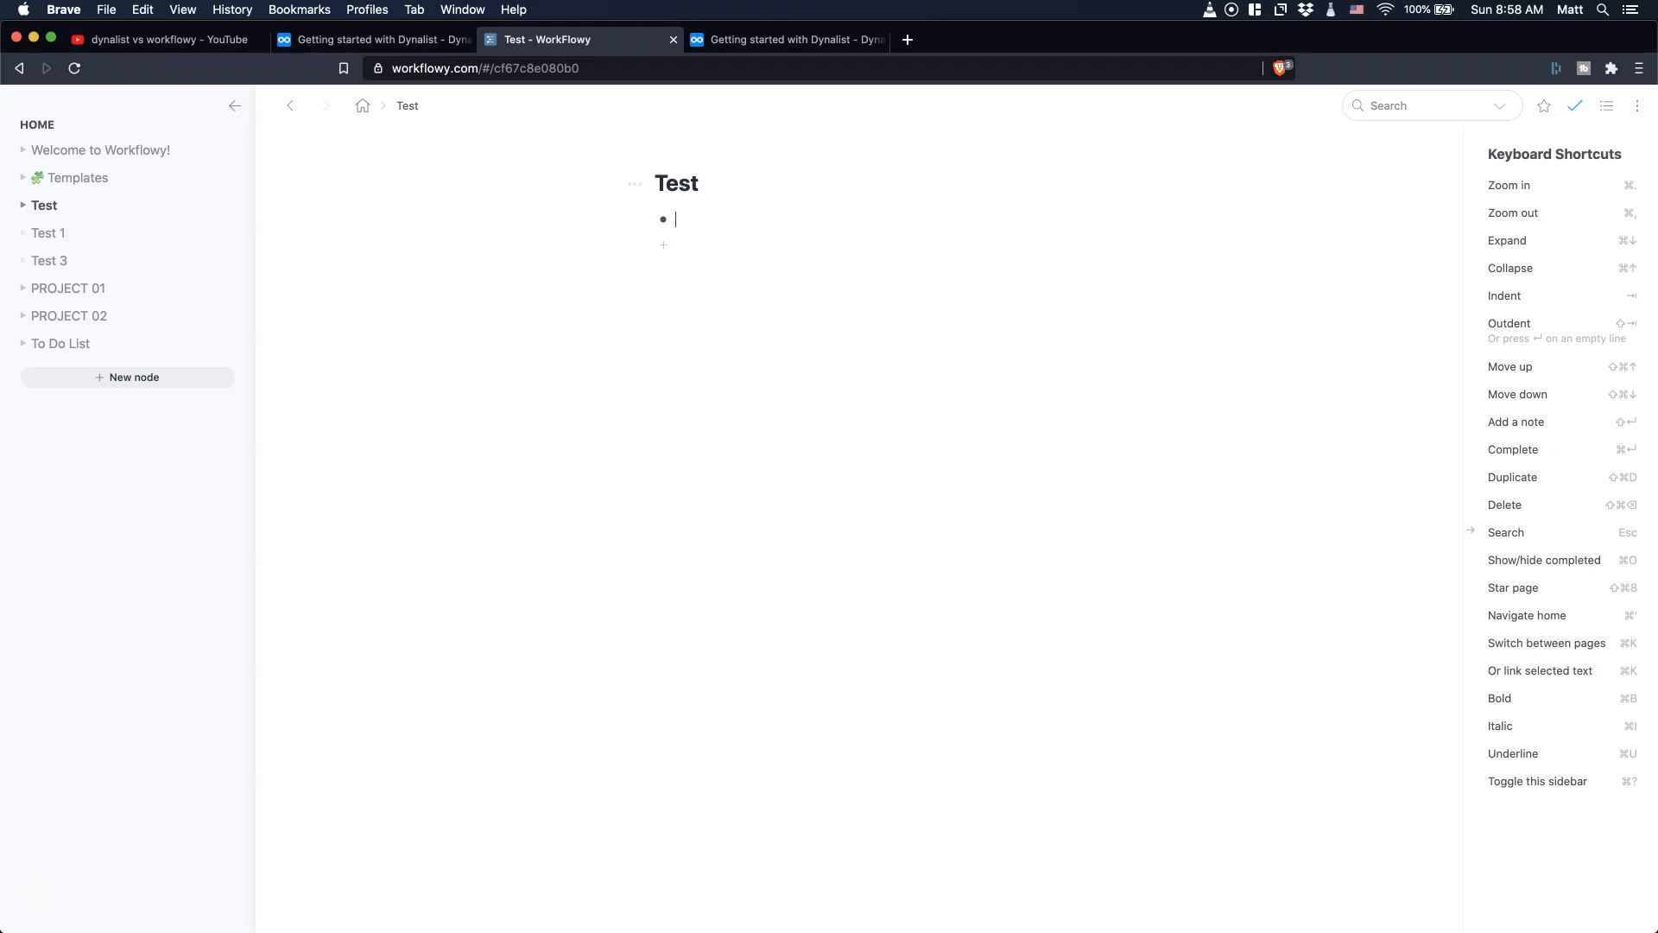
pyautogui.click(787, 40)
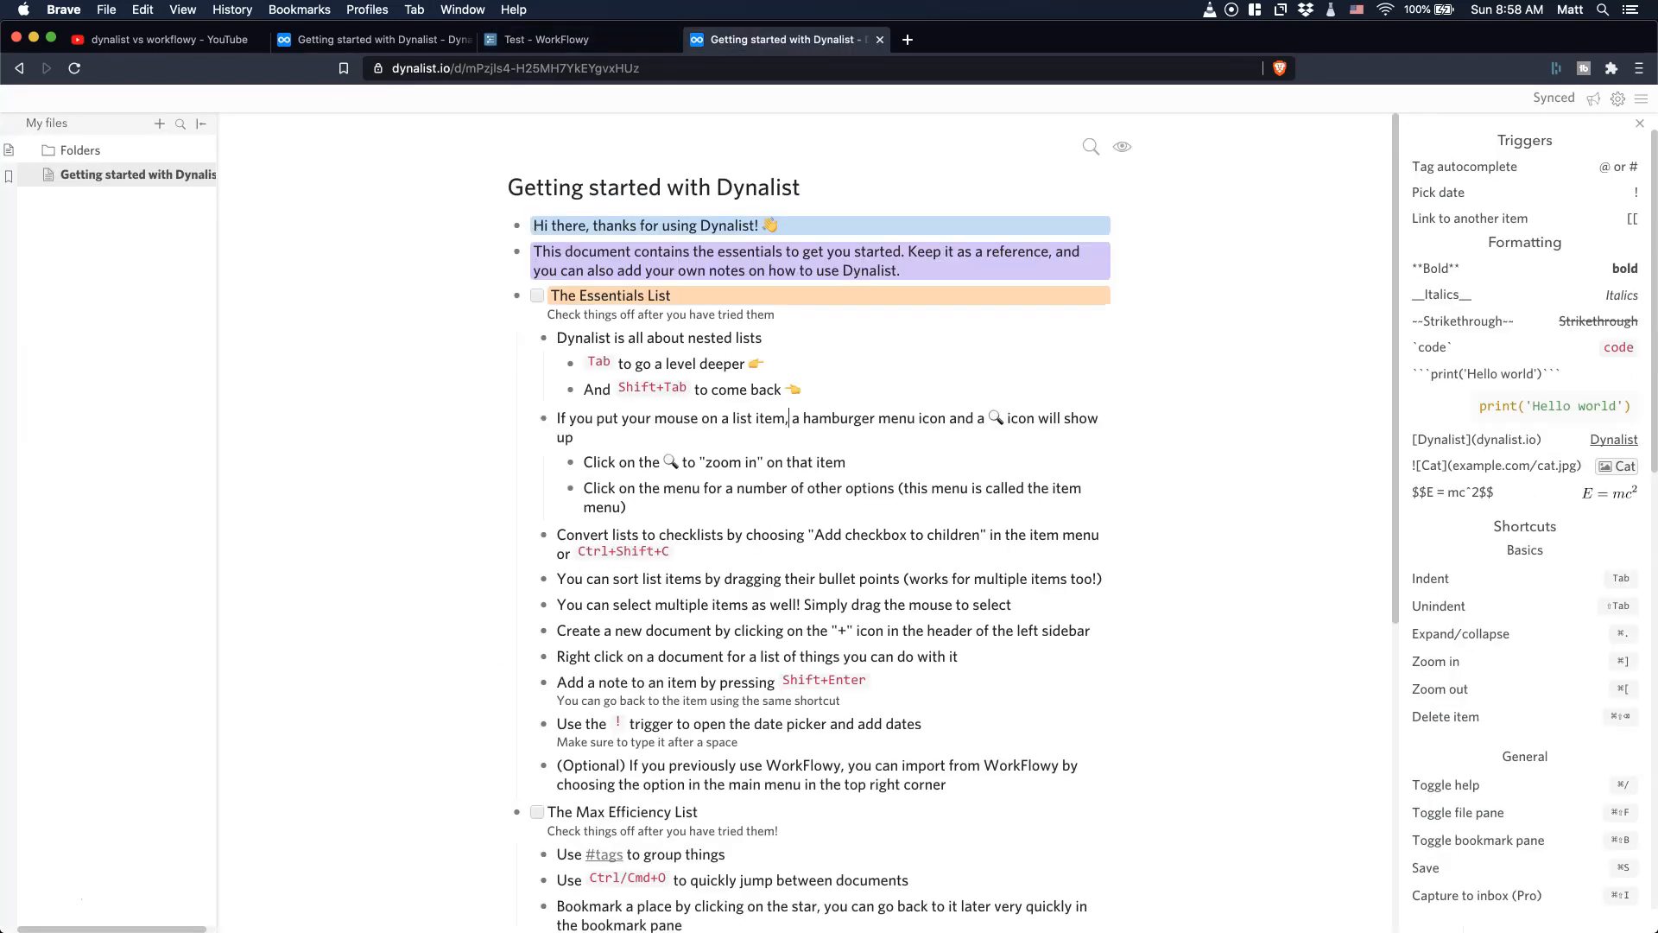
# - Scroll through Dynalist's shortcuts reference, then return to WorkFlowy's Test page
pyautogui.scroll(-3)
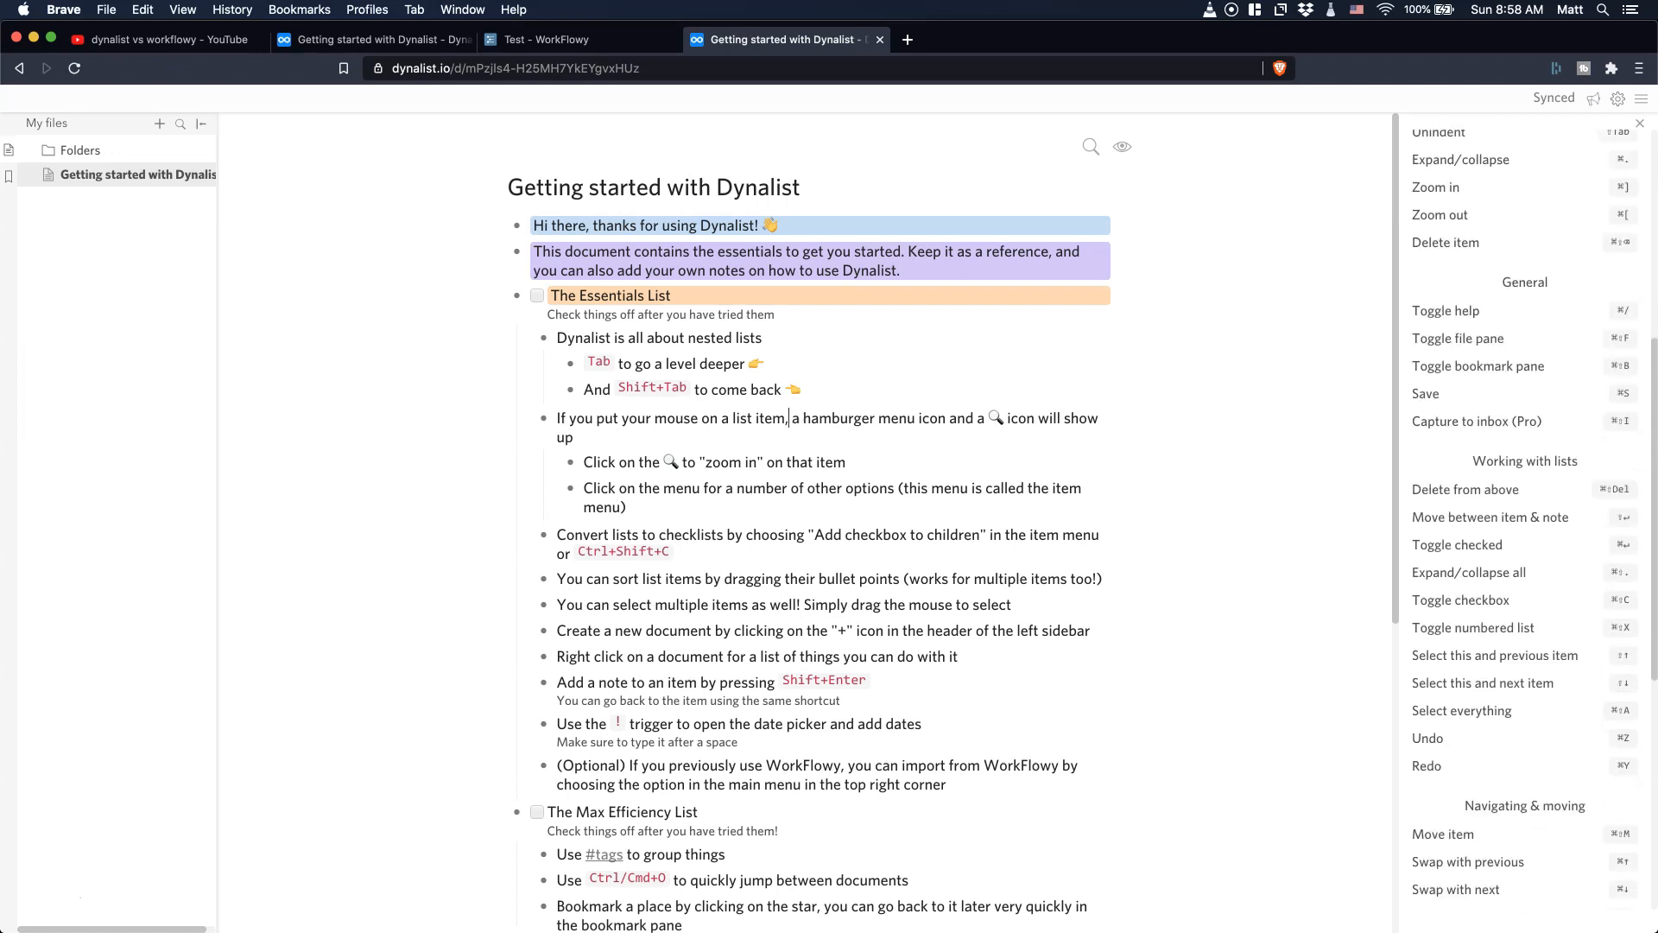
pyautogui.scroll(3)
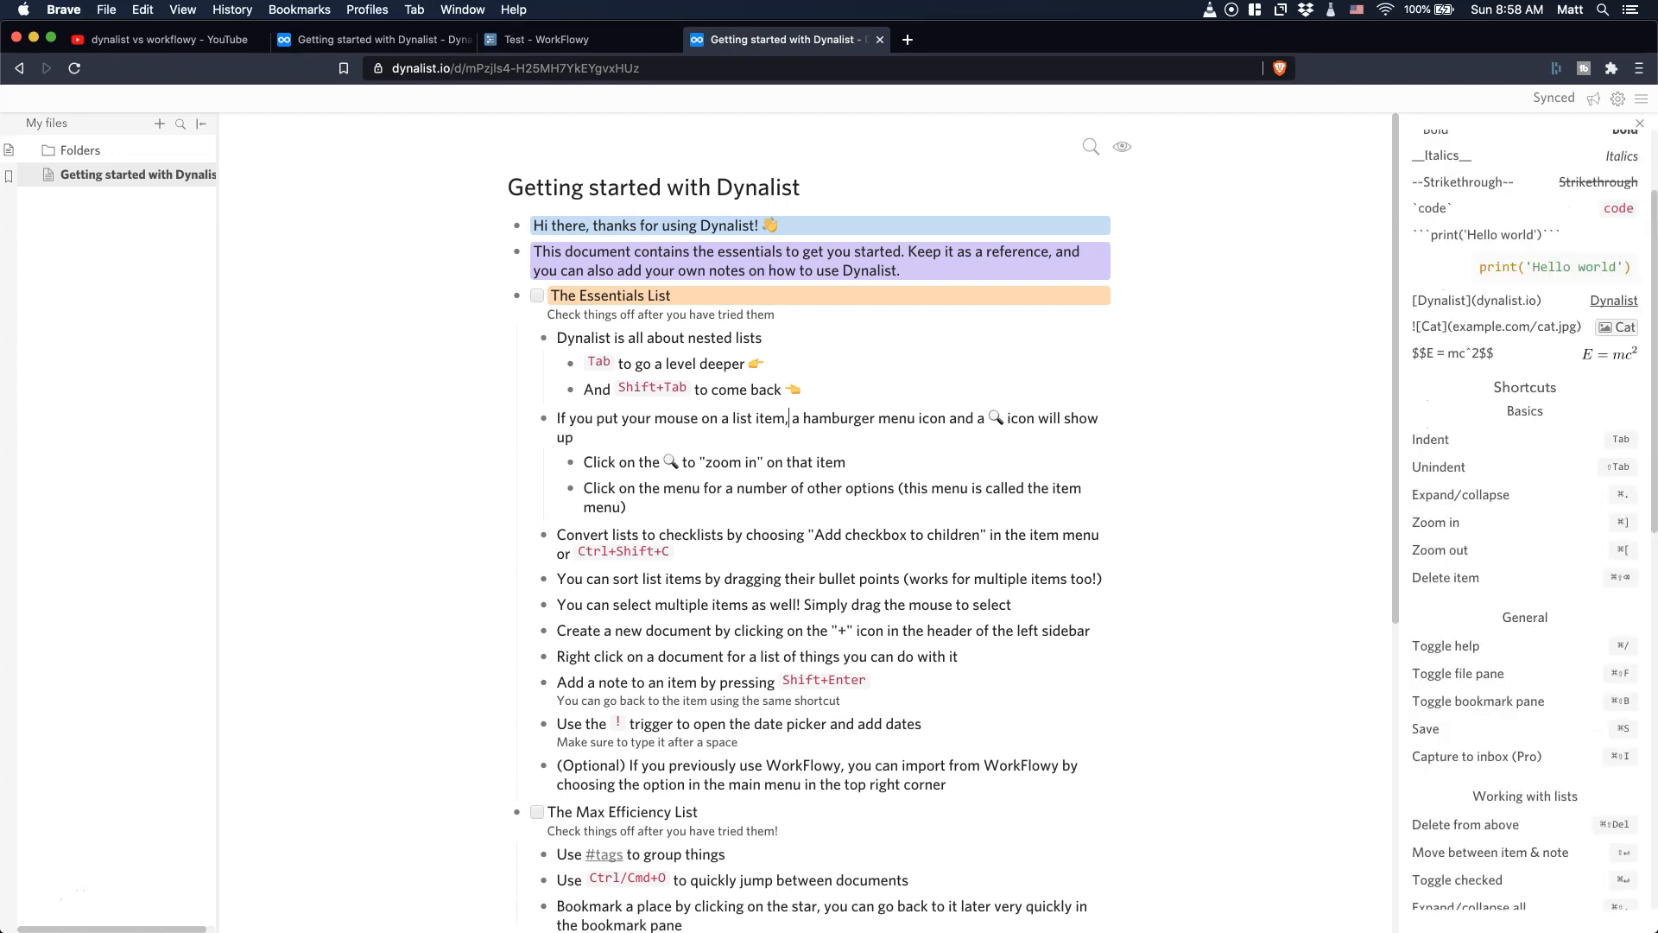
pyautogui.click(581, 39)
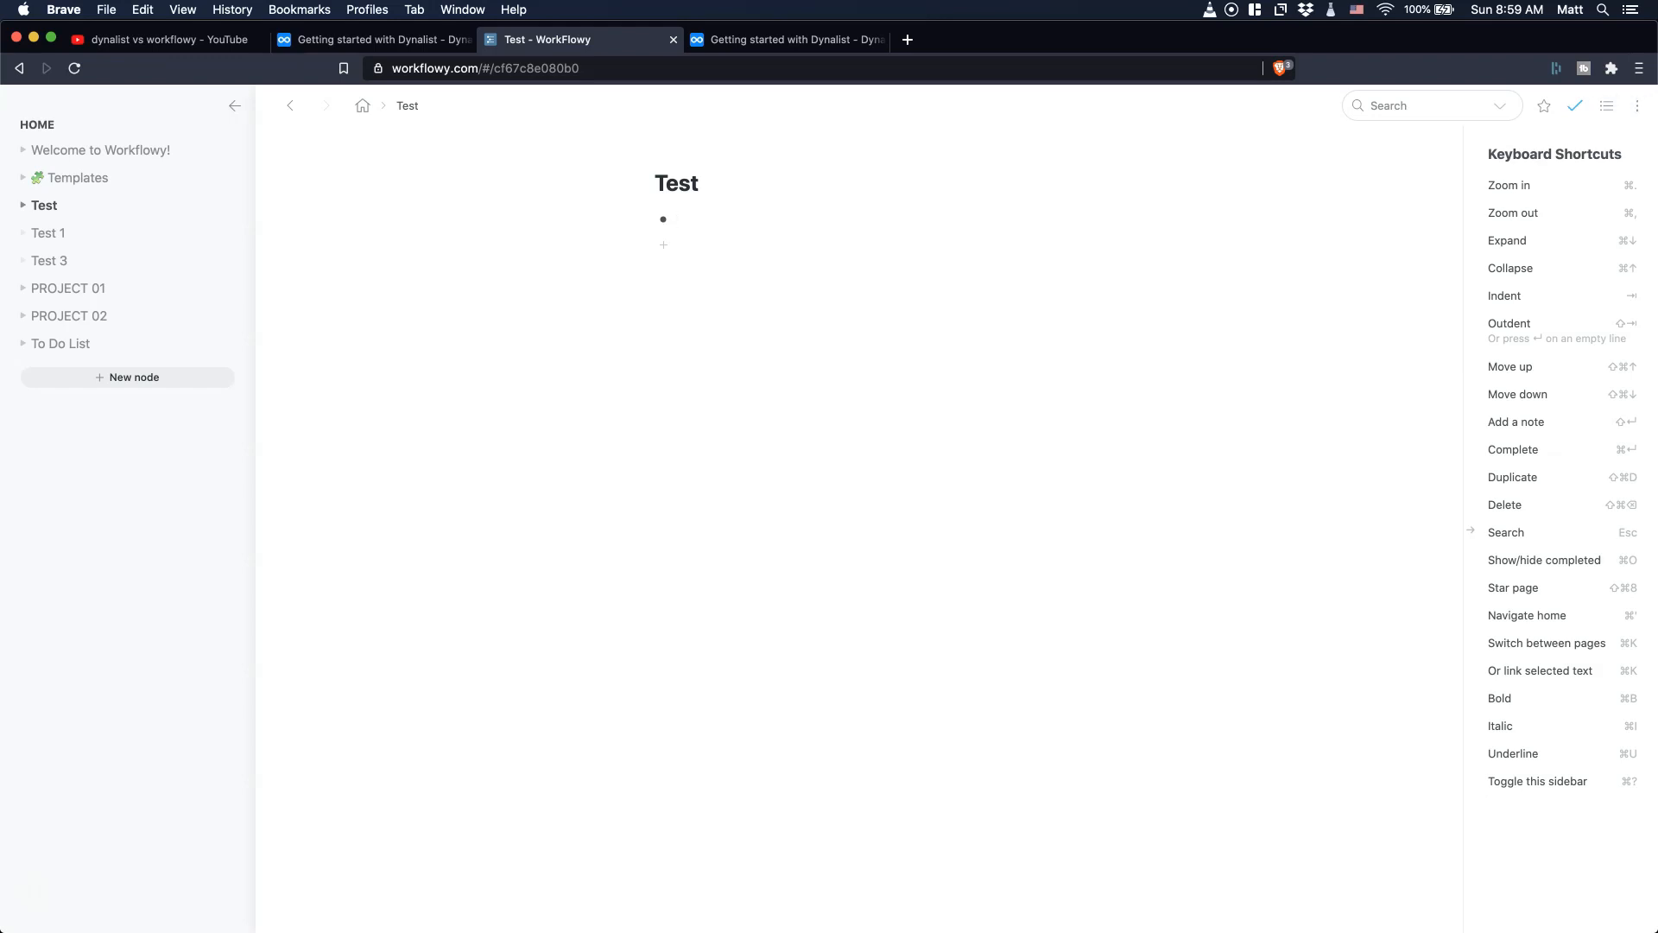
# - Show the Test page as a Board and compare it with the Dynalist document
pyautogui.click(1607, 106)
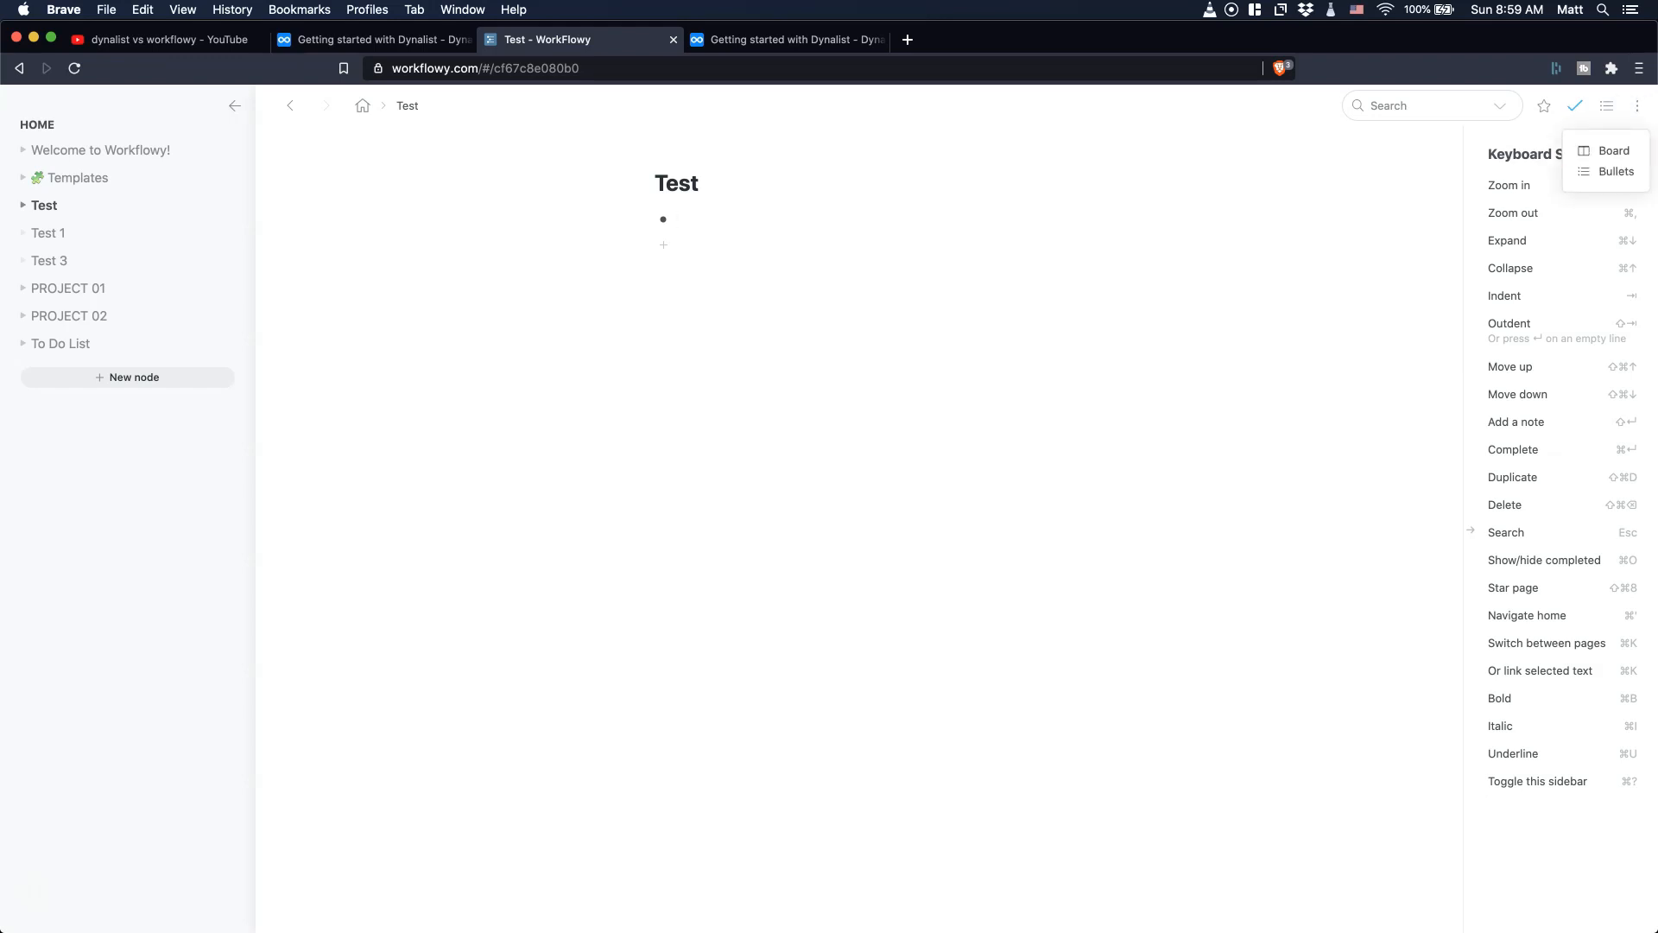
pyautogui.click(1614, 150)
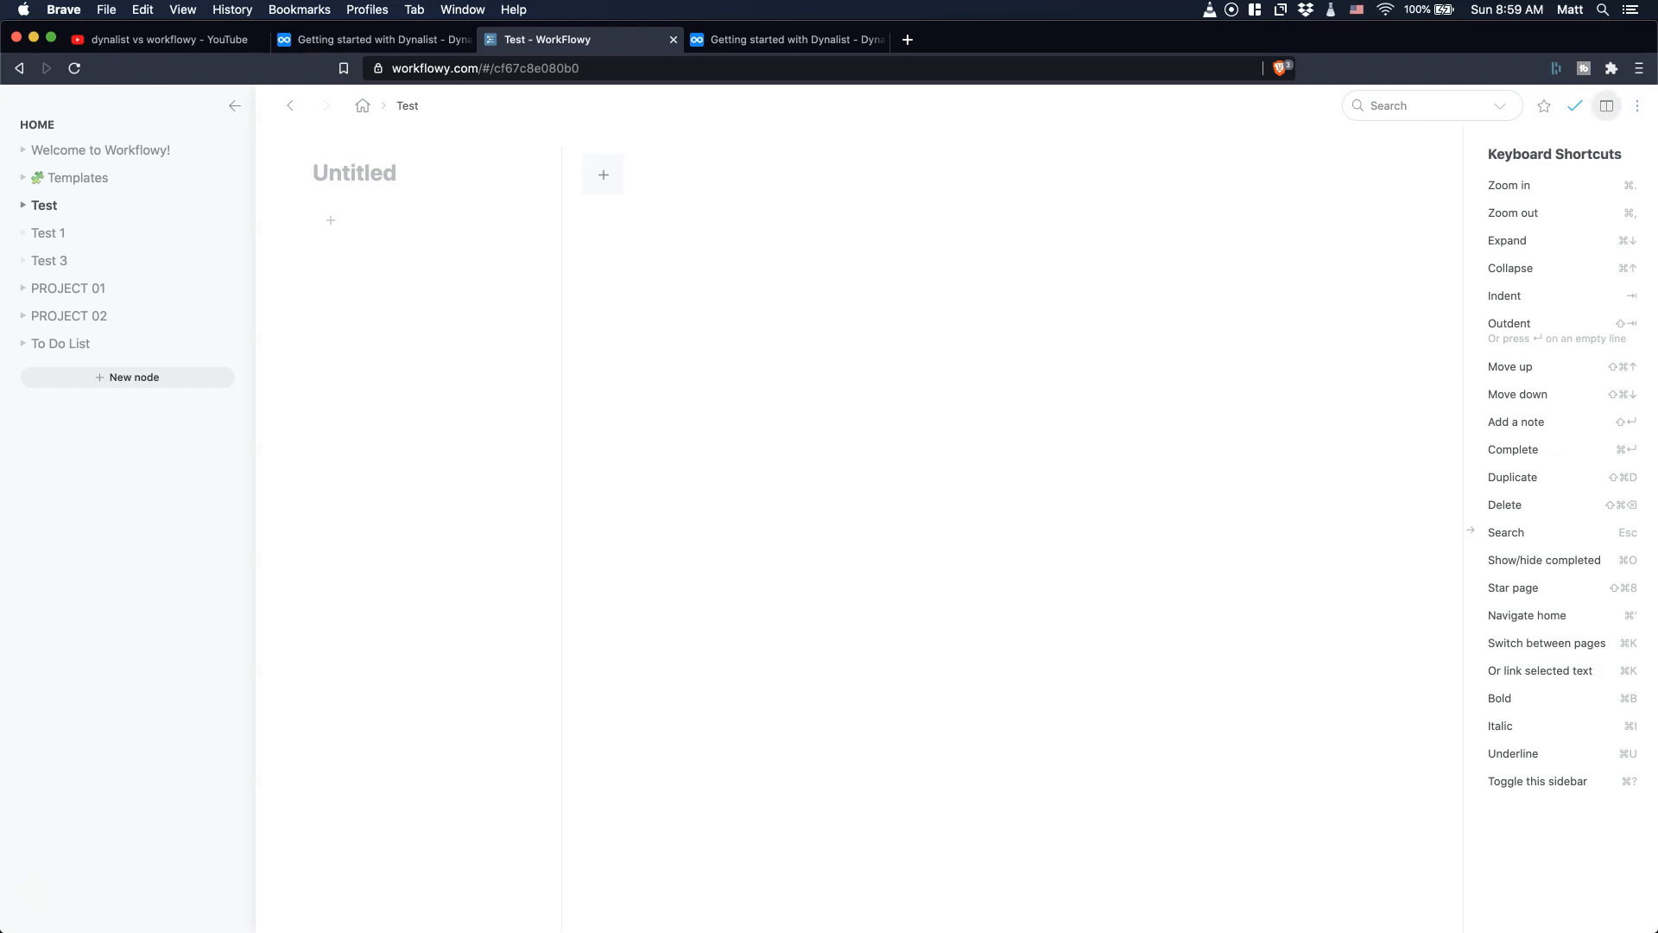
pyautogui.click(1605, 105)
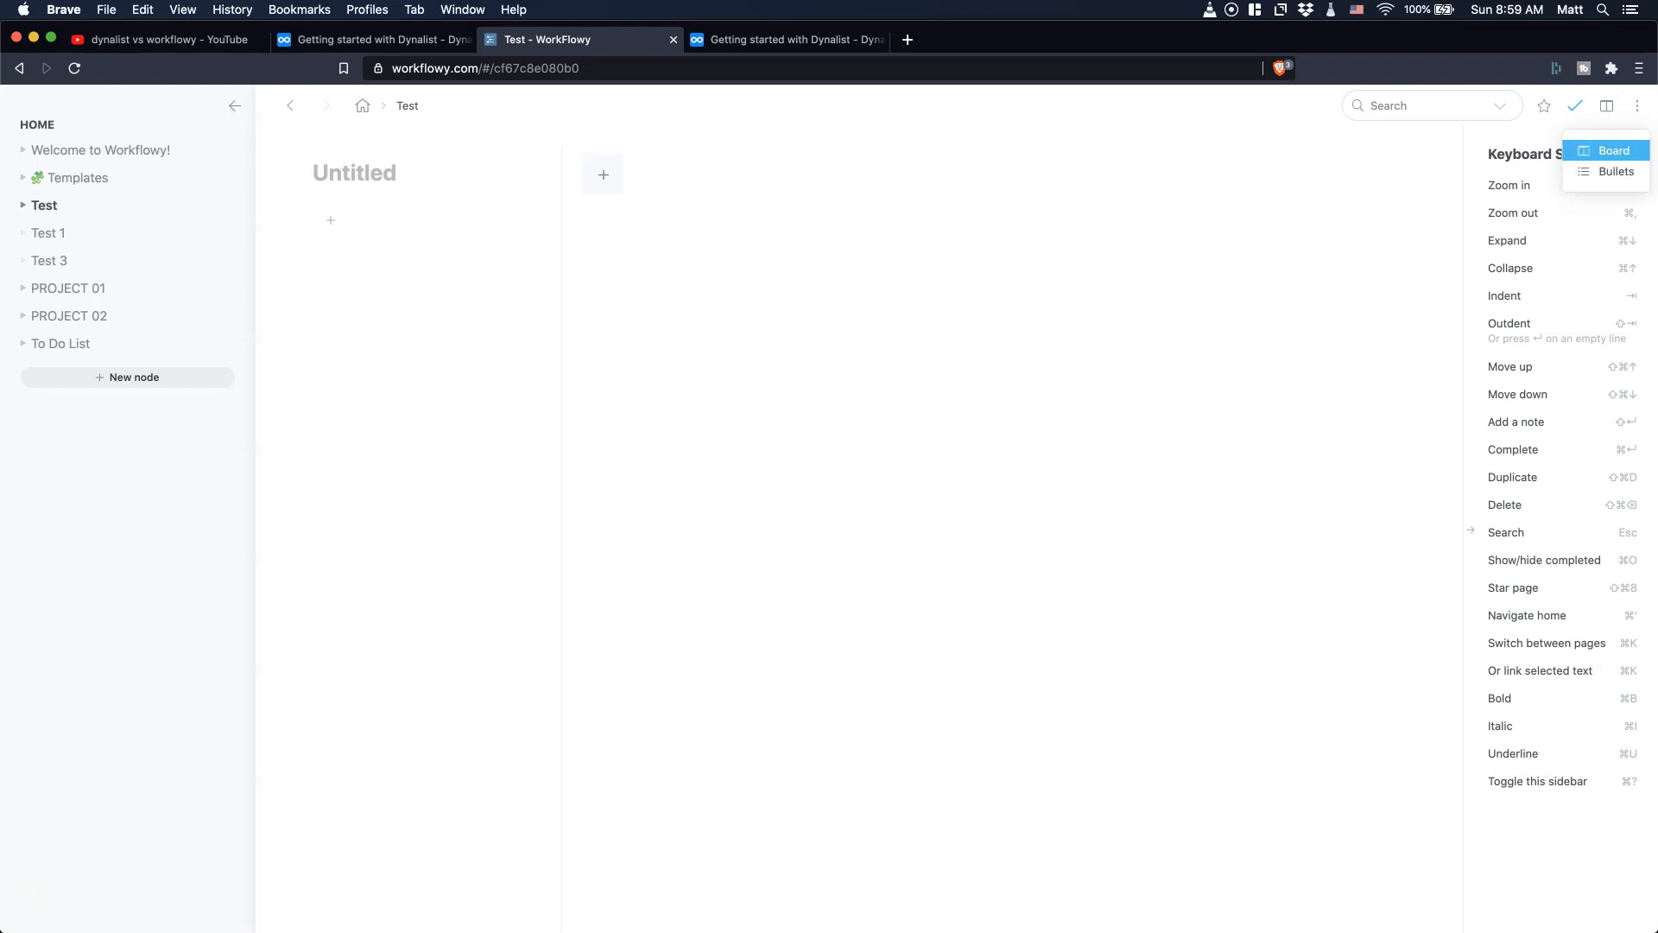
pyautogui.click(784, 39)
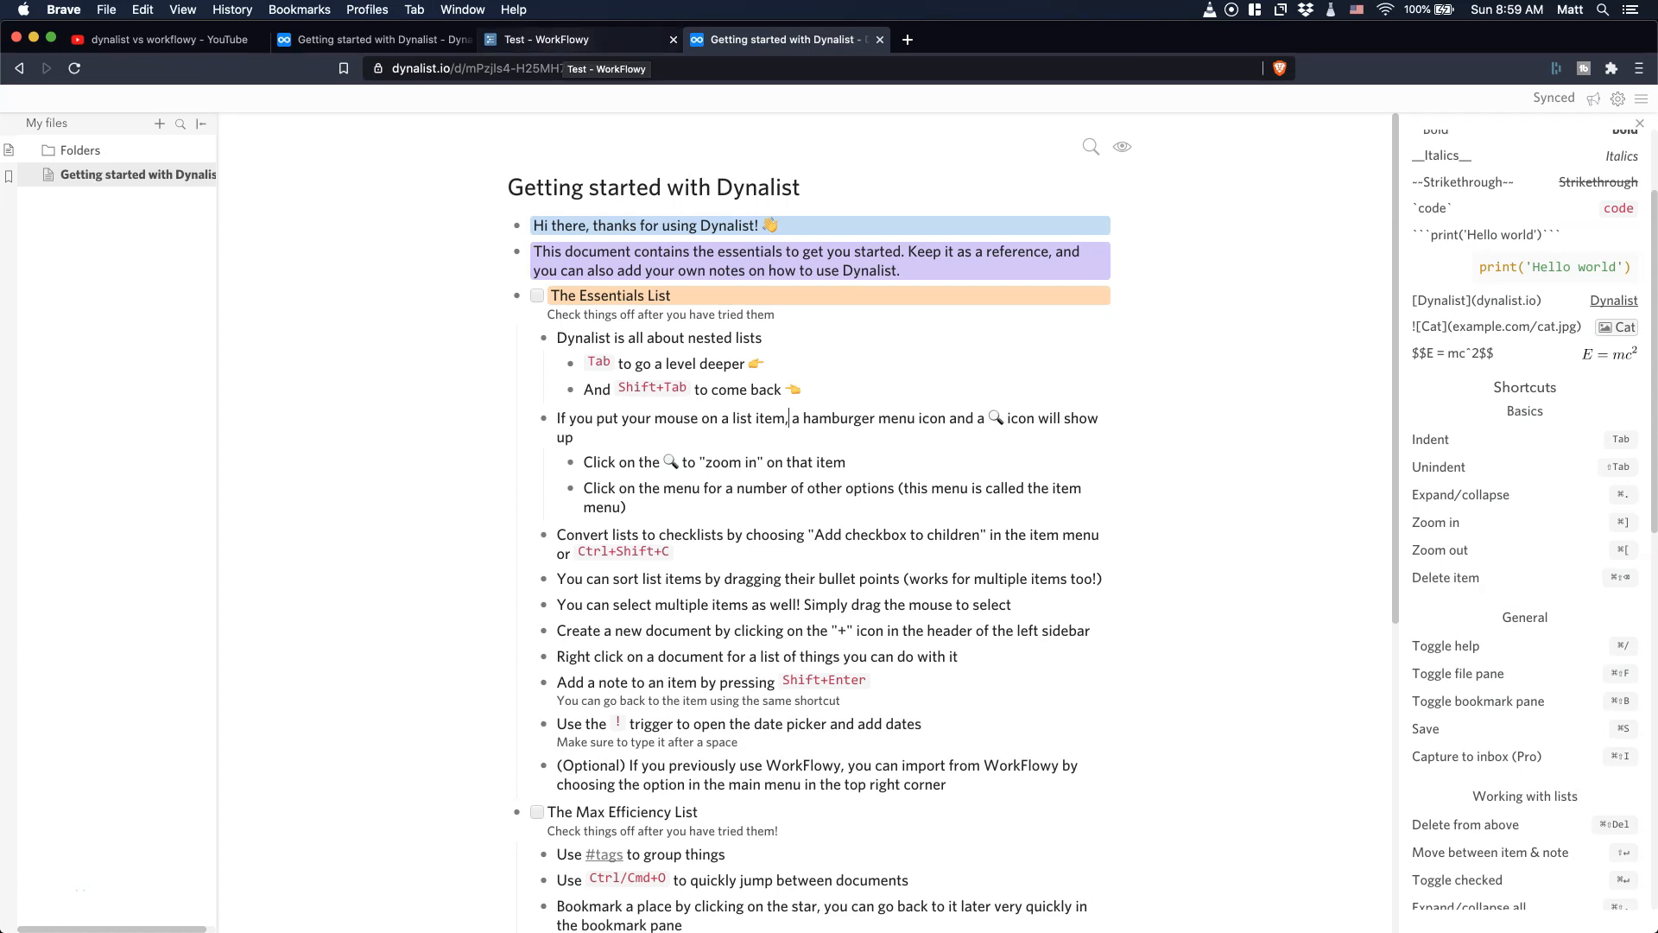
pyautogui.click(577, 40)
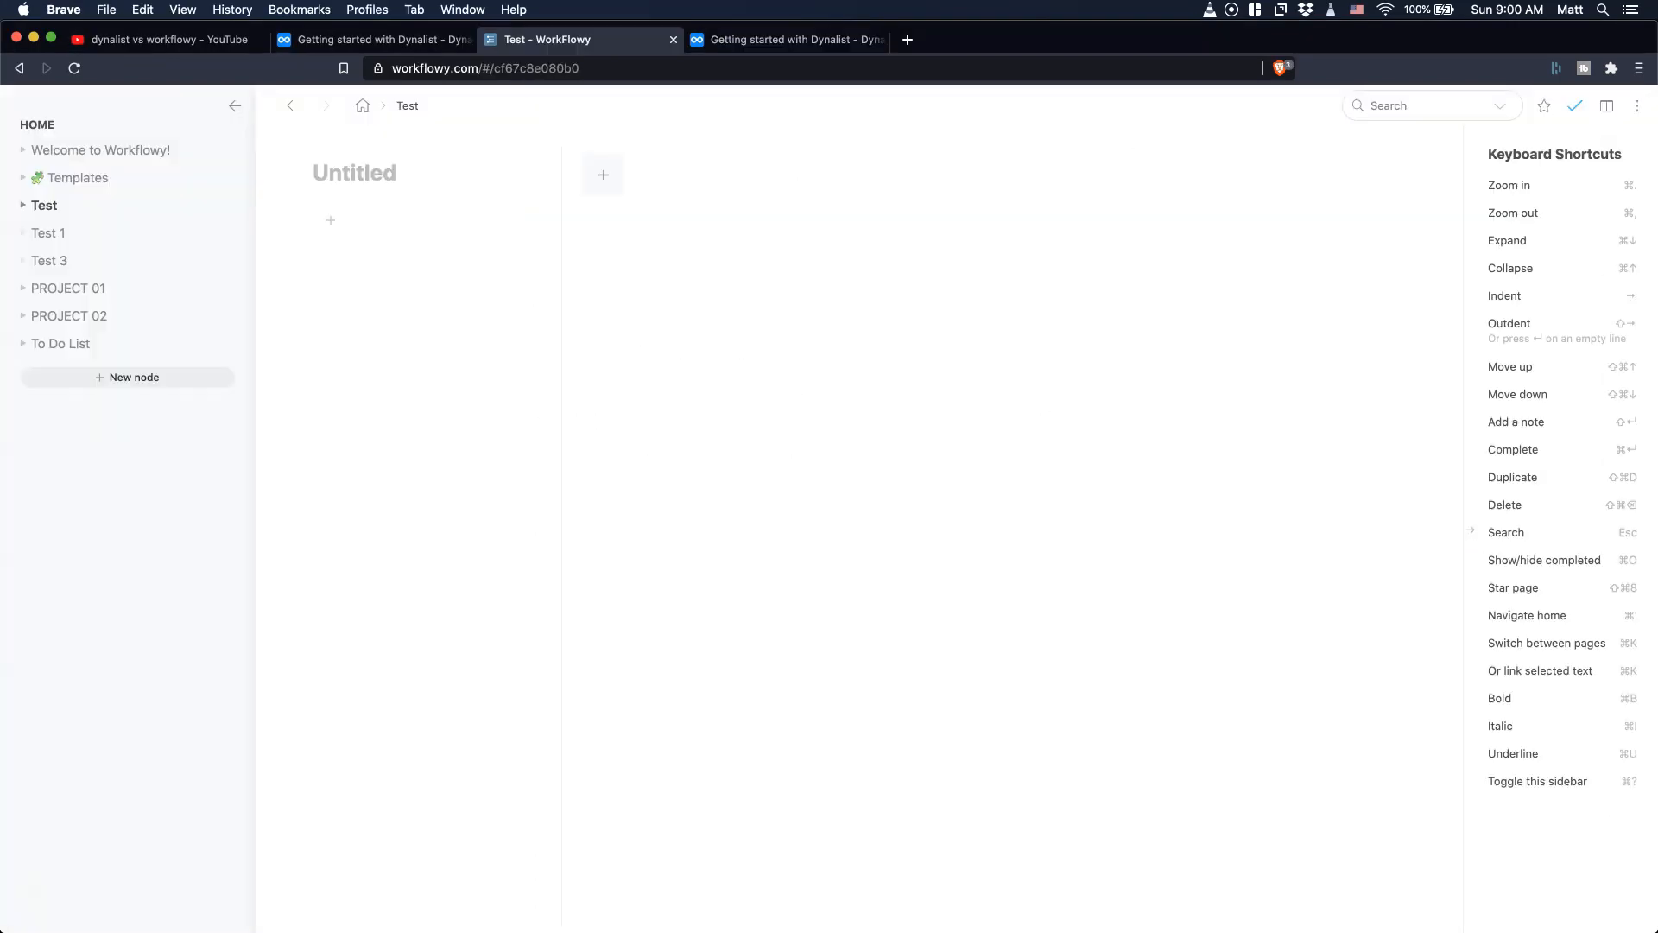
# - Switch the Test page back to Bullets and bring up the empty bullet's options
pyautogui.click(1607, 106)
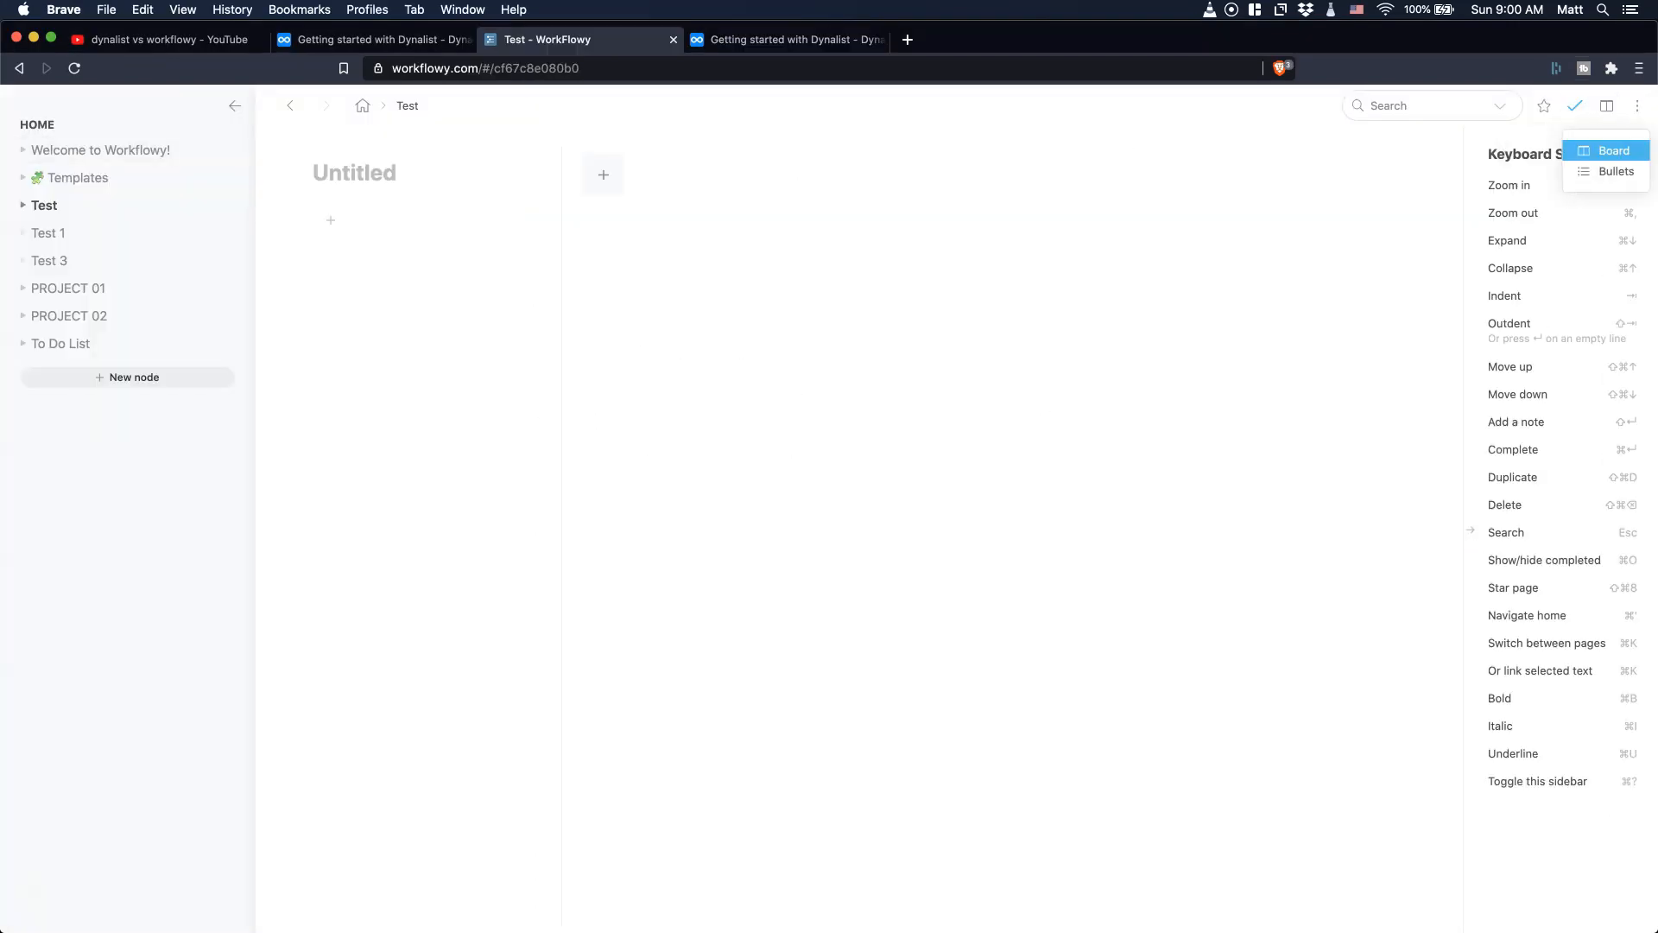
pyautogui.click(1617, 171)
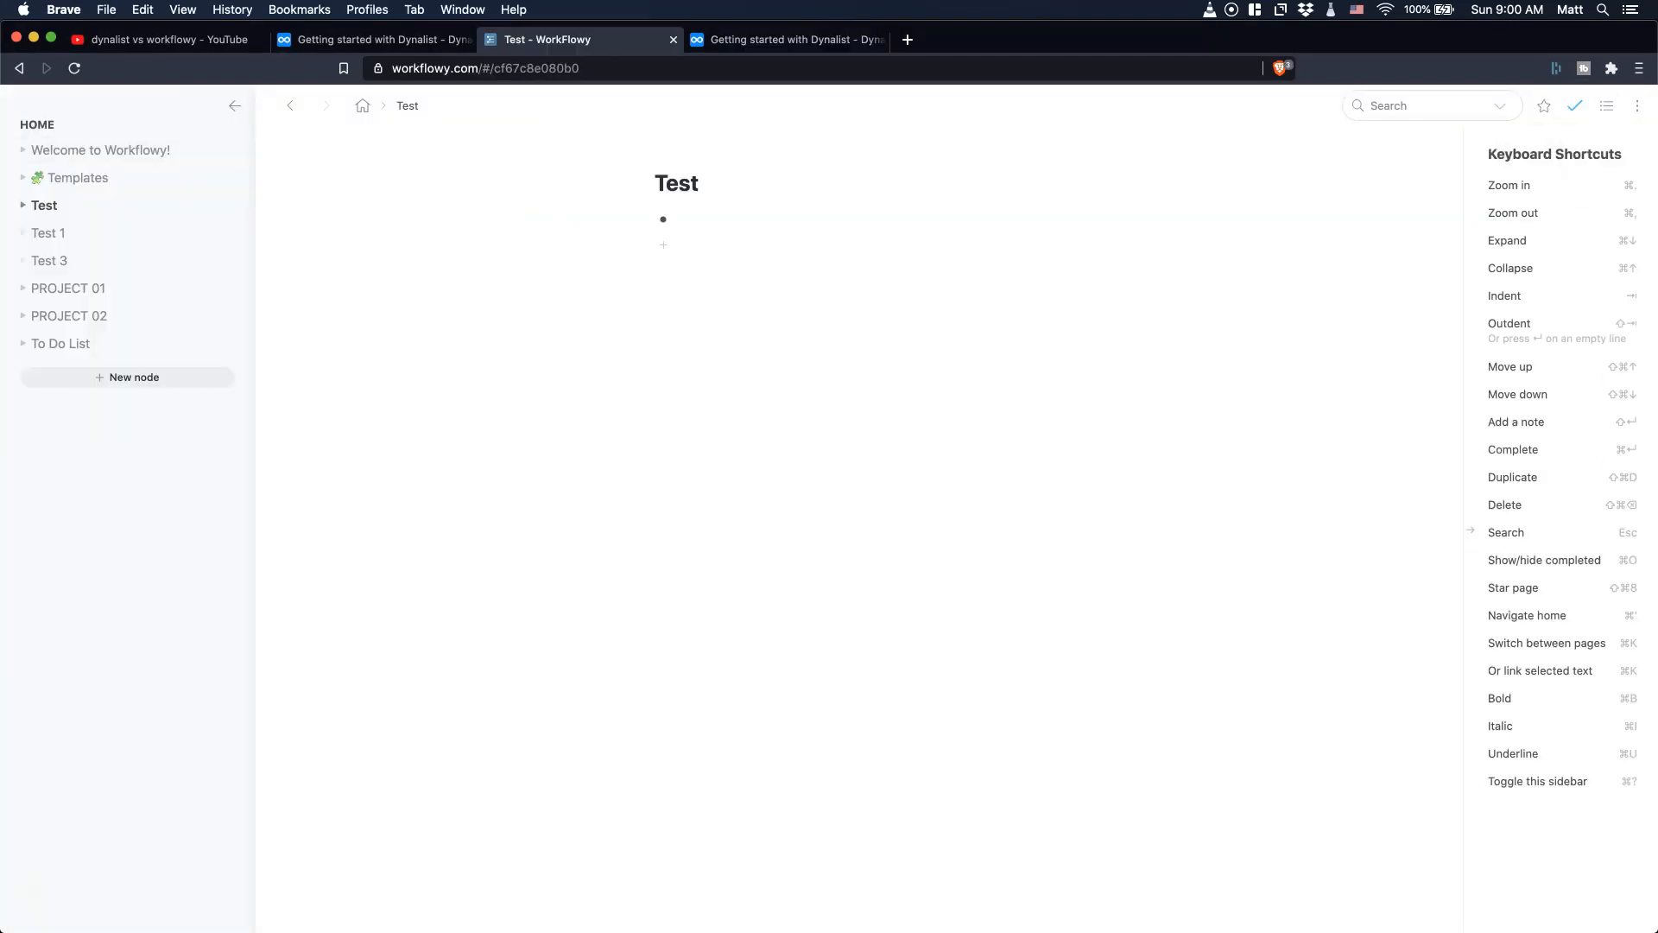
pyautogui.click(644, 220)
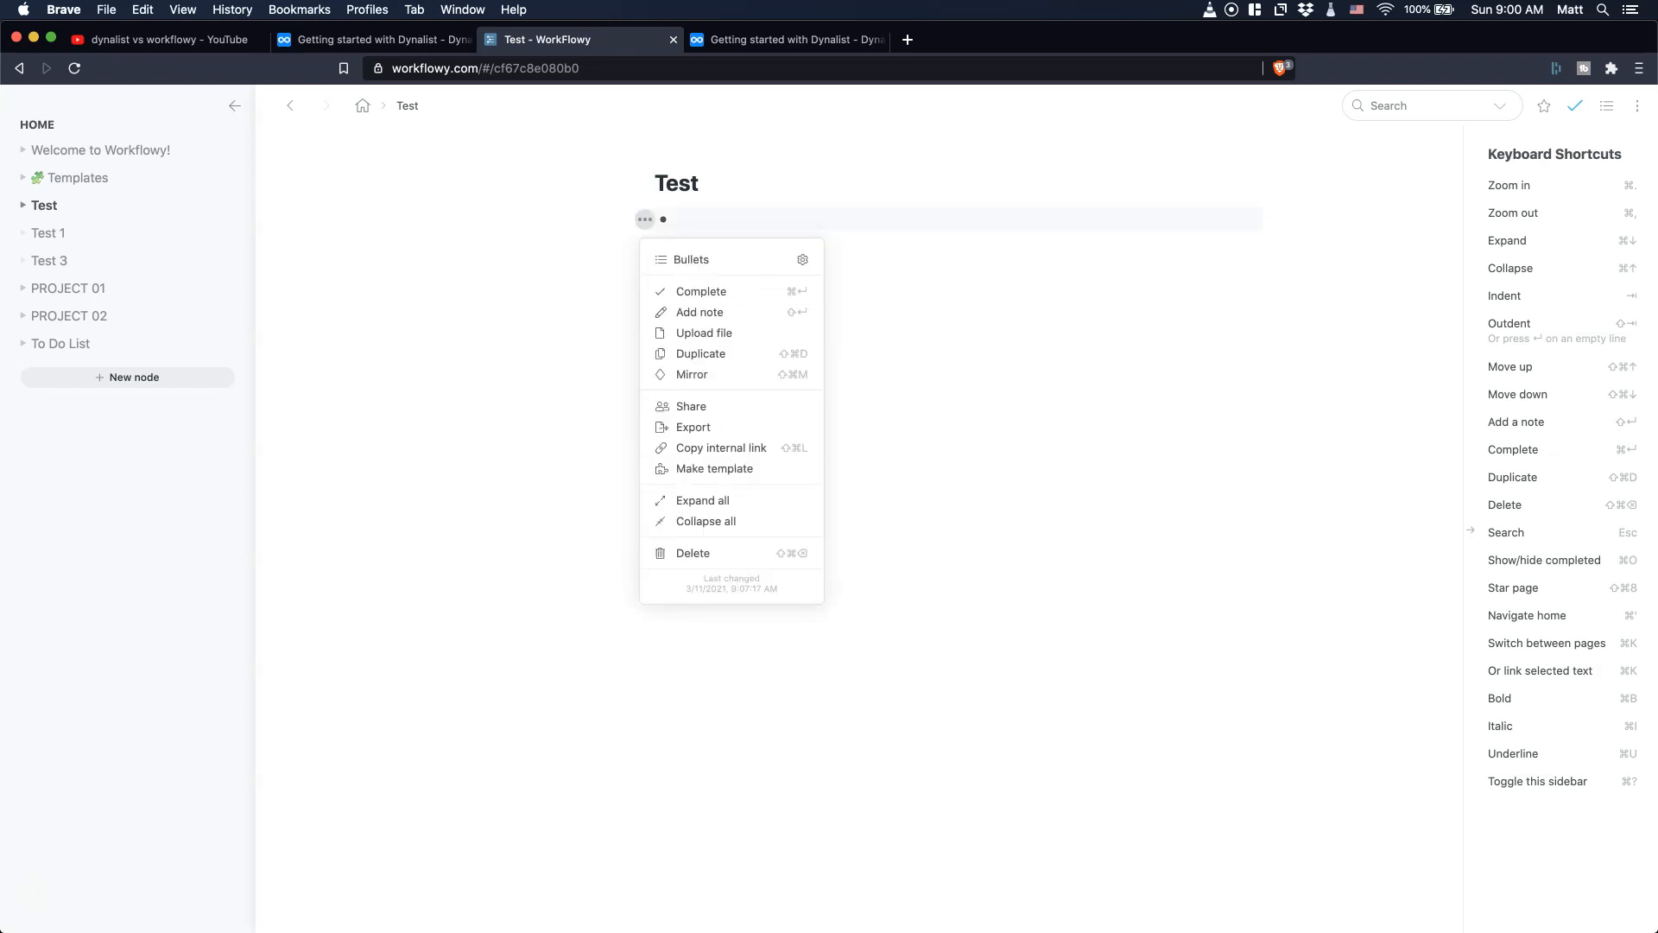
pyautogui.moveTo(714, 468)
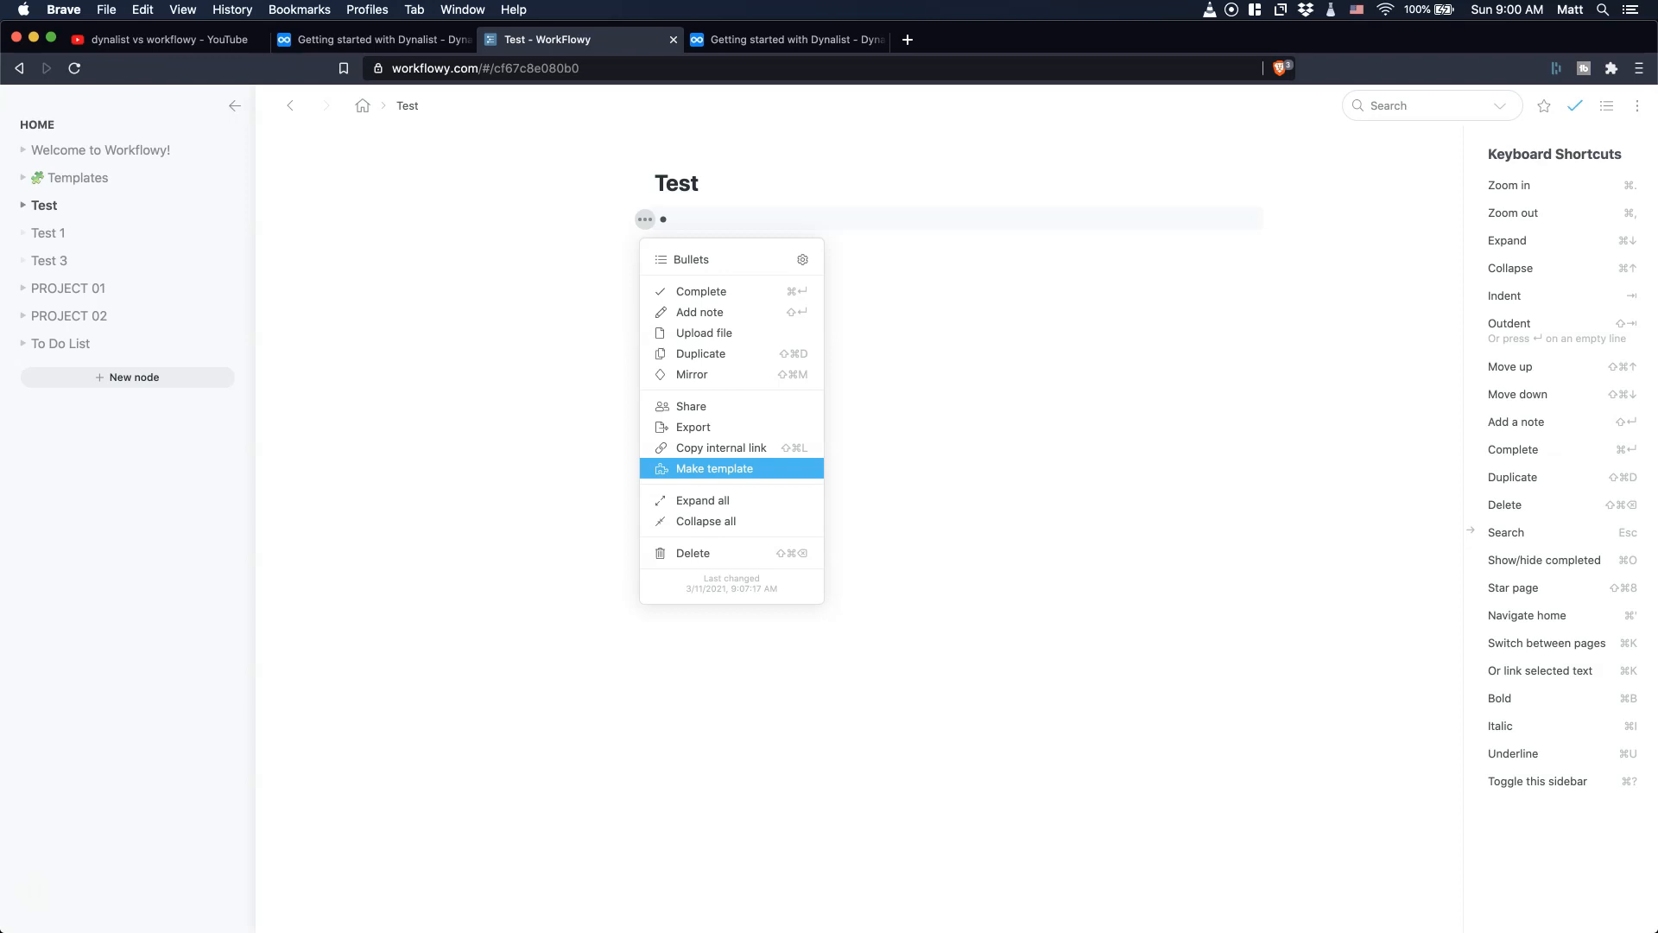
pyautogui.moveTo(692, 375)
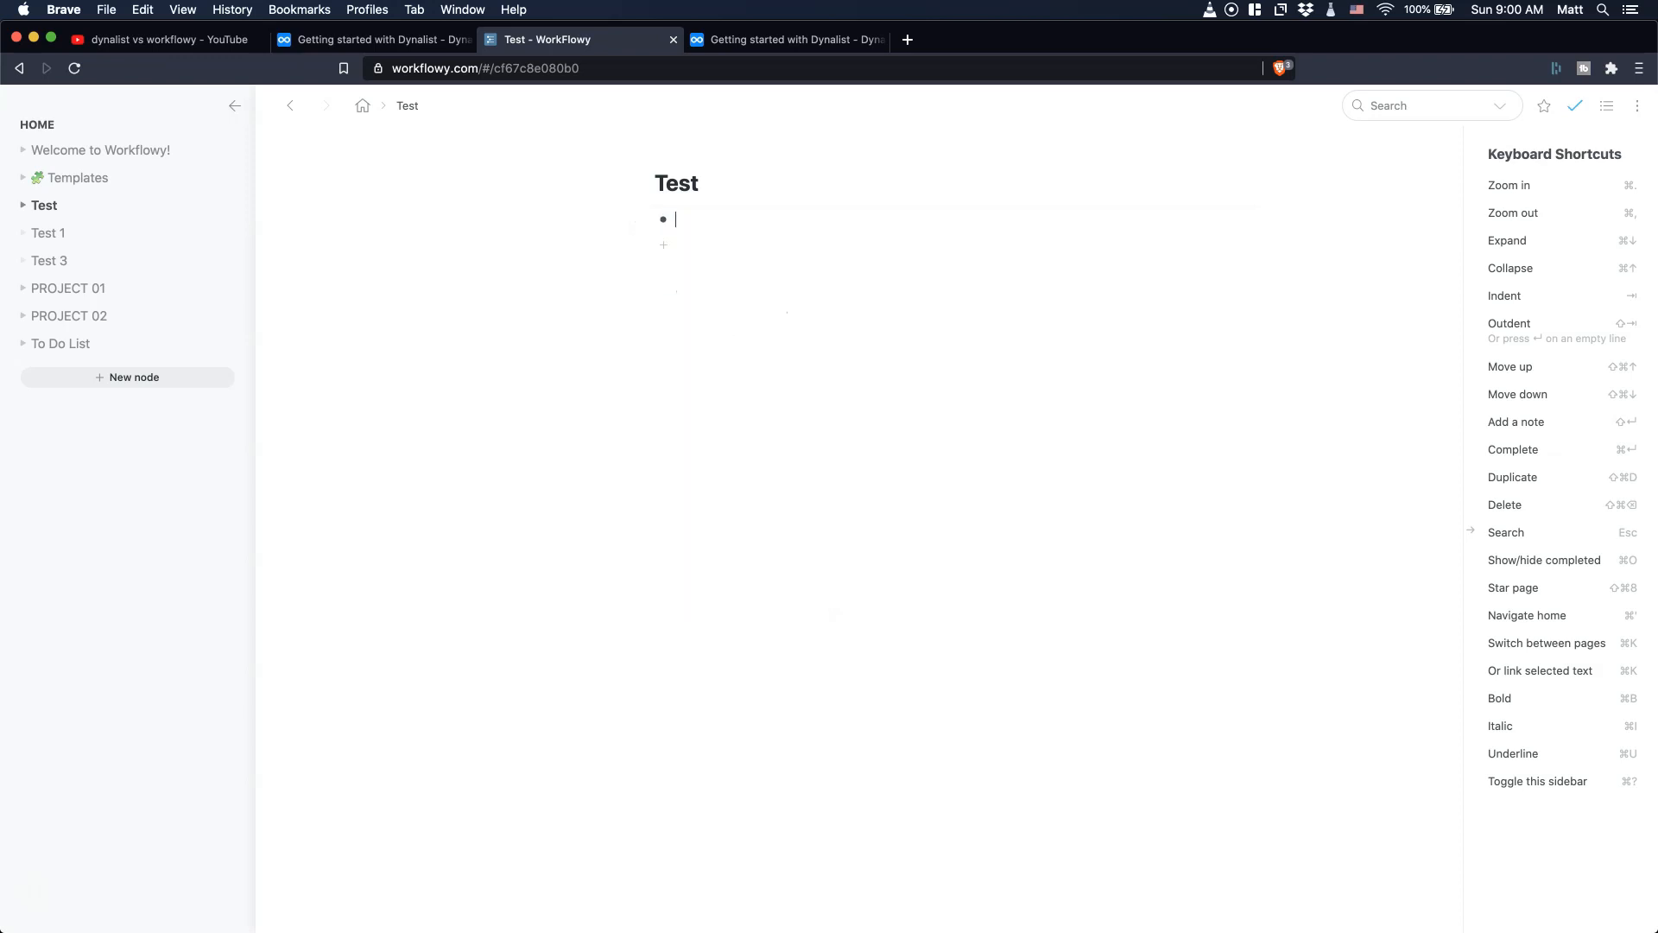
# - Add bullets A, B and C to the Test page, then move to the Test 1 page
pyautogui.write('Te')
pyautogui.write('A')
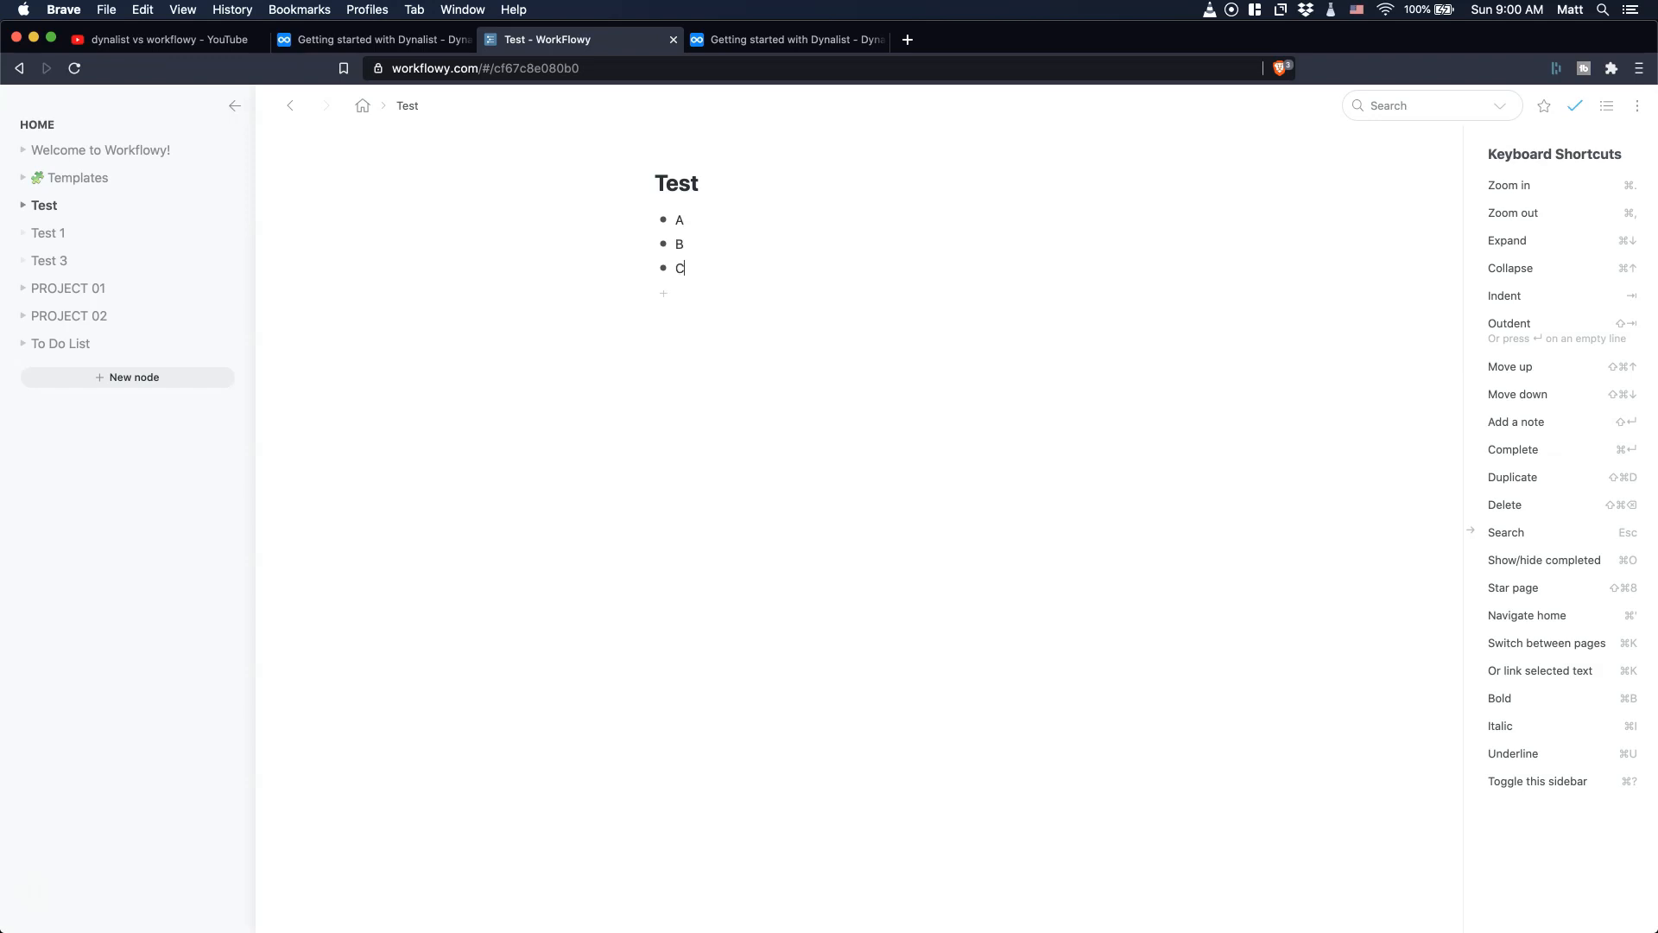
pyautogui.click(49, 234)
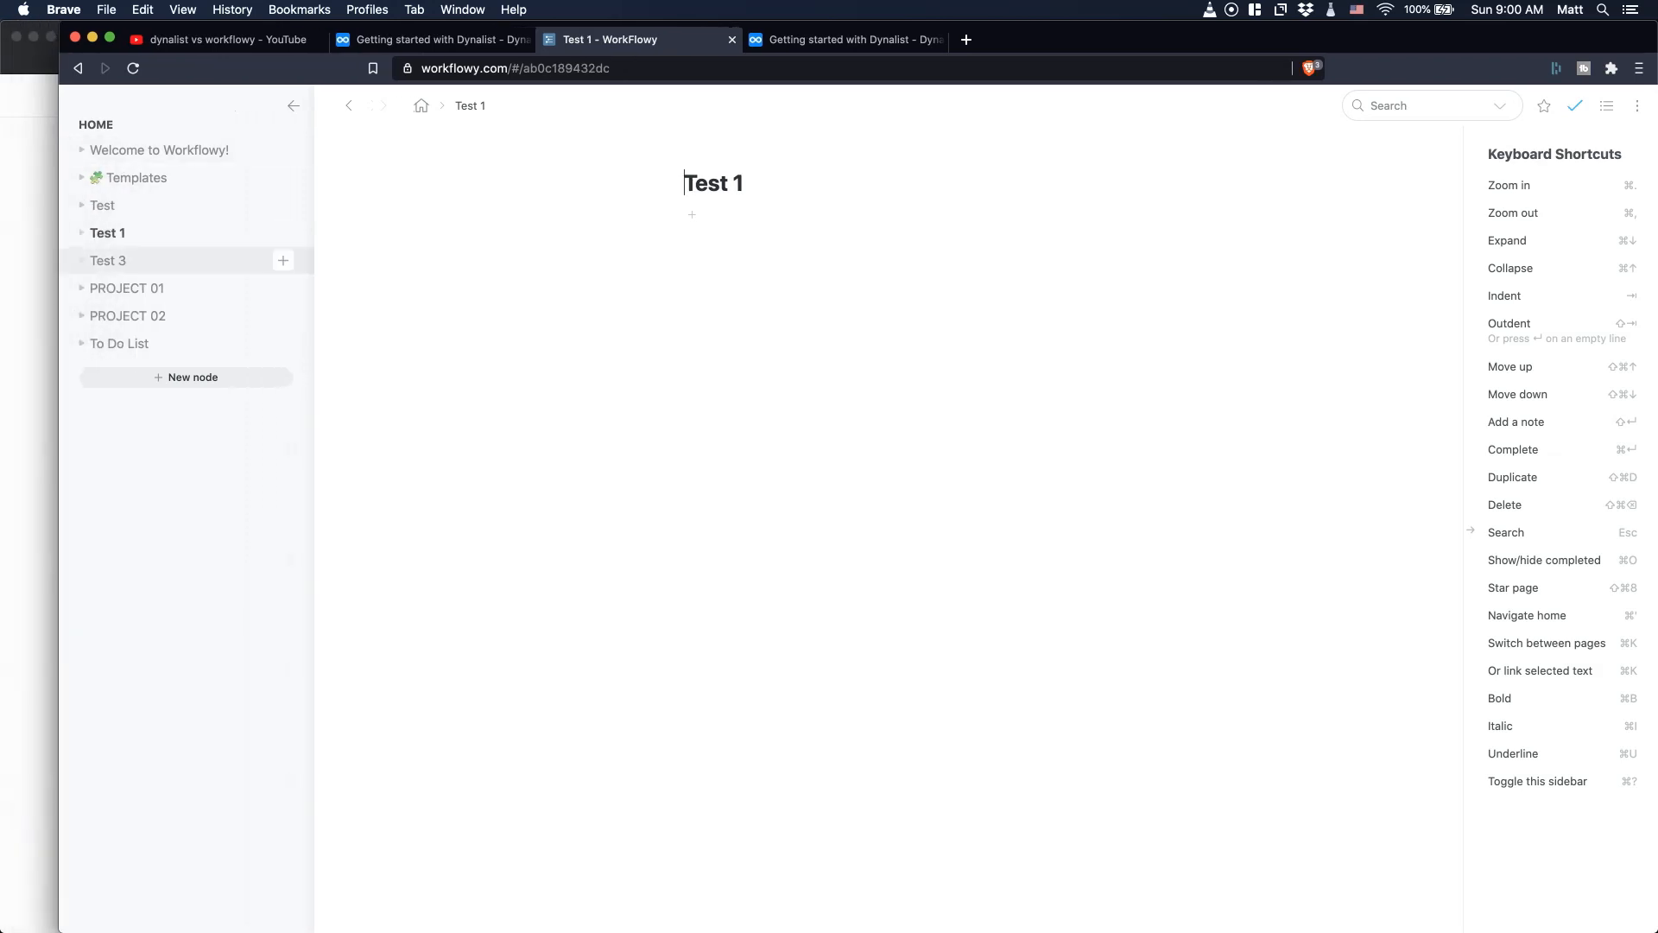
# - Title the page Youtube Video and insert a (( mirror of the Test item
pyautogui.click(109, 261)
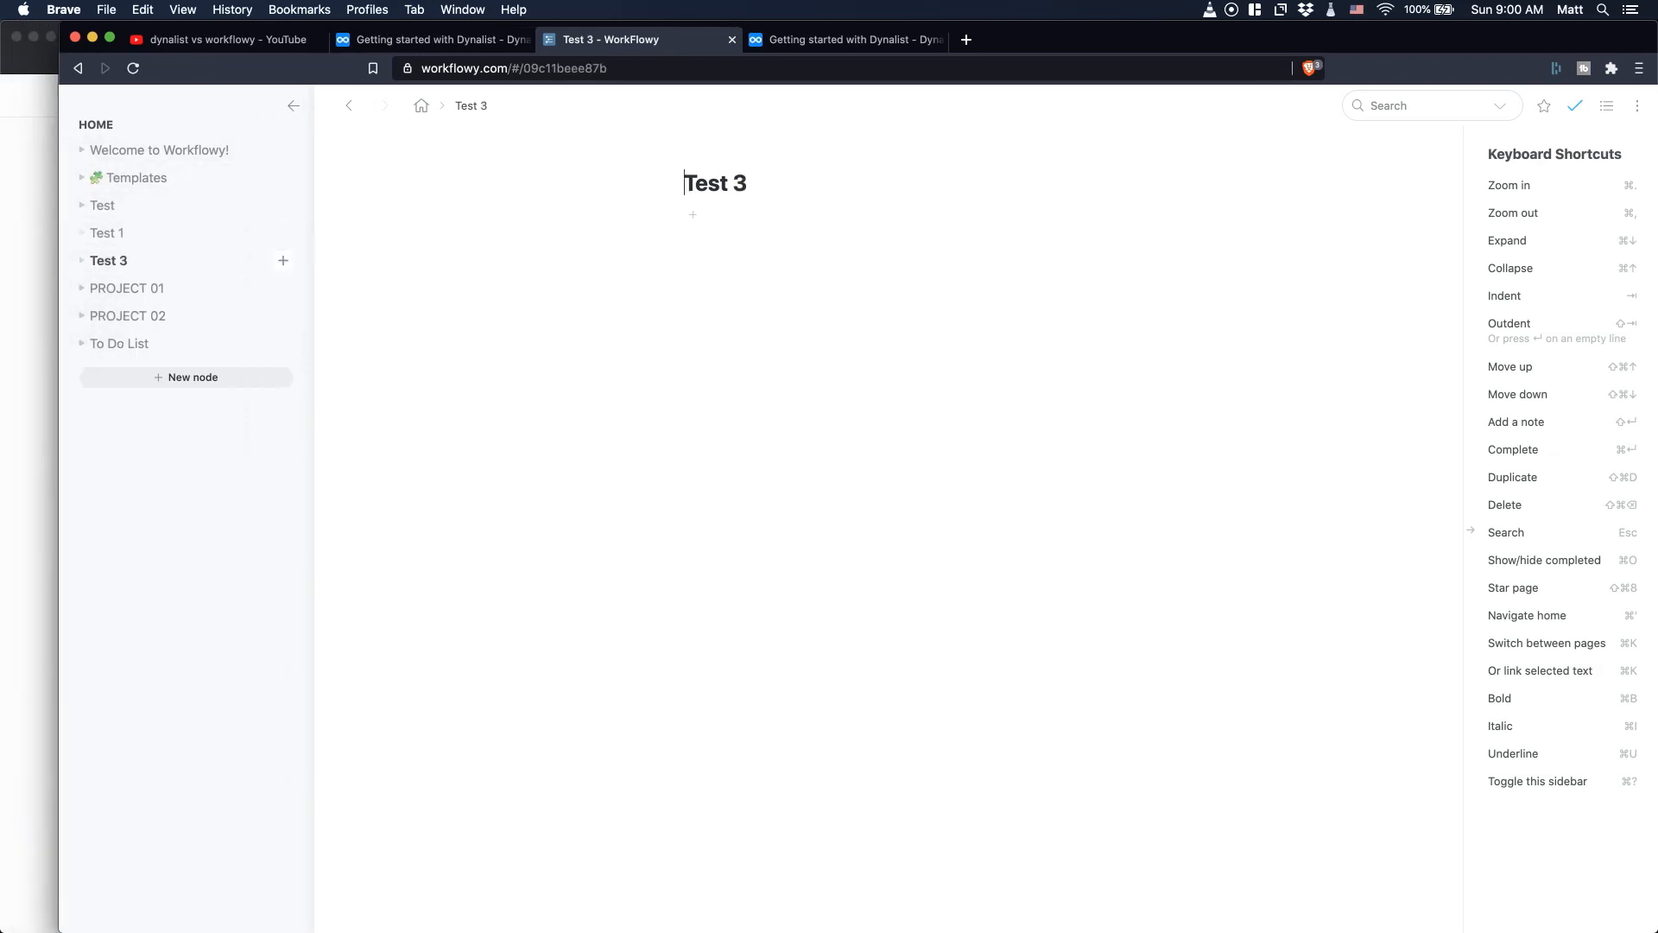
pyautogui.click(102, 205)
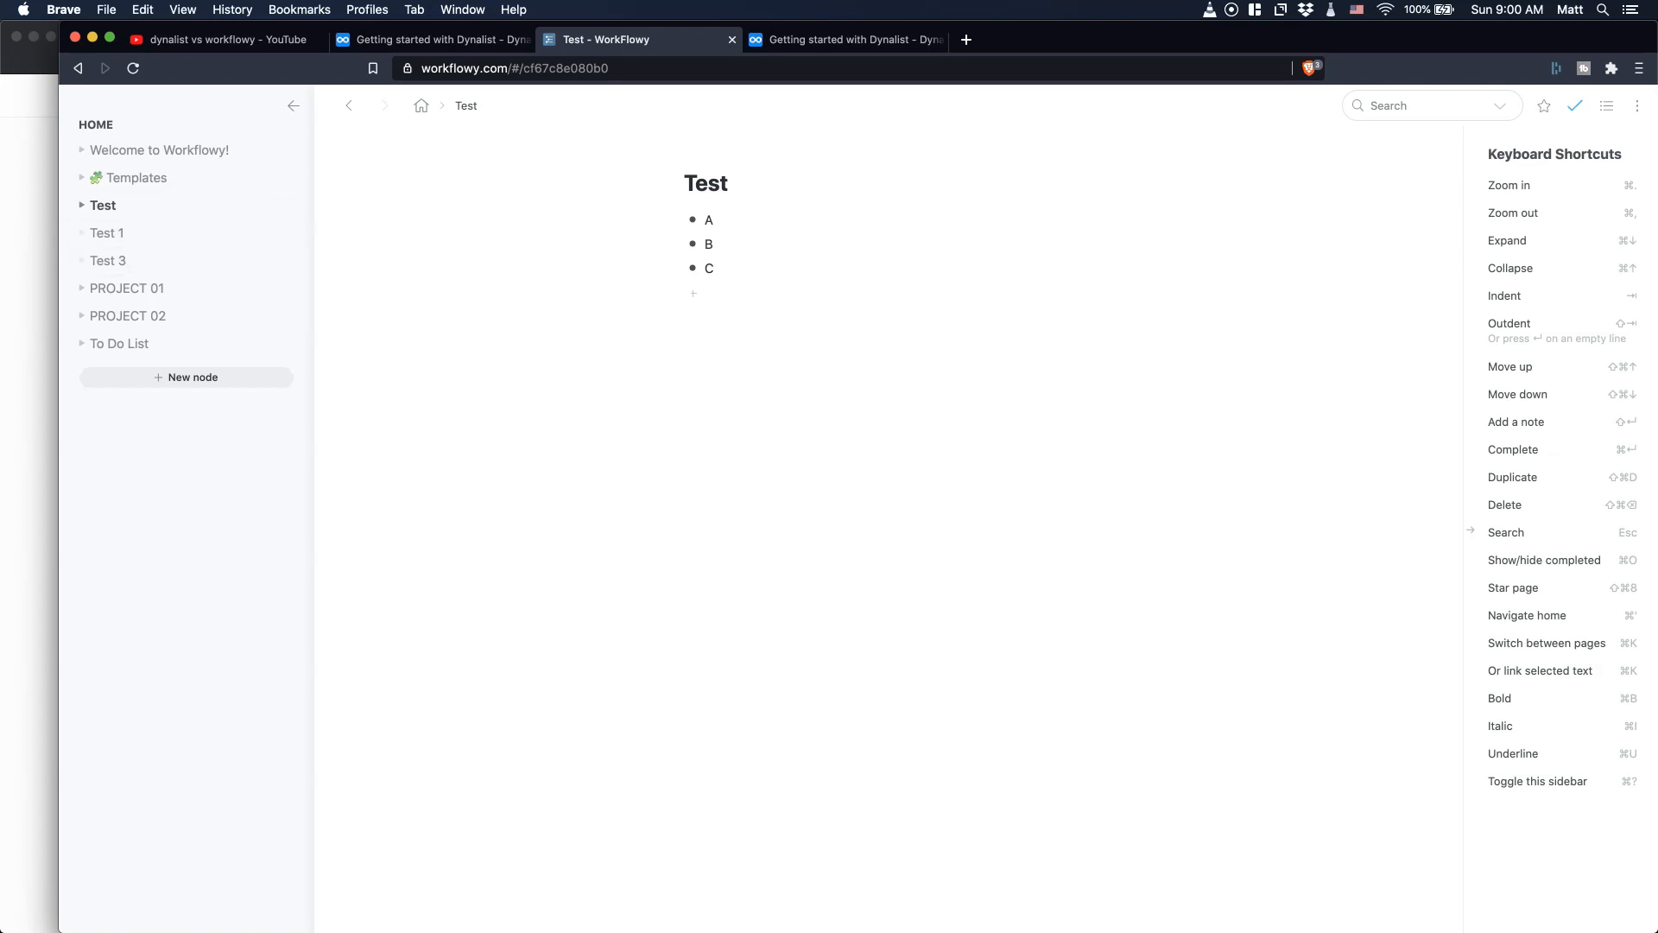
pyautogui.moveTo(107, 233)
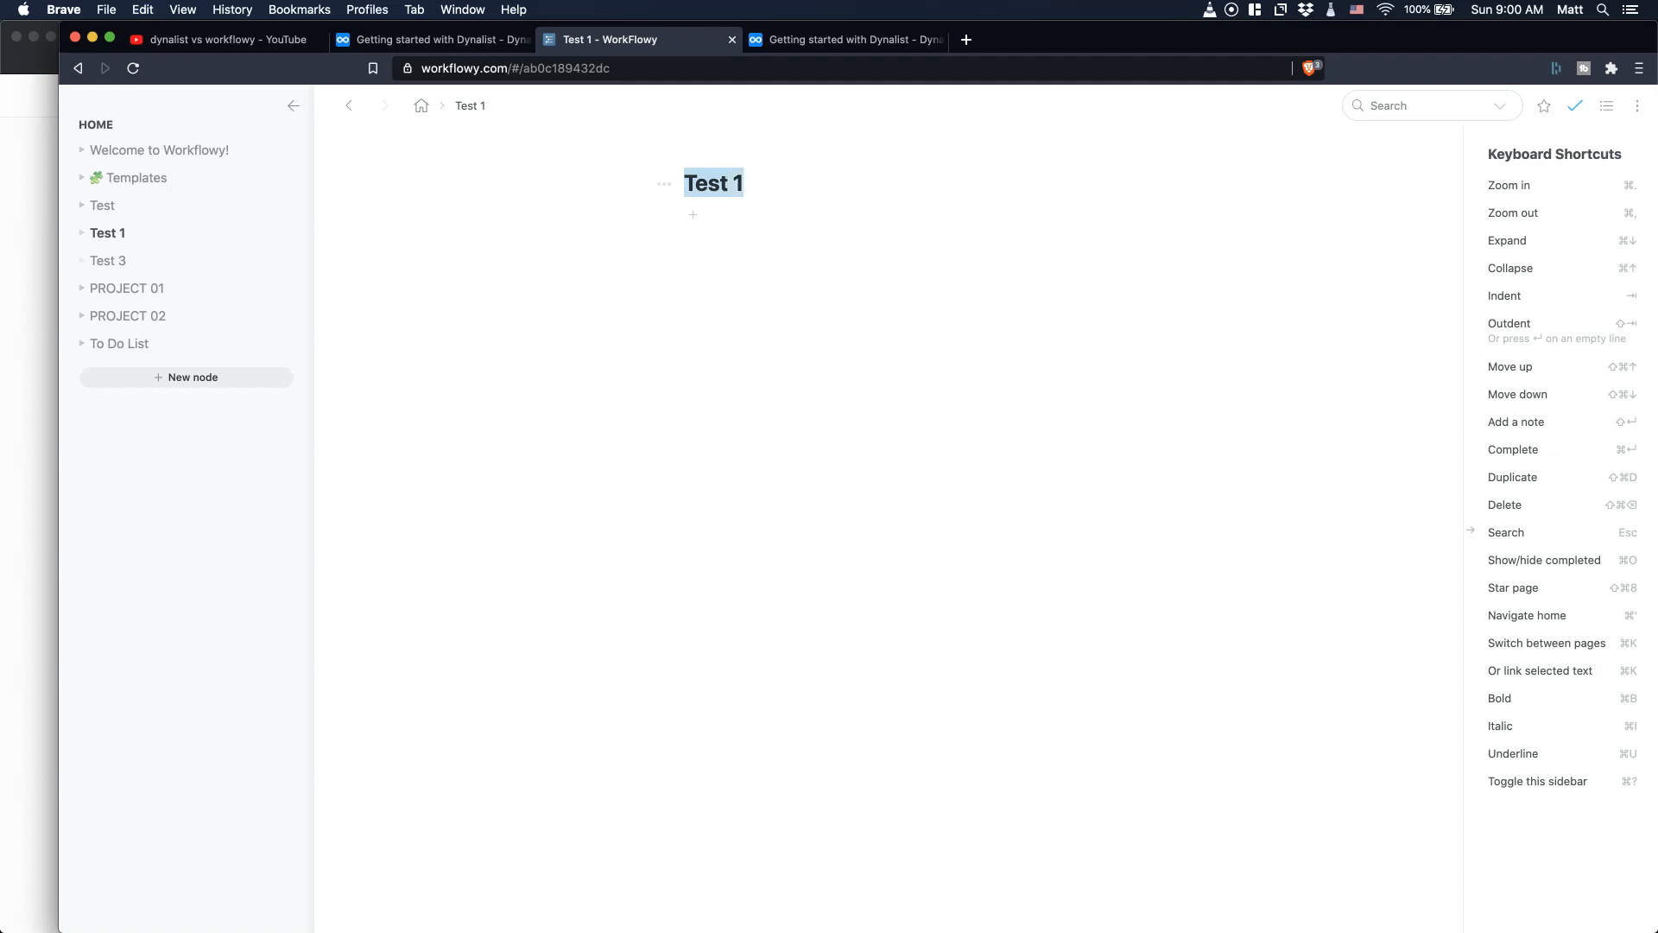
pyautogui.write('Y')
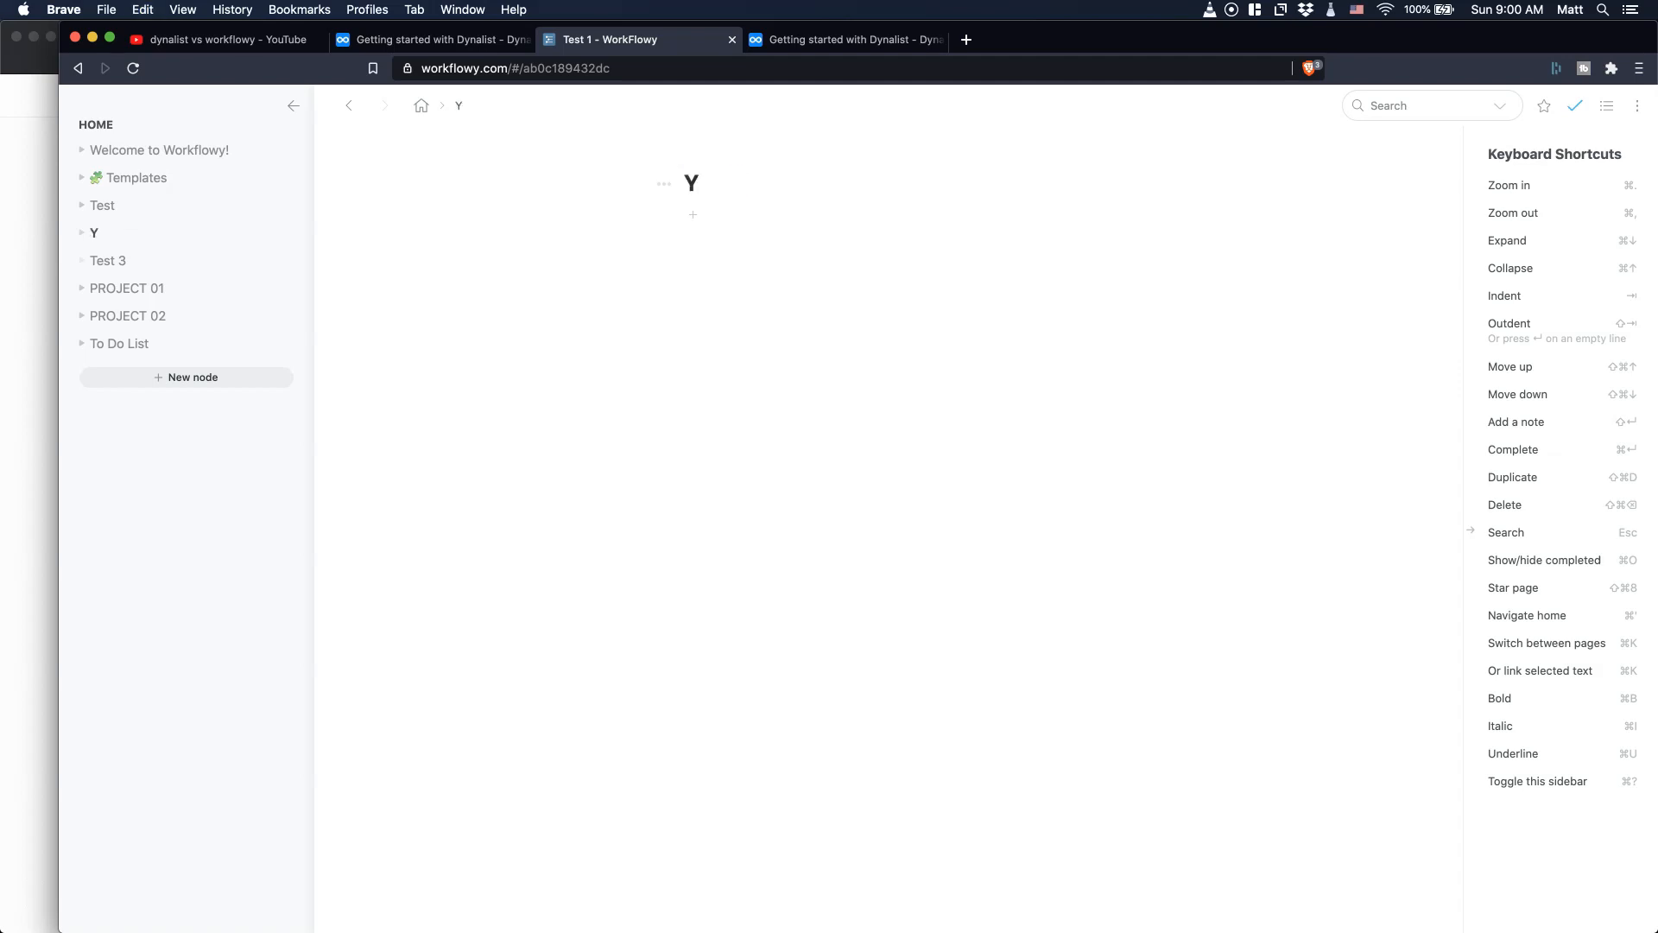
pyautogui.write('outube Video')
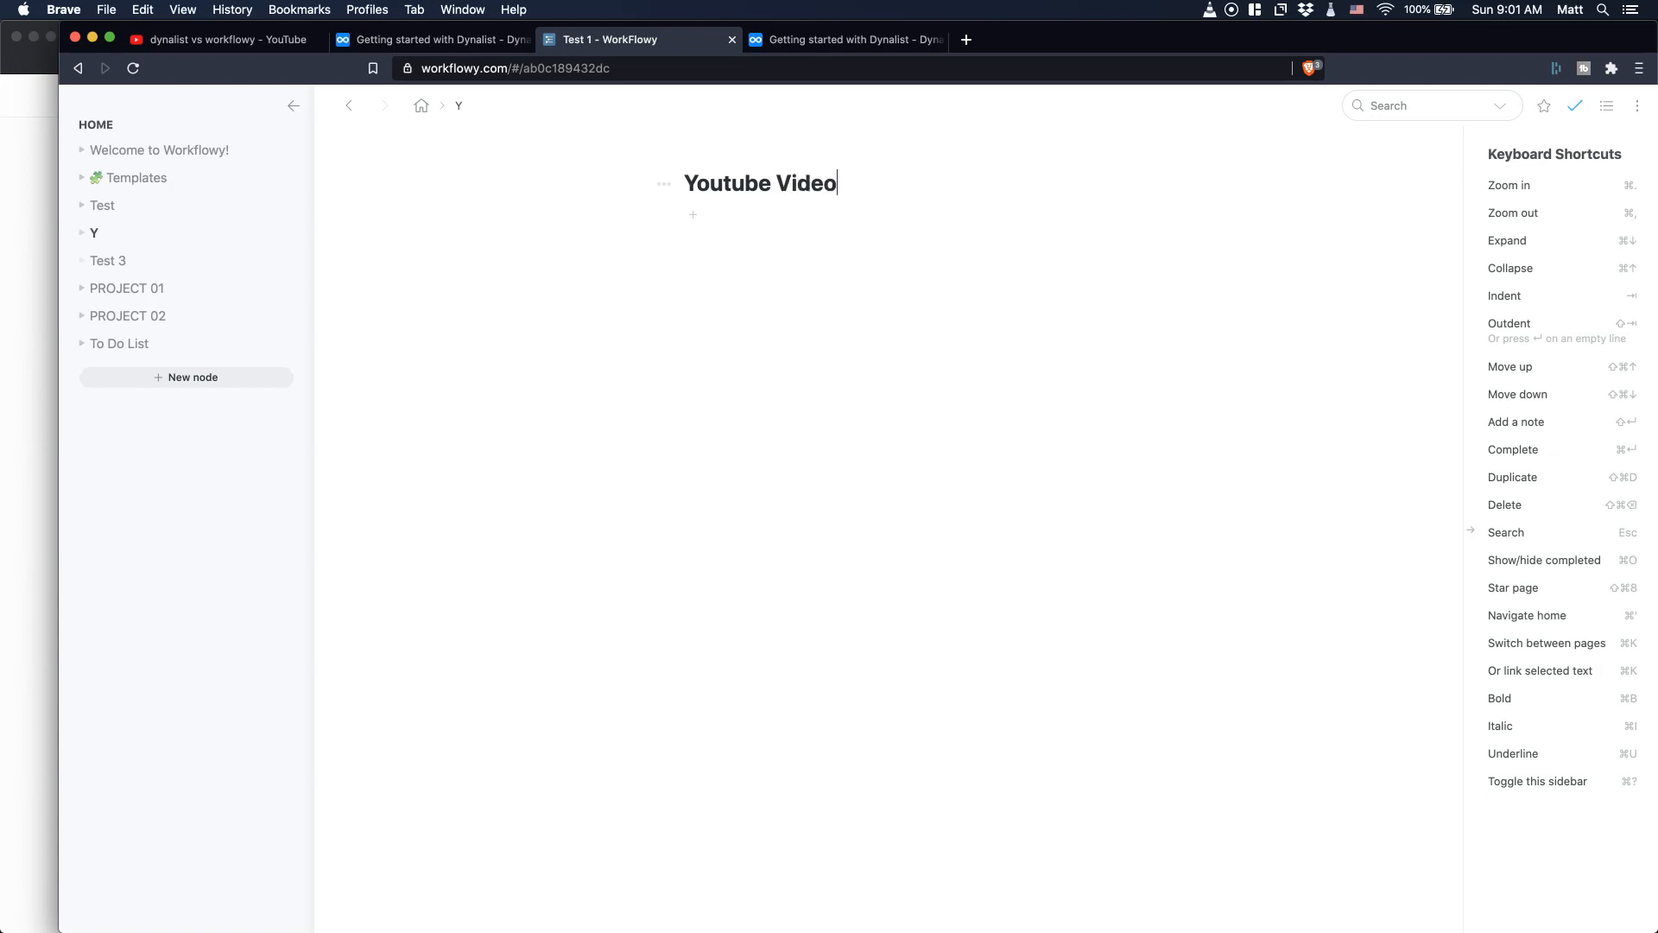
pyautogui.write('99')
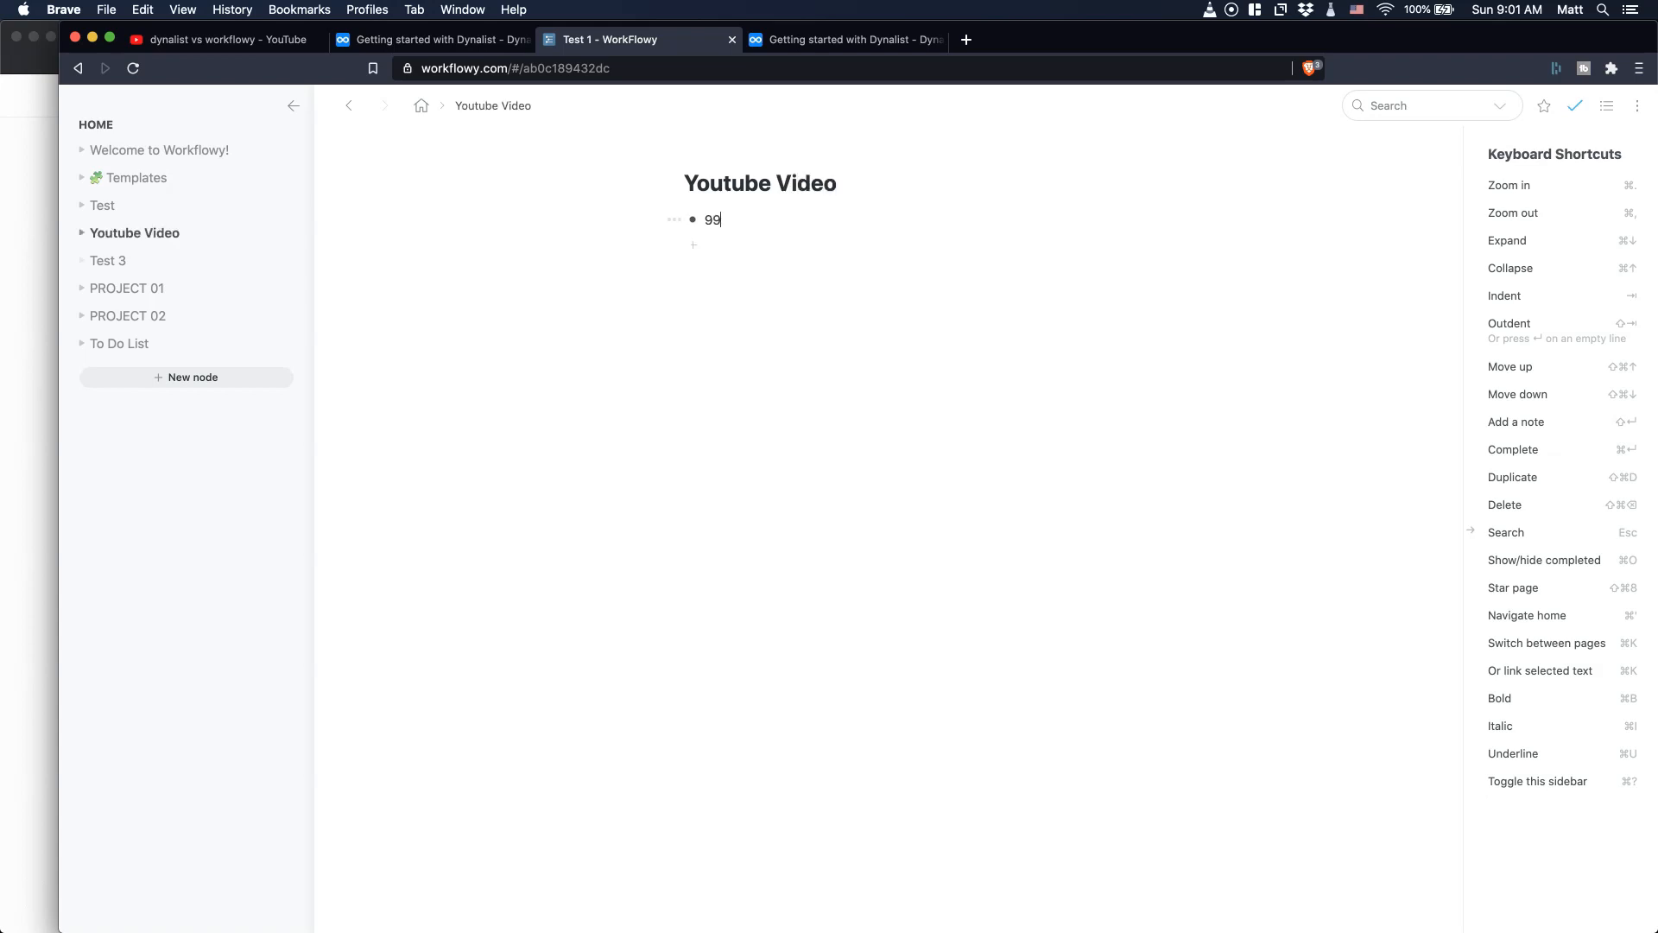
pyautogui.write('((')
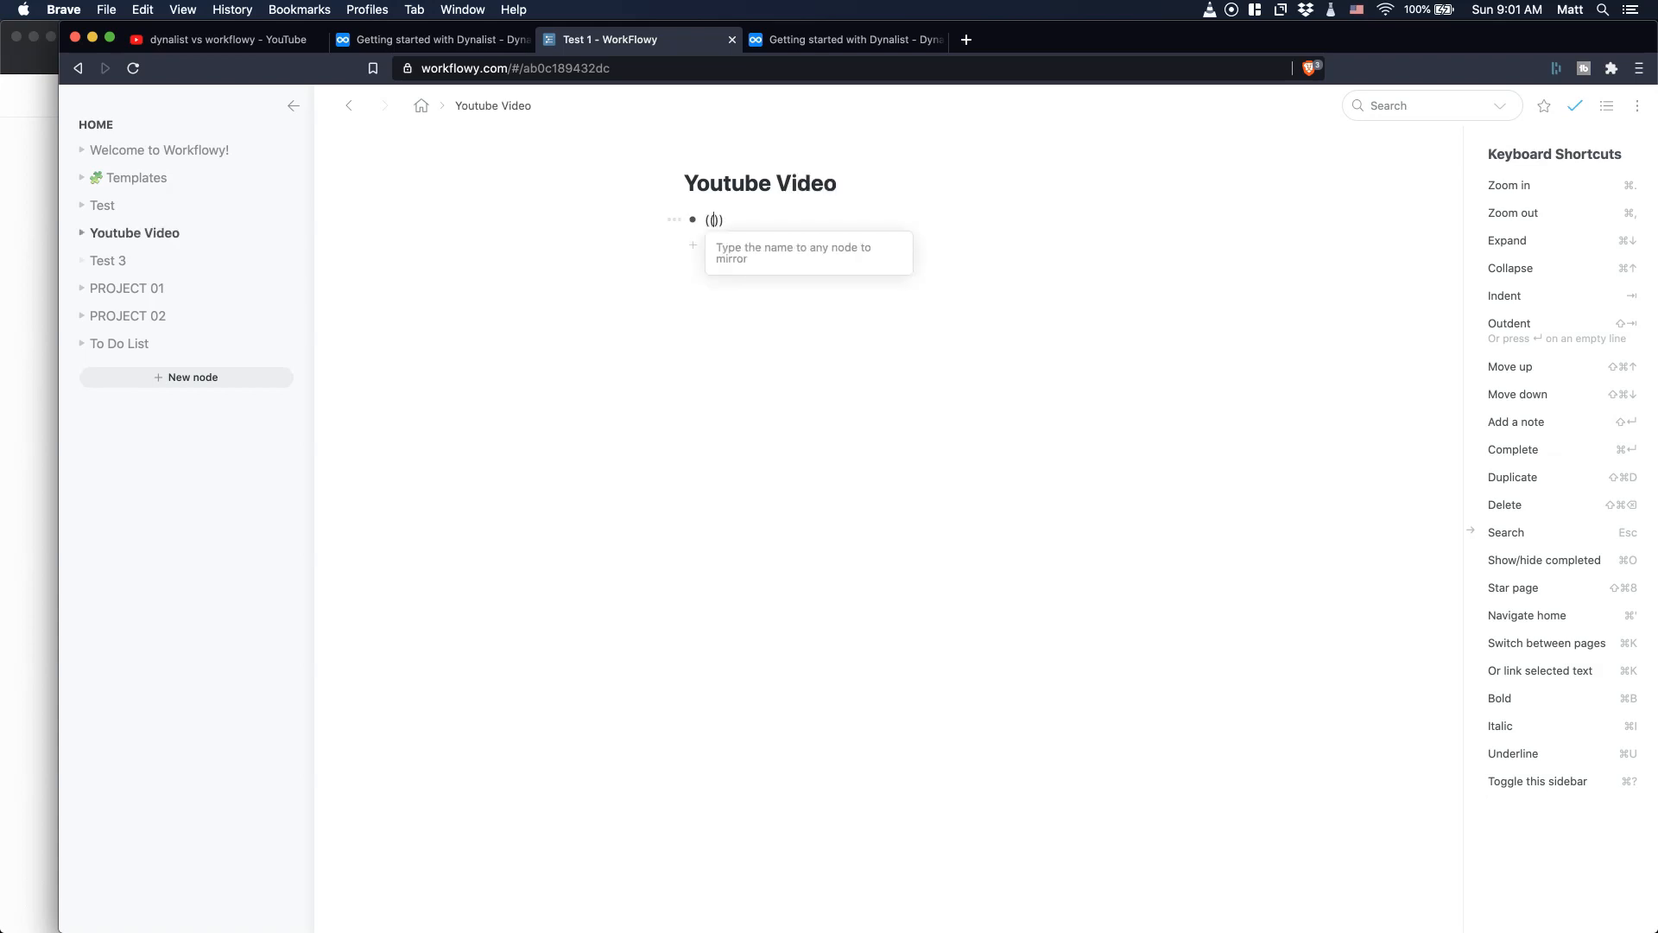
pyautogui.write('T')
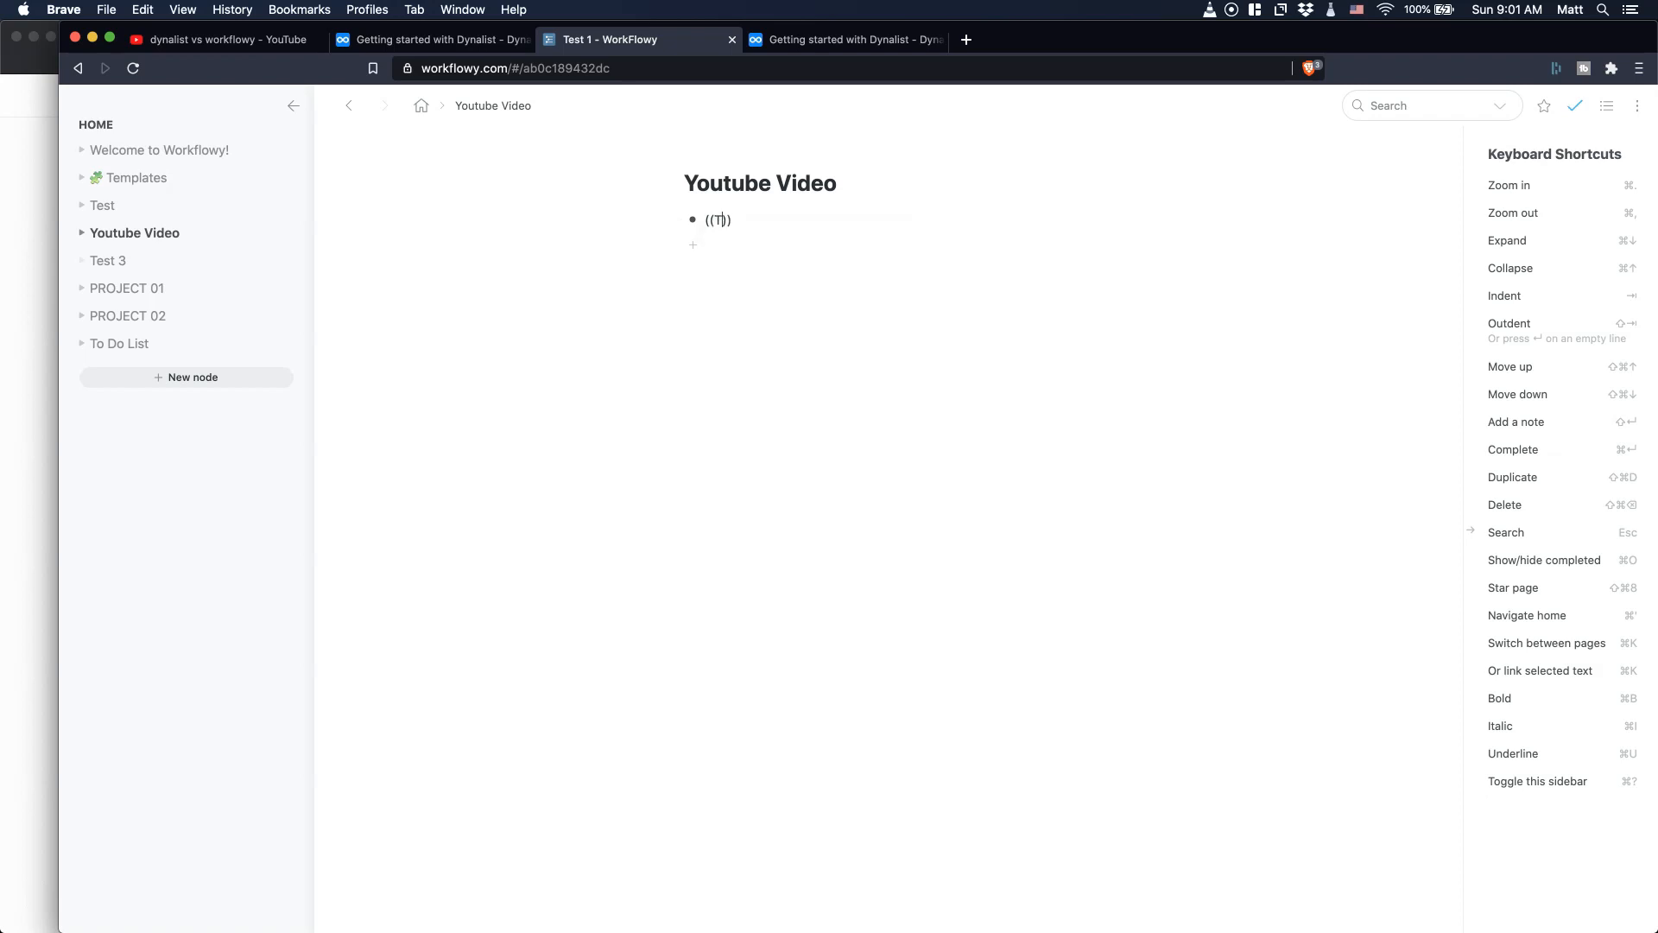
pyautogui.write('Test')
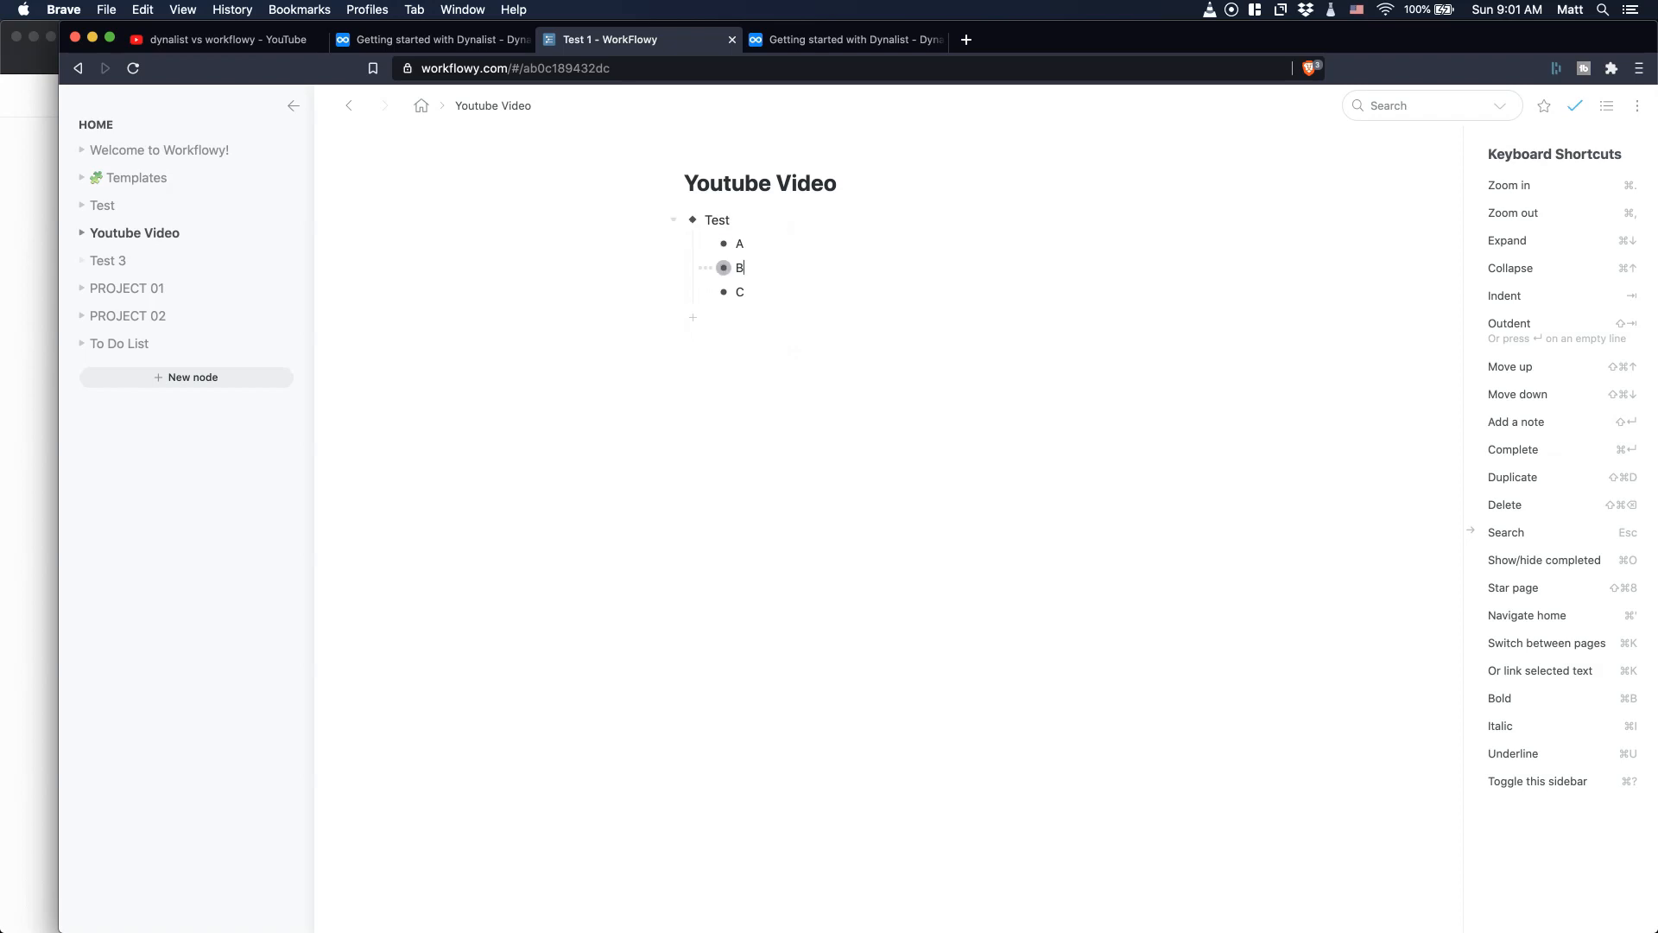
# - Check the mirror against the original Test list and start a new bullet below it
pyautogui.click(695, 219)
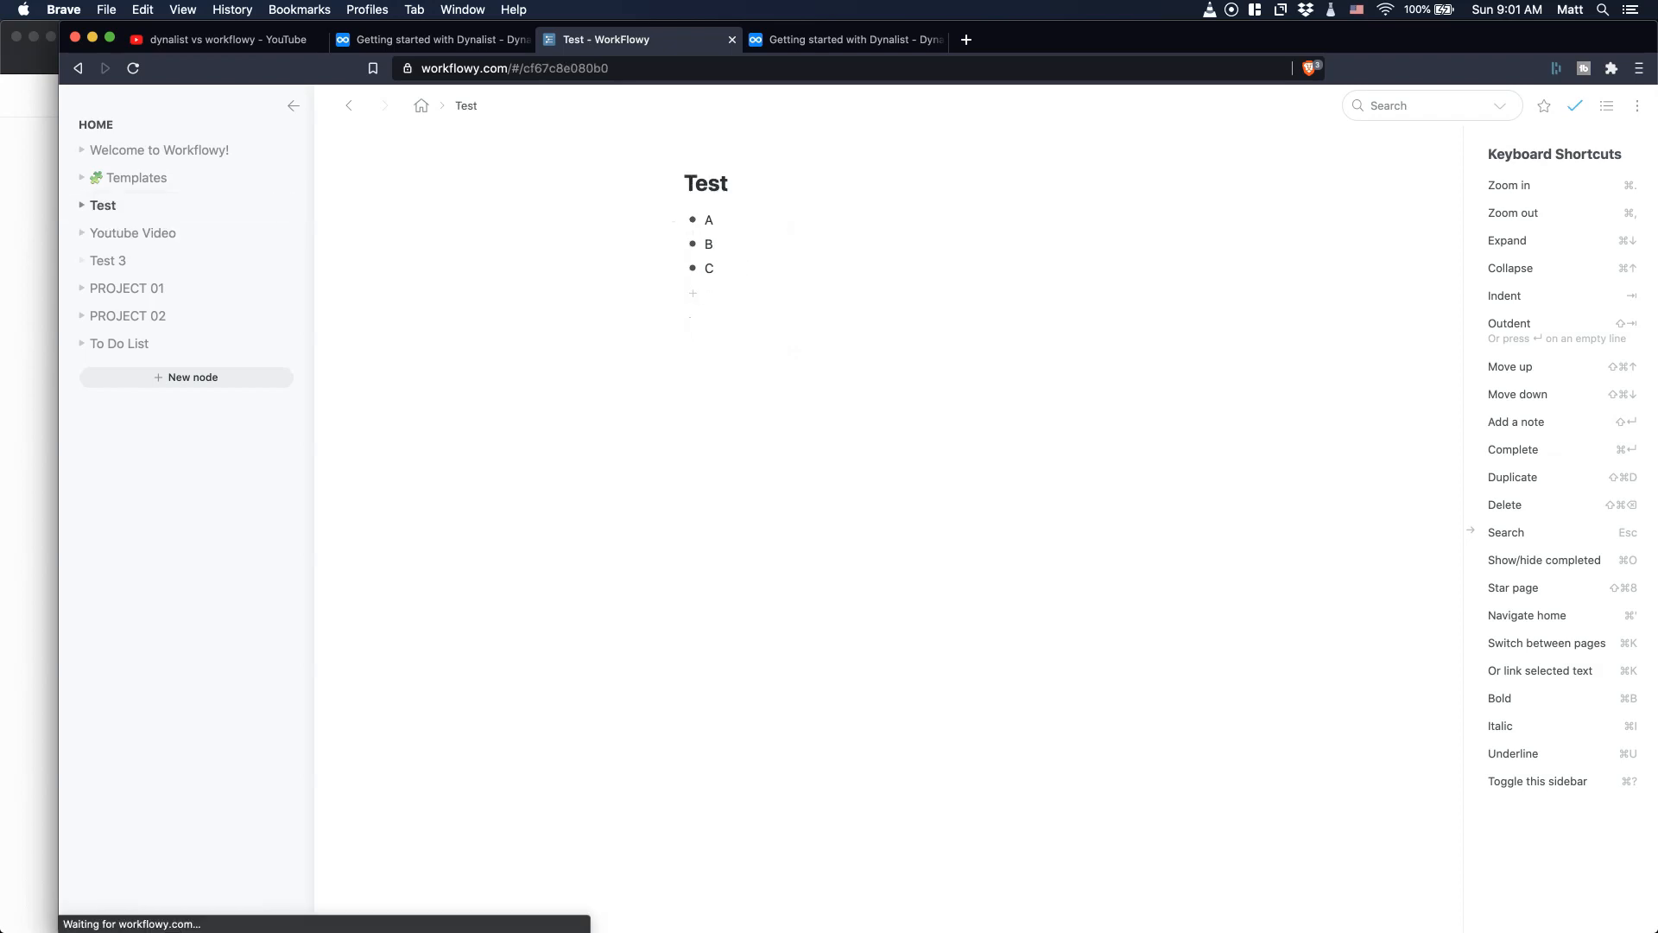
pyautogui.click(135, 234)
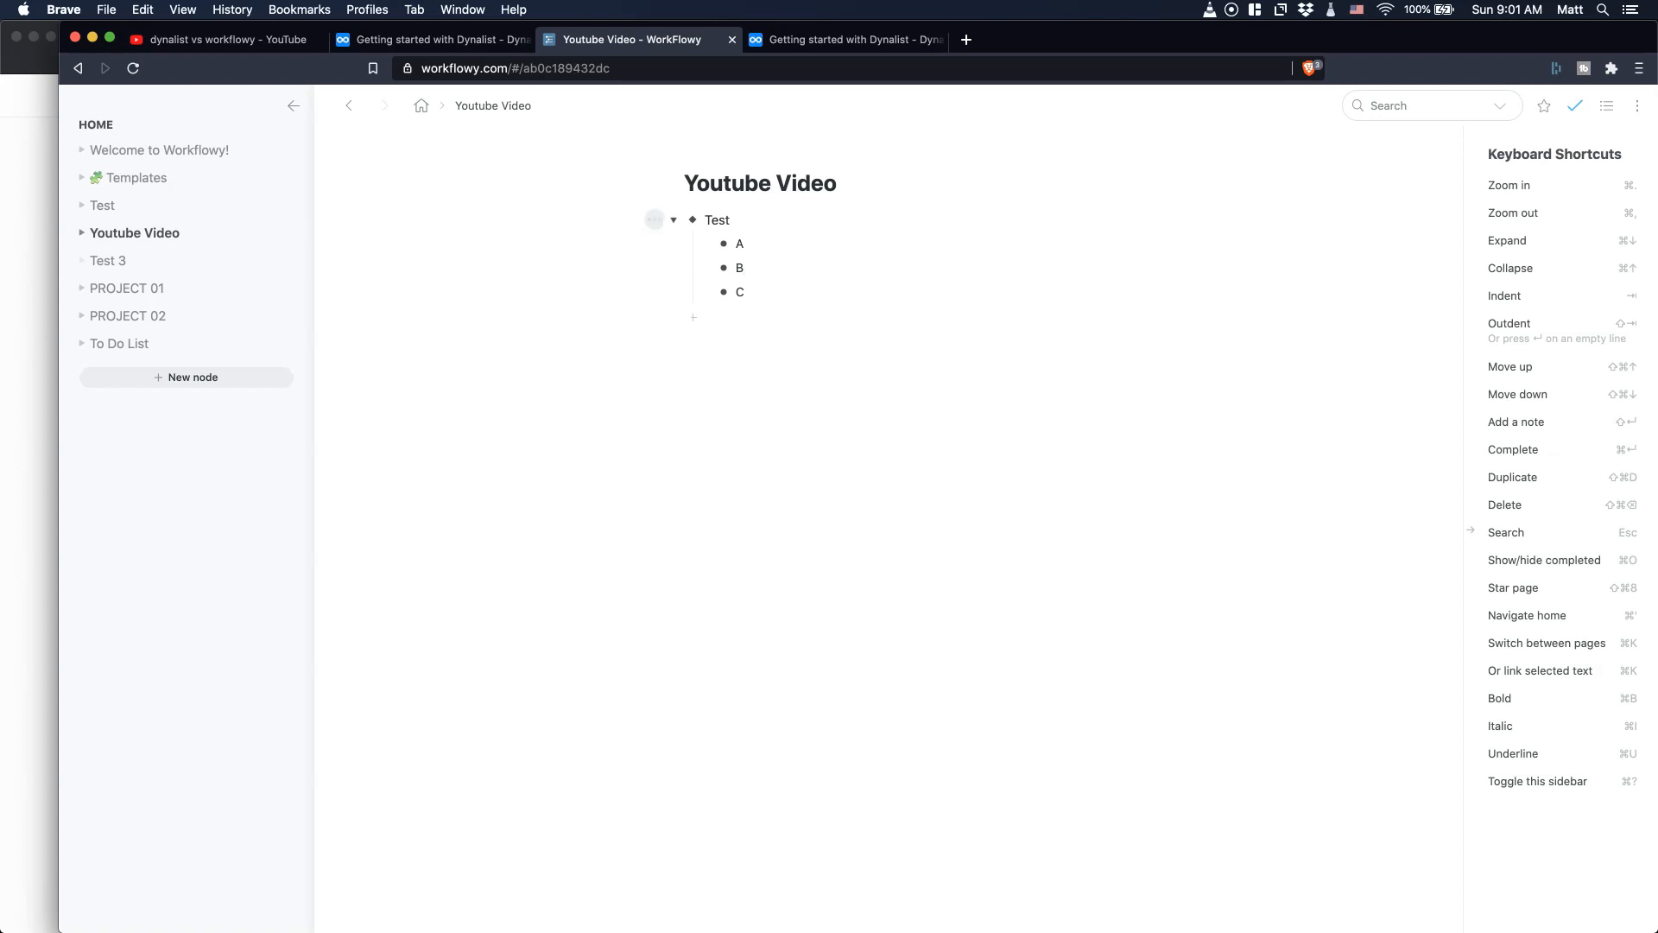
pyautogui.moveTo(705, 268)
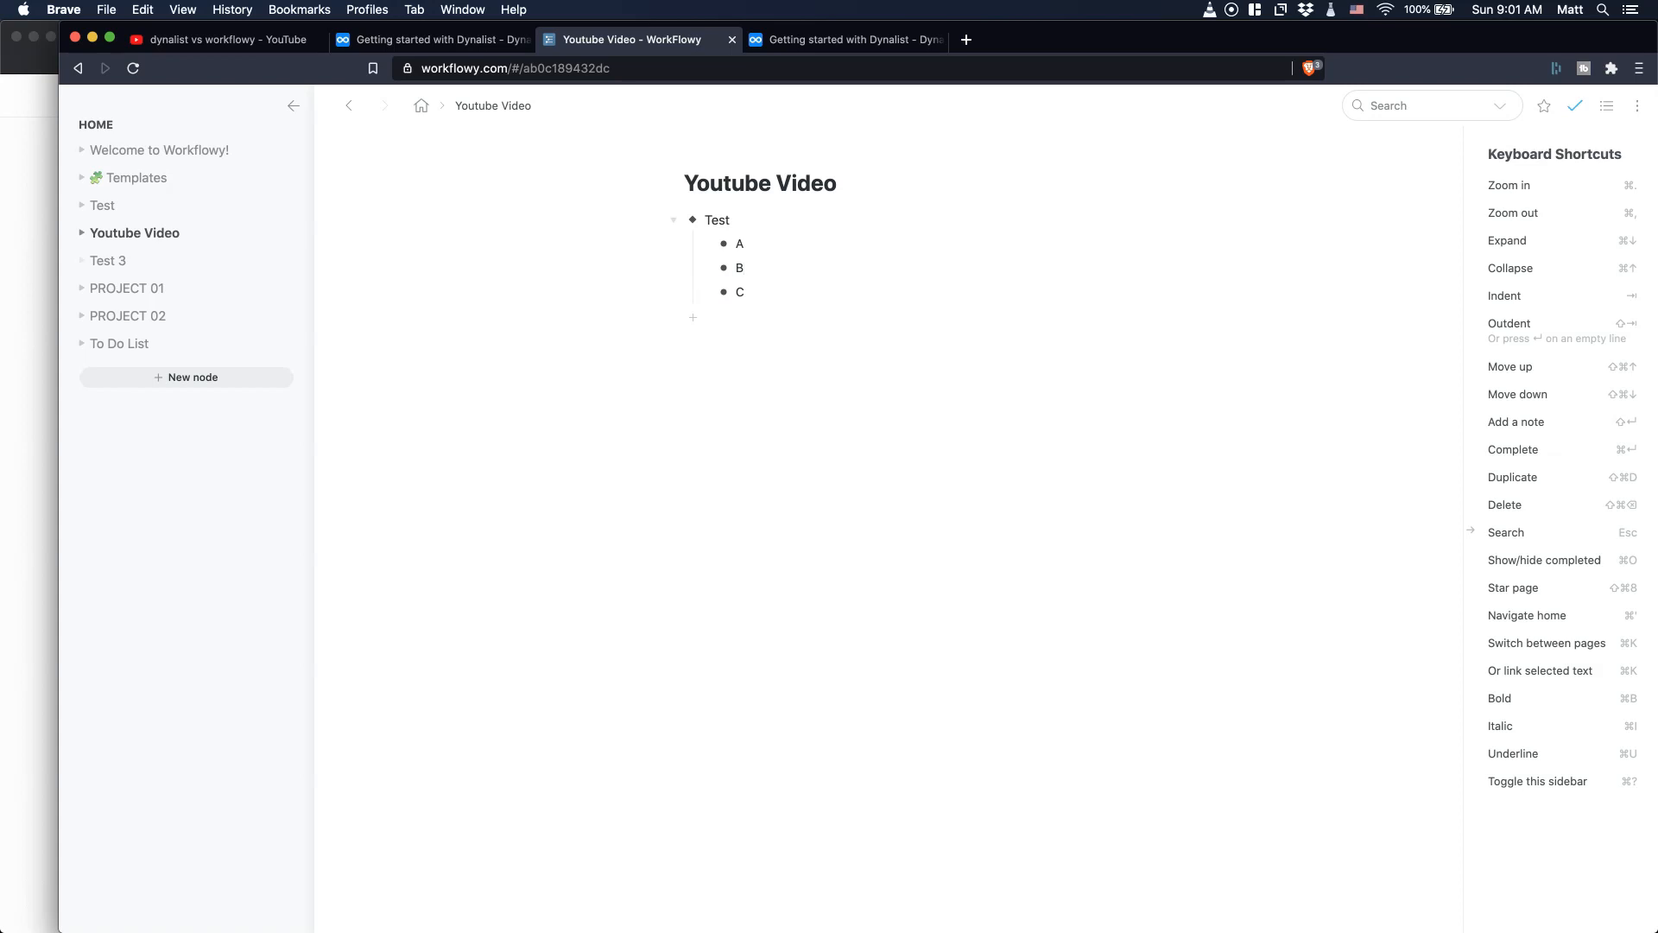
pyautogui.click(692, 318)
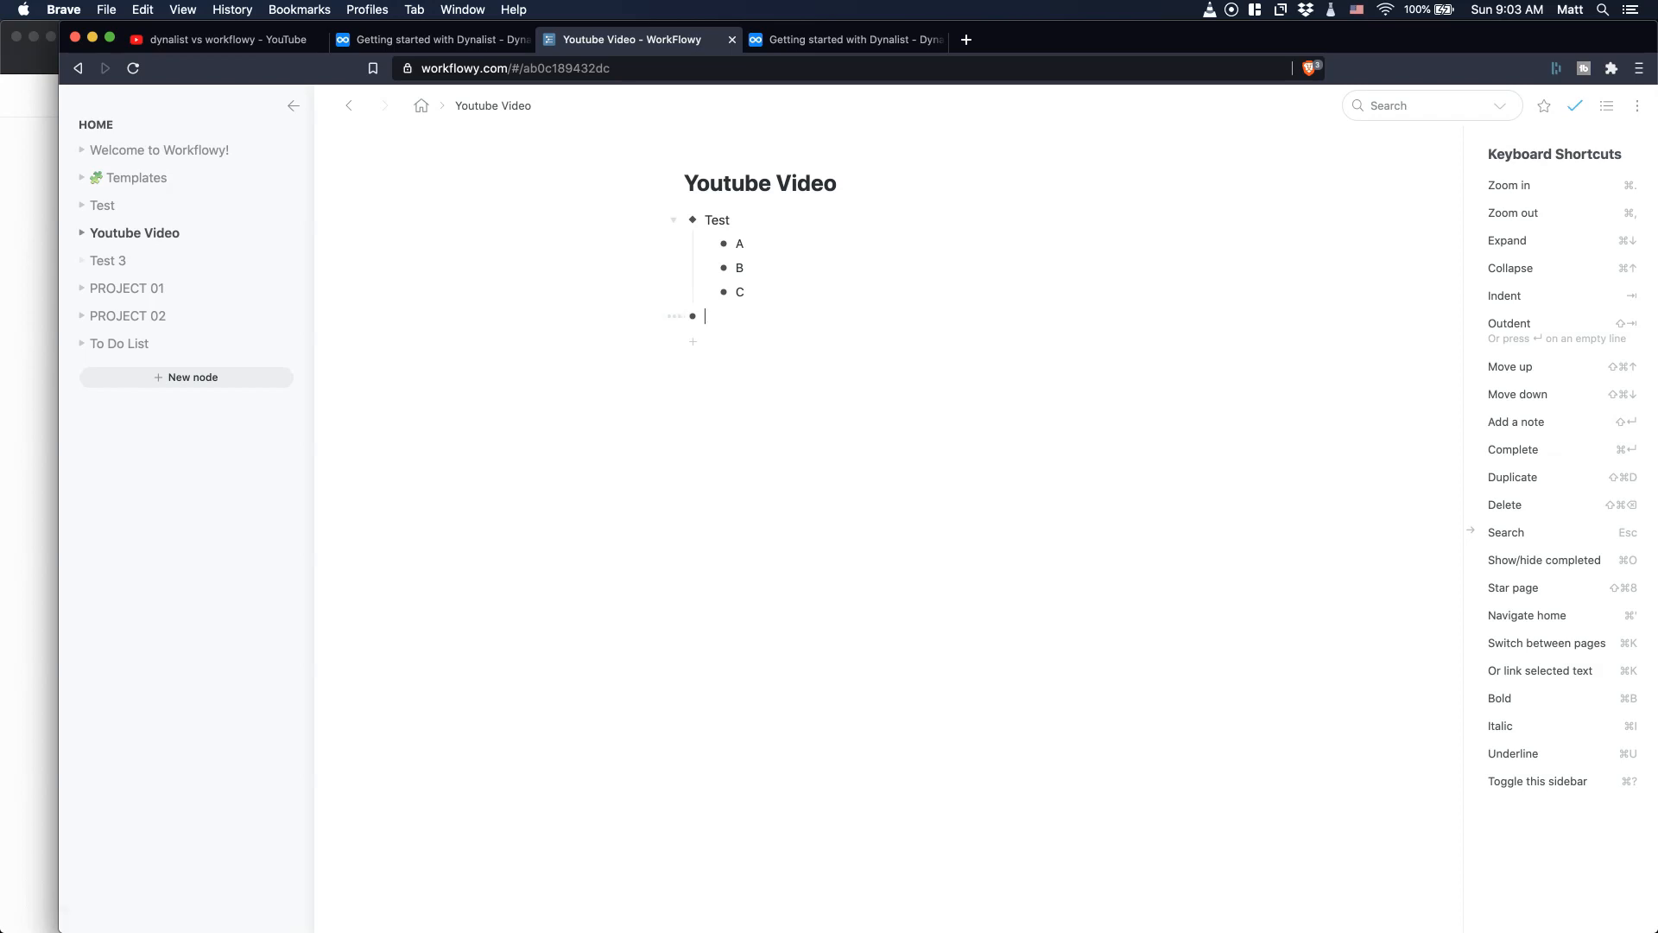
# - Write a Content Template item with ATTENTION, INTEREST, DESIRE and ACTION child bullets
pyautogui.write('Content Template')
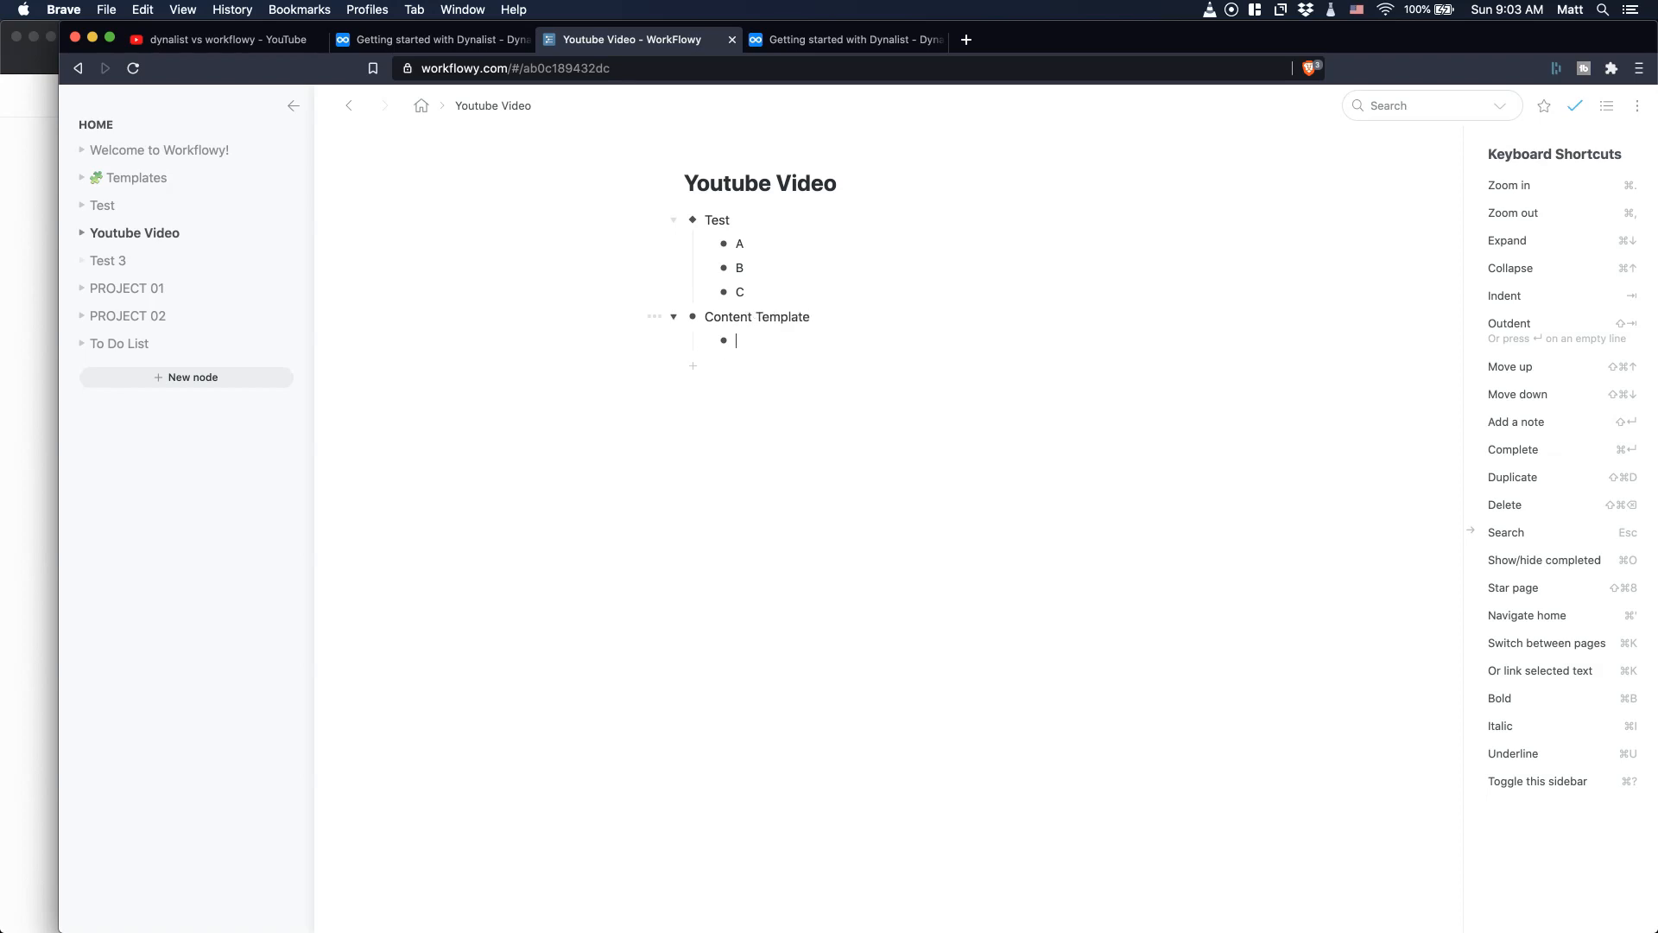
pyautogui.write('AA')
pyautogui.write('D')
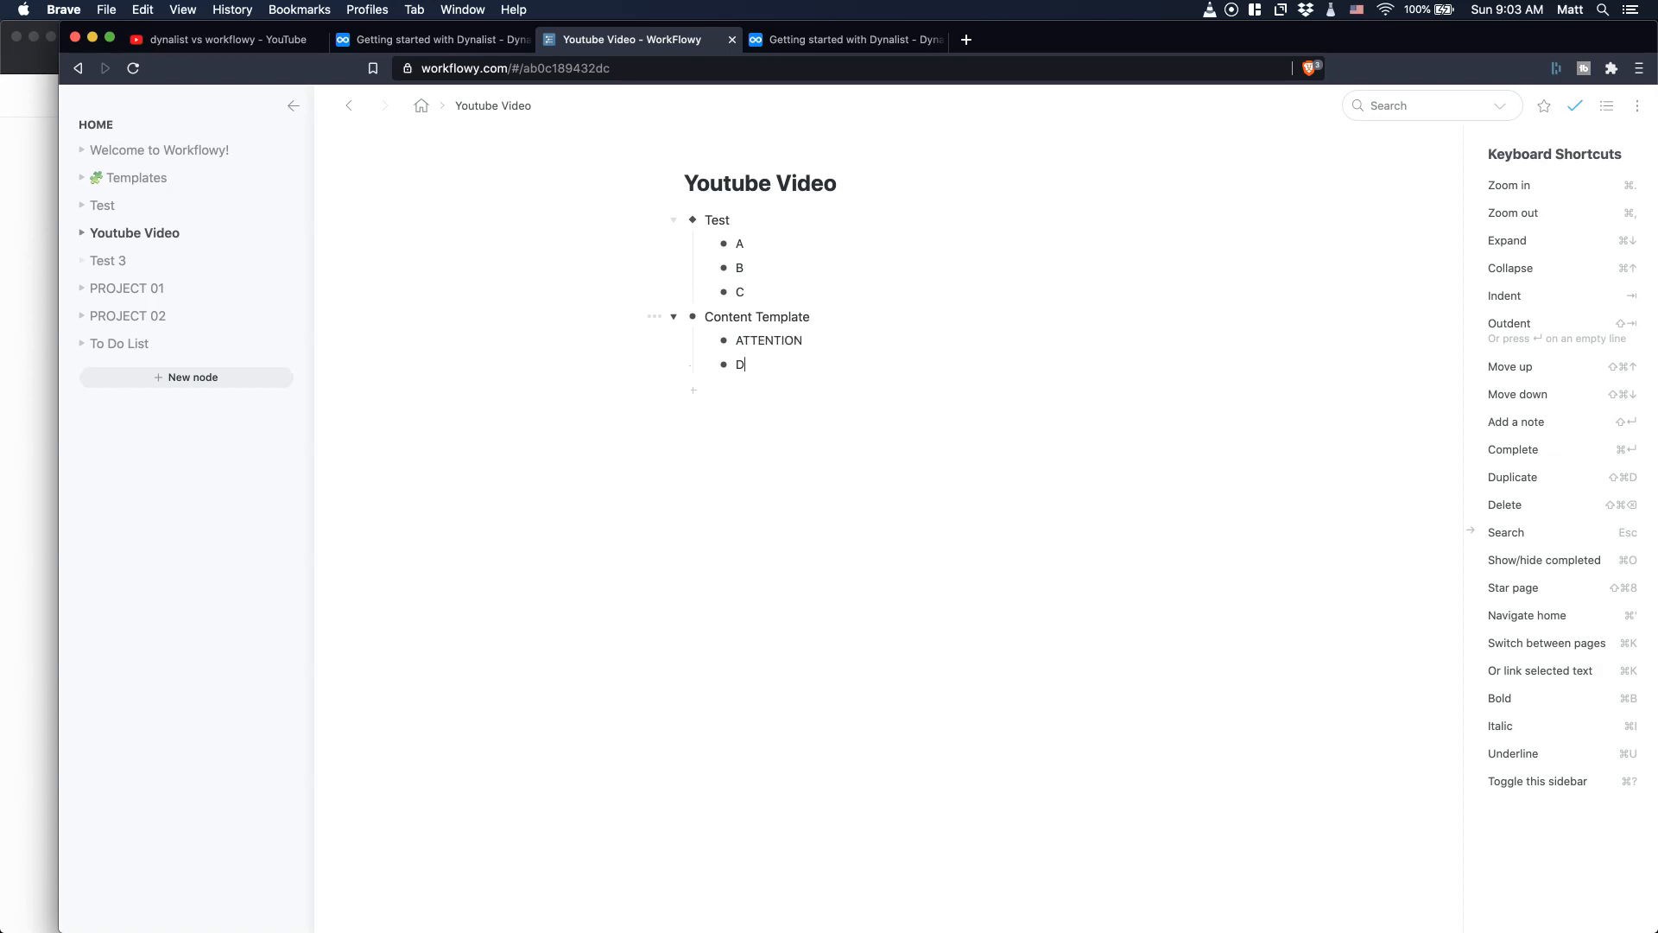
pyautogui.press('Backspace')
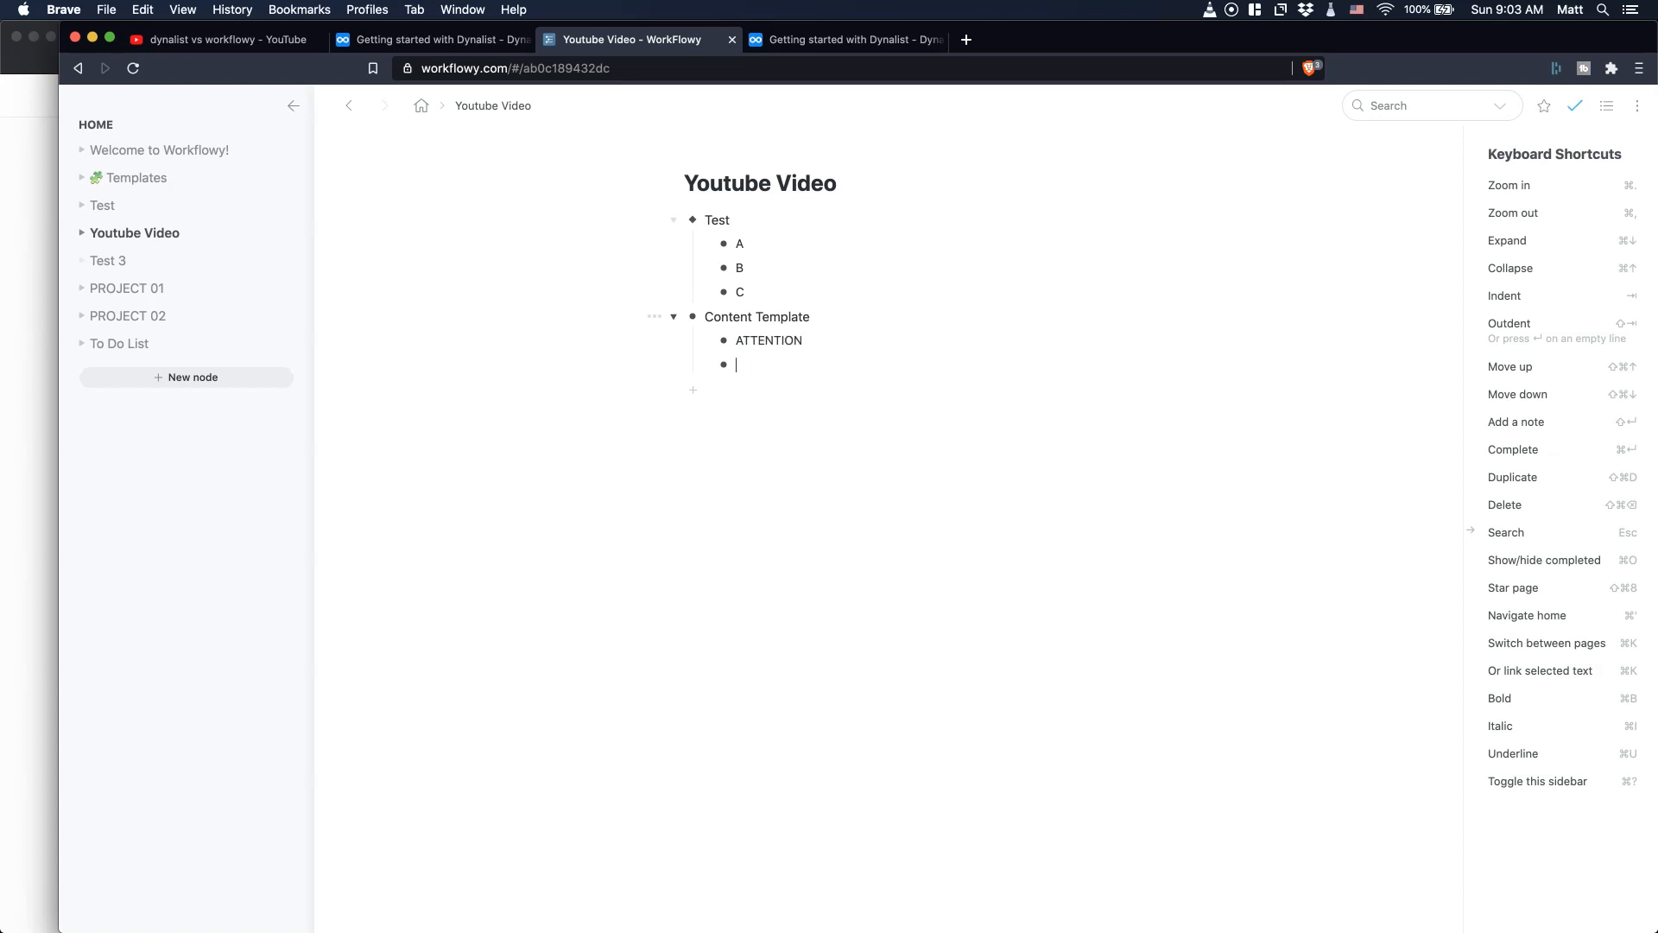
pyautogui.write('INTEREST')
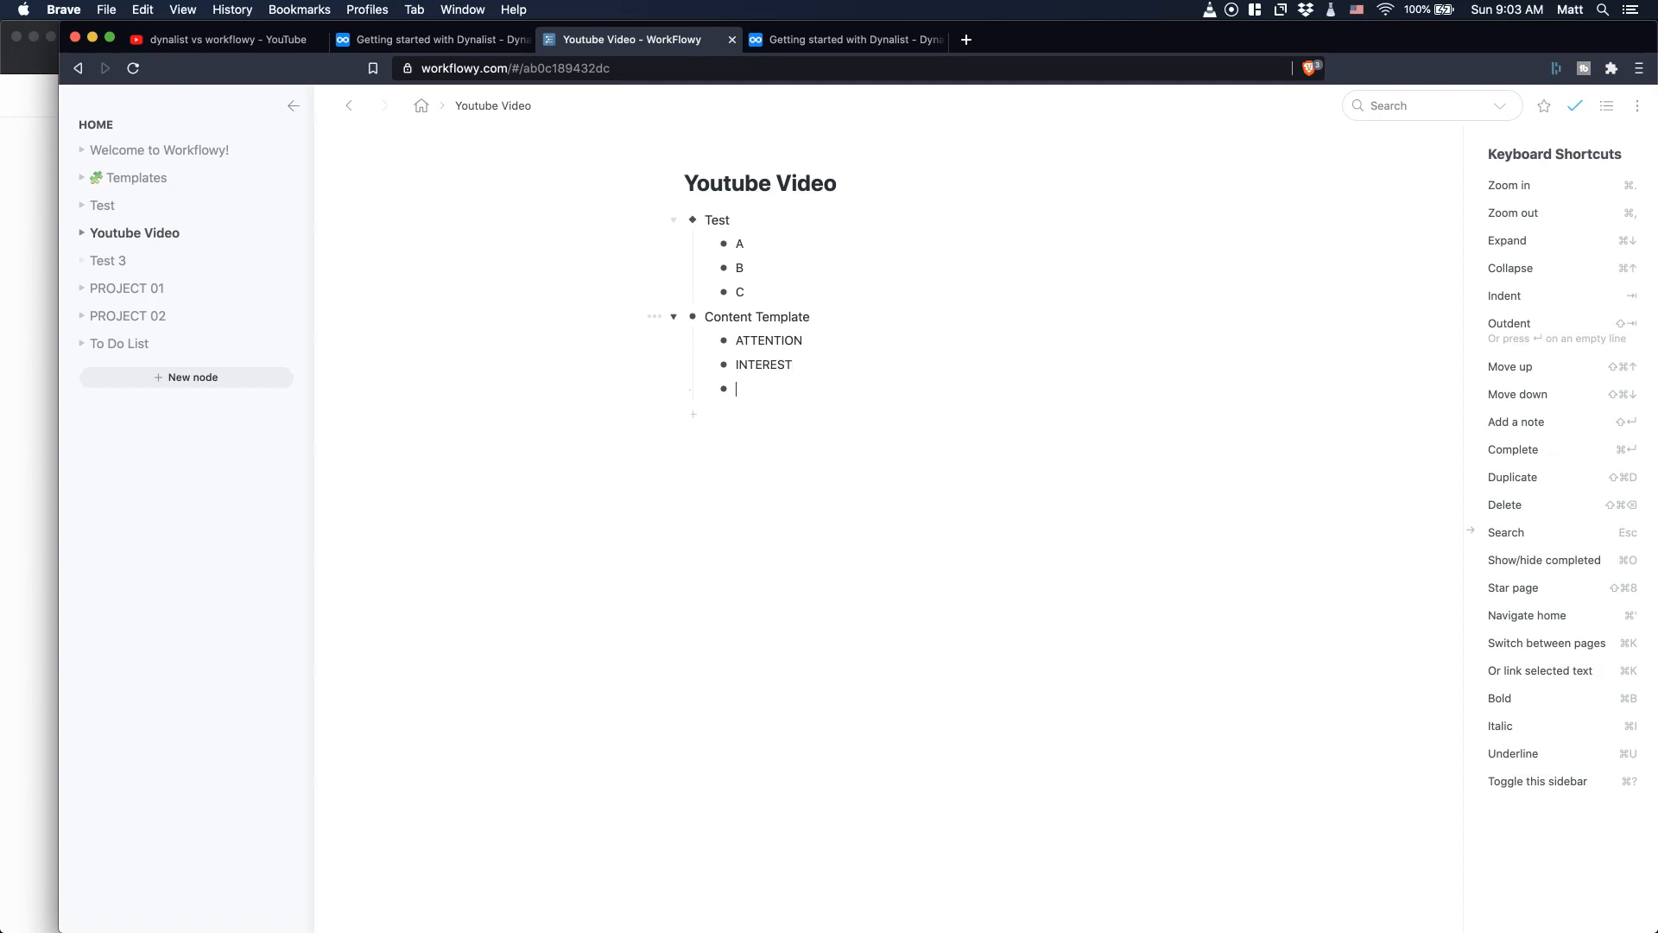
pyautogui.write('DESIRE')
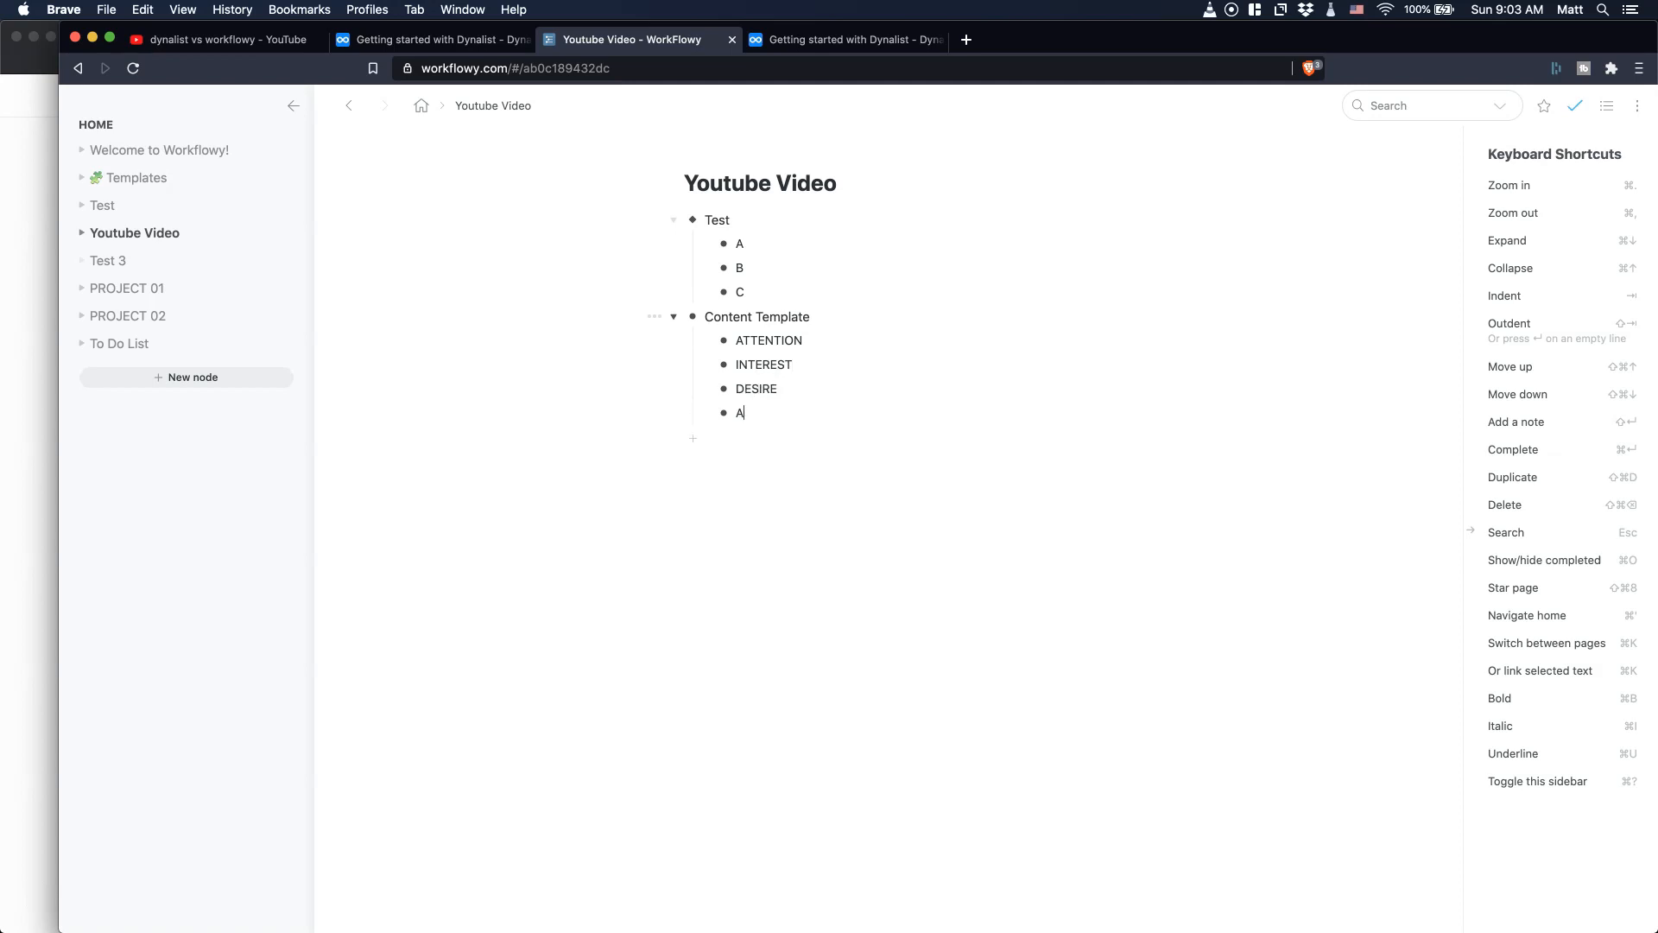
pyautogui.write('CTION')
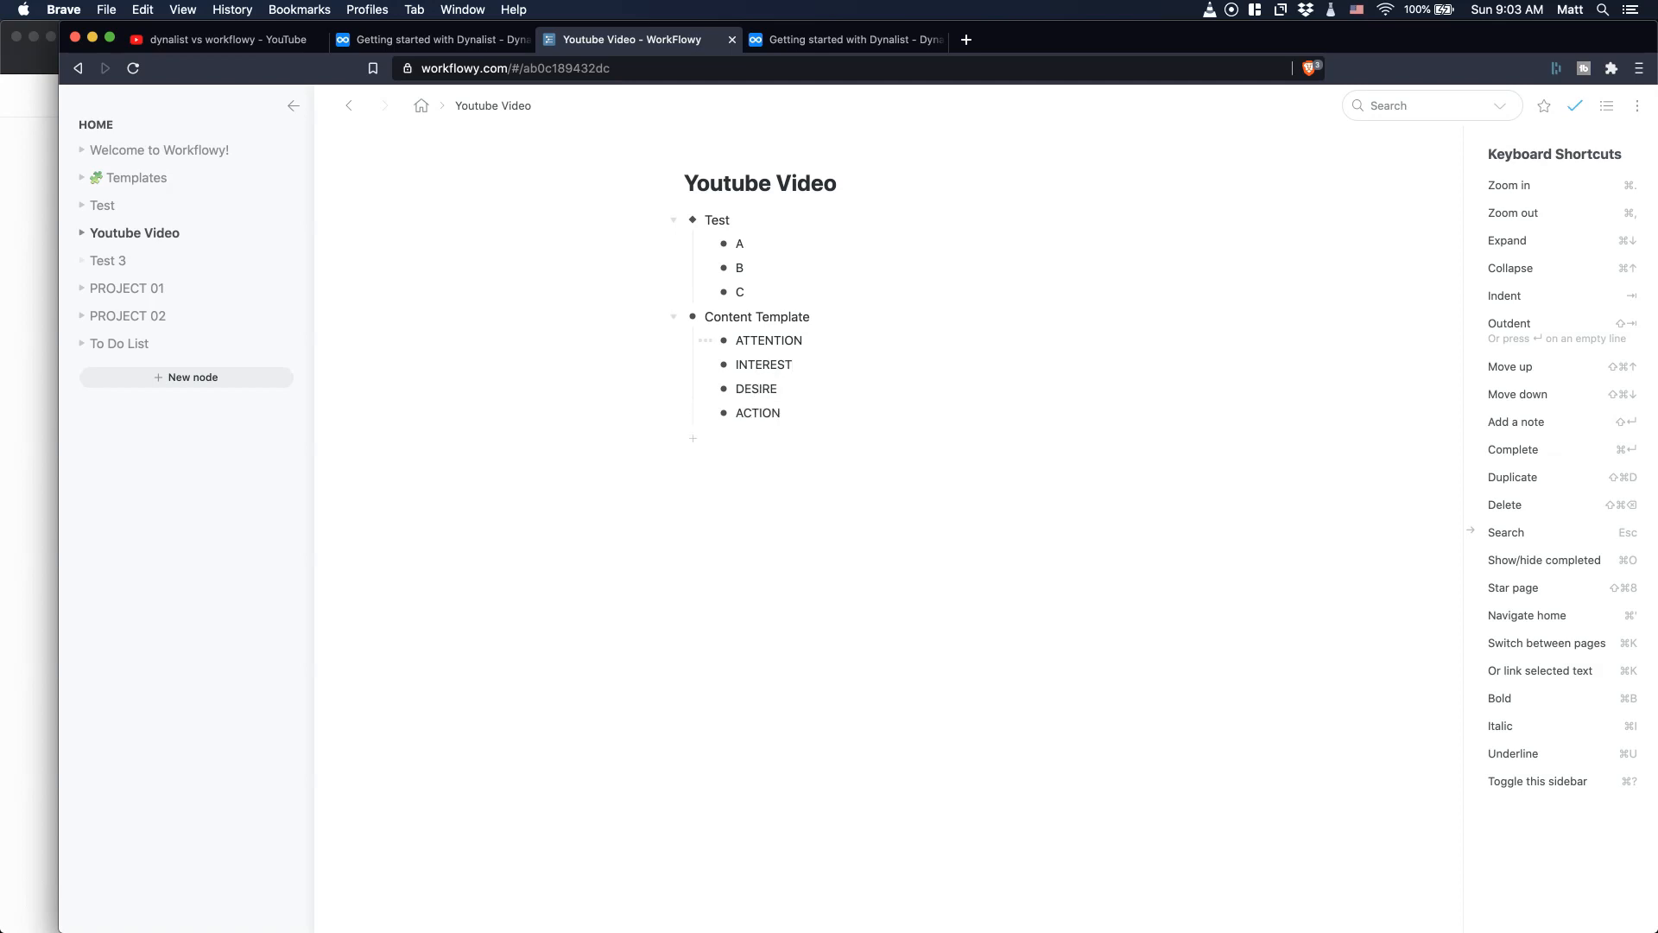
# - Make Content Template a reusable template and select its use-template code
pyautogui.click(655, 317)
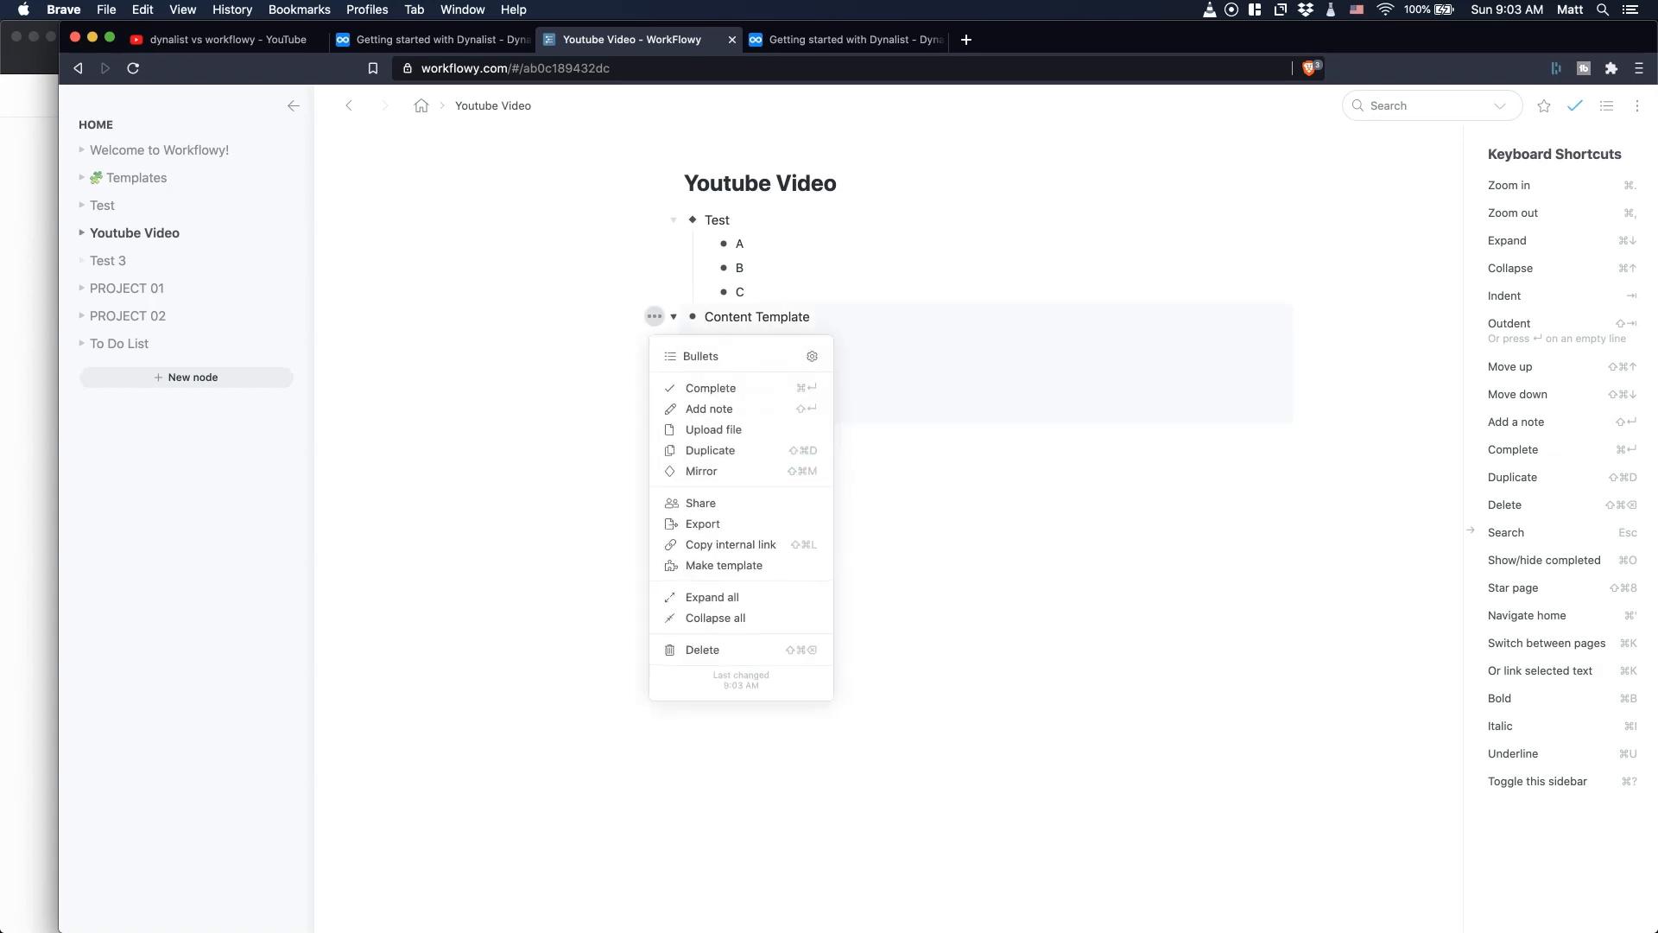
pyautogui.click(722, 565)
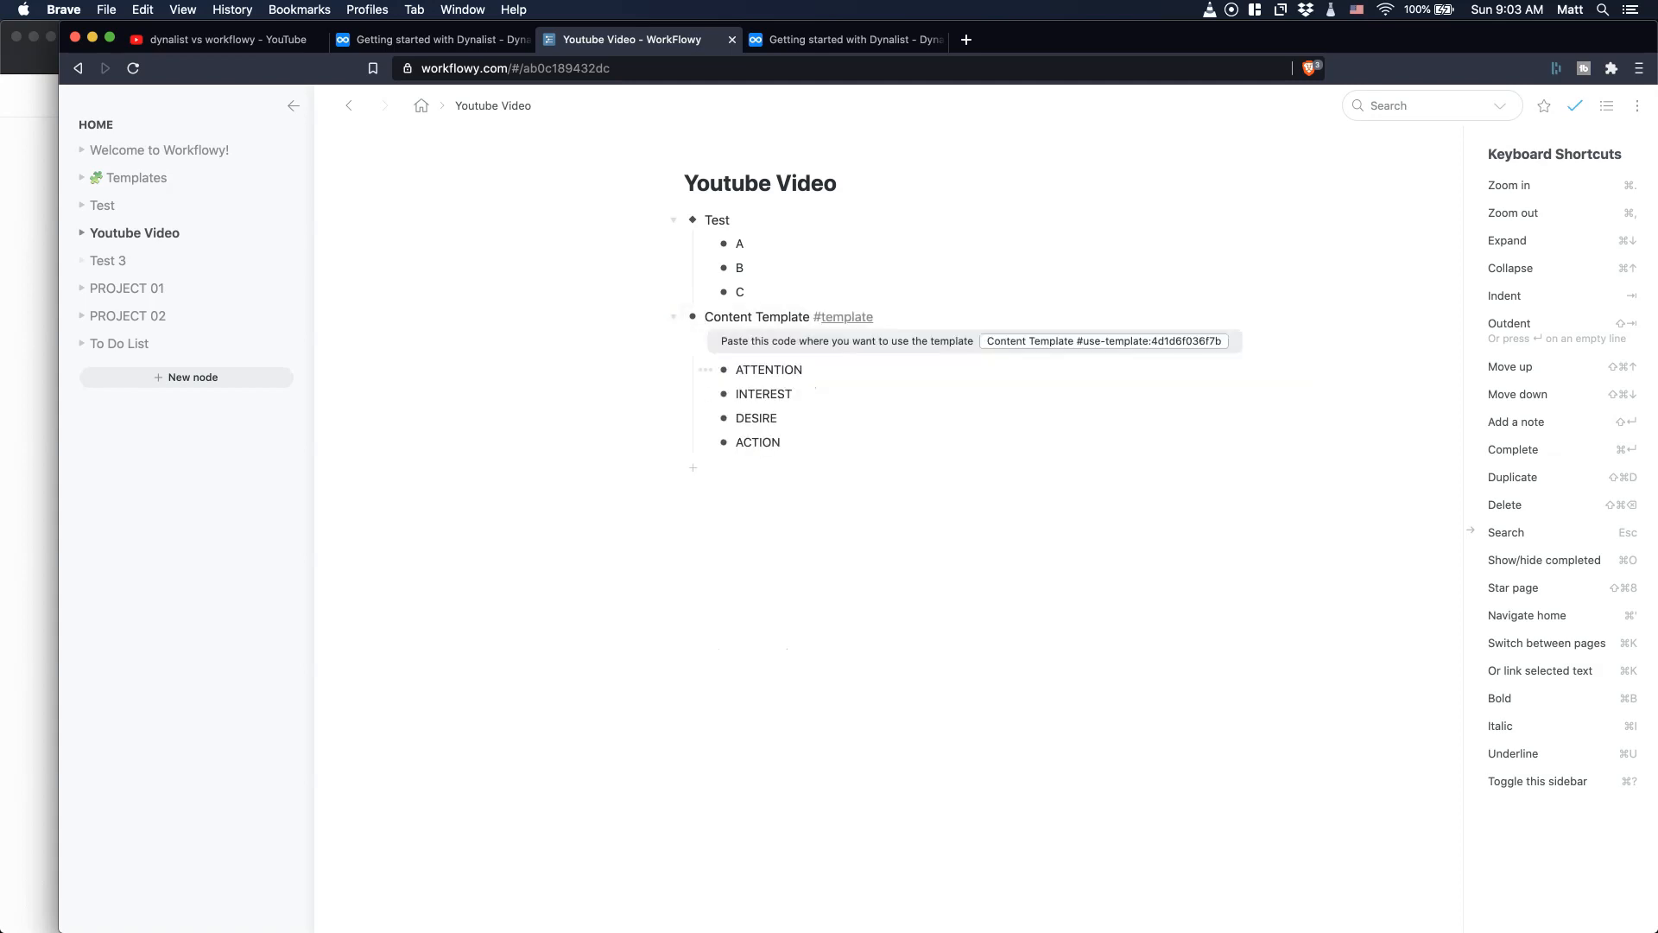
pyautogui.doubleClick(1104, 341)
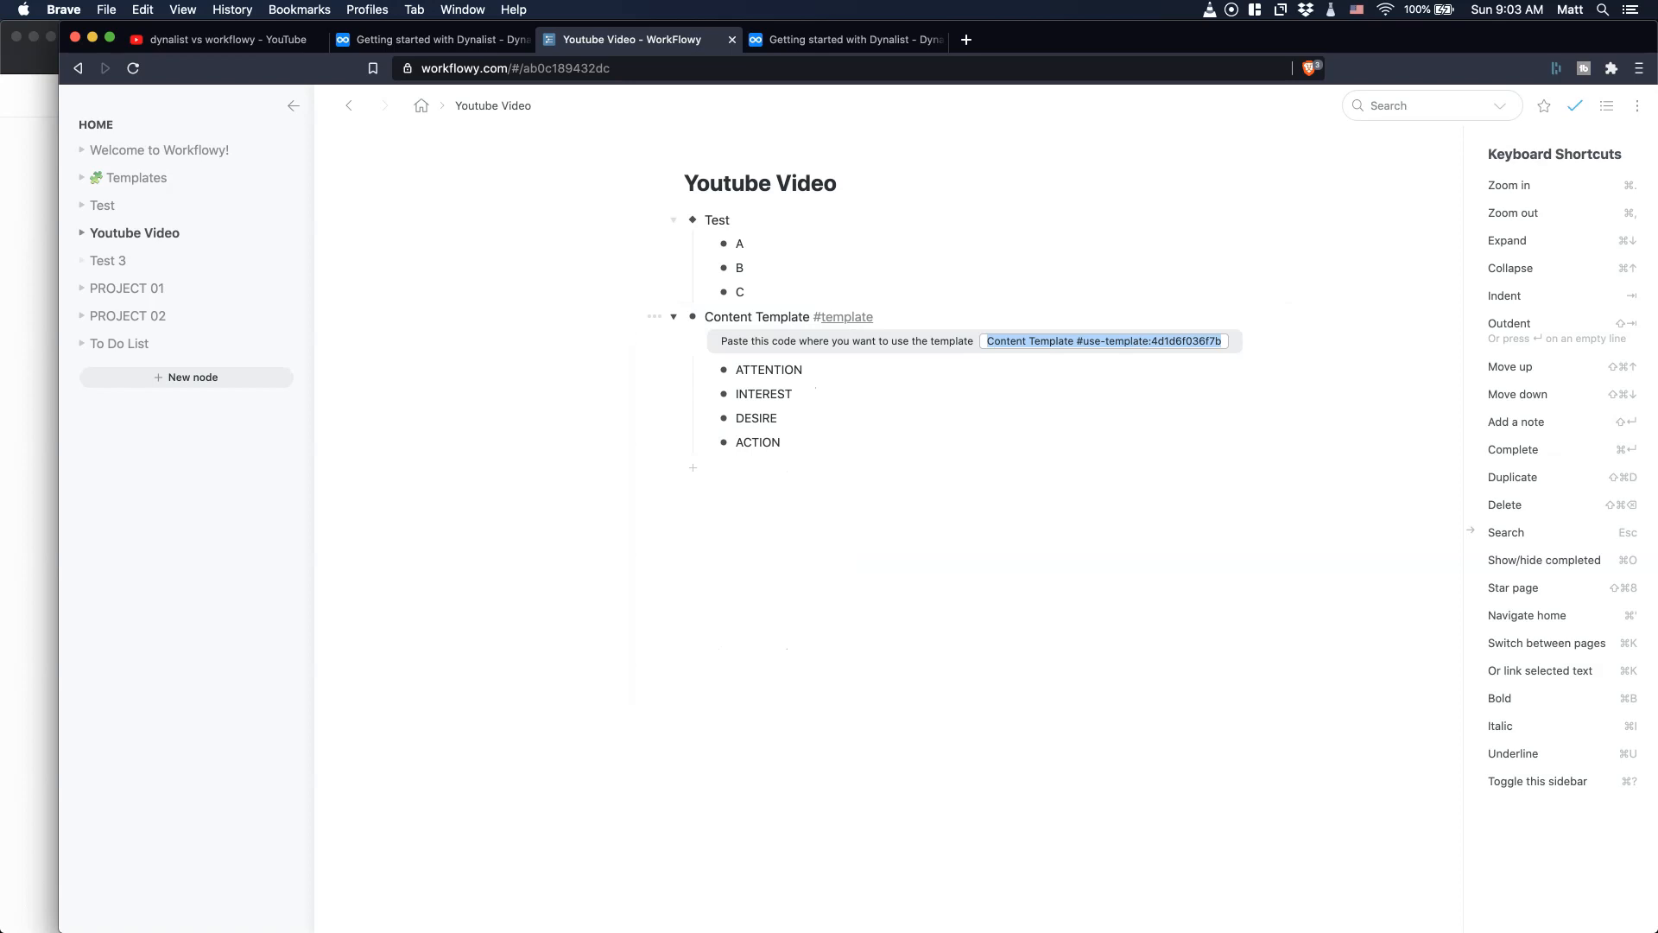
# - Create a New Youtube Video page filled from the Content Template button, then show Welcome to Workflowy
pyautogui.click(191, 377)
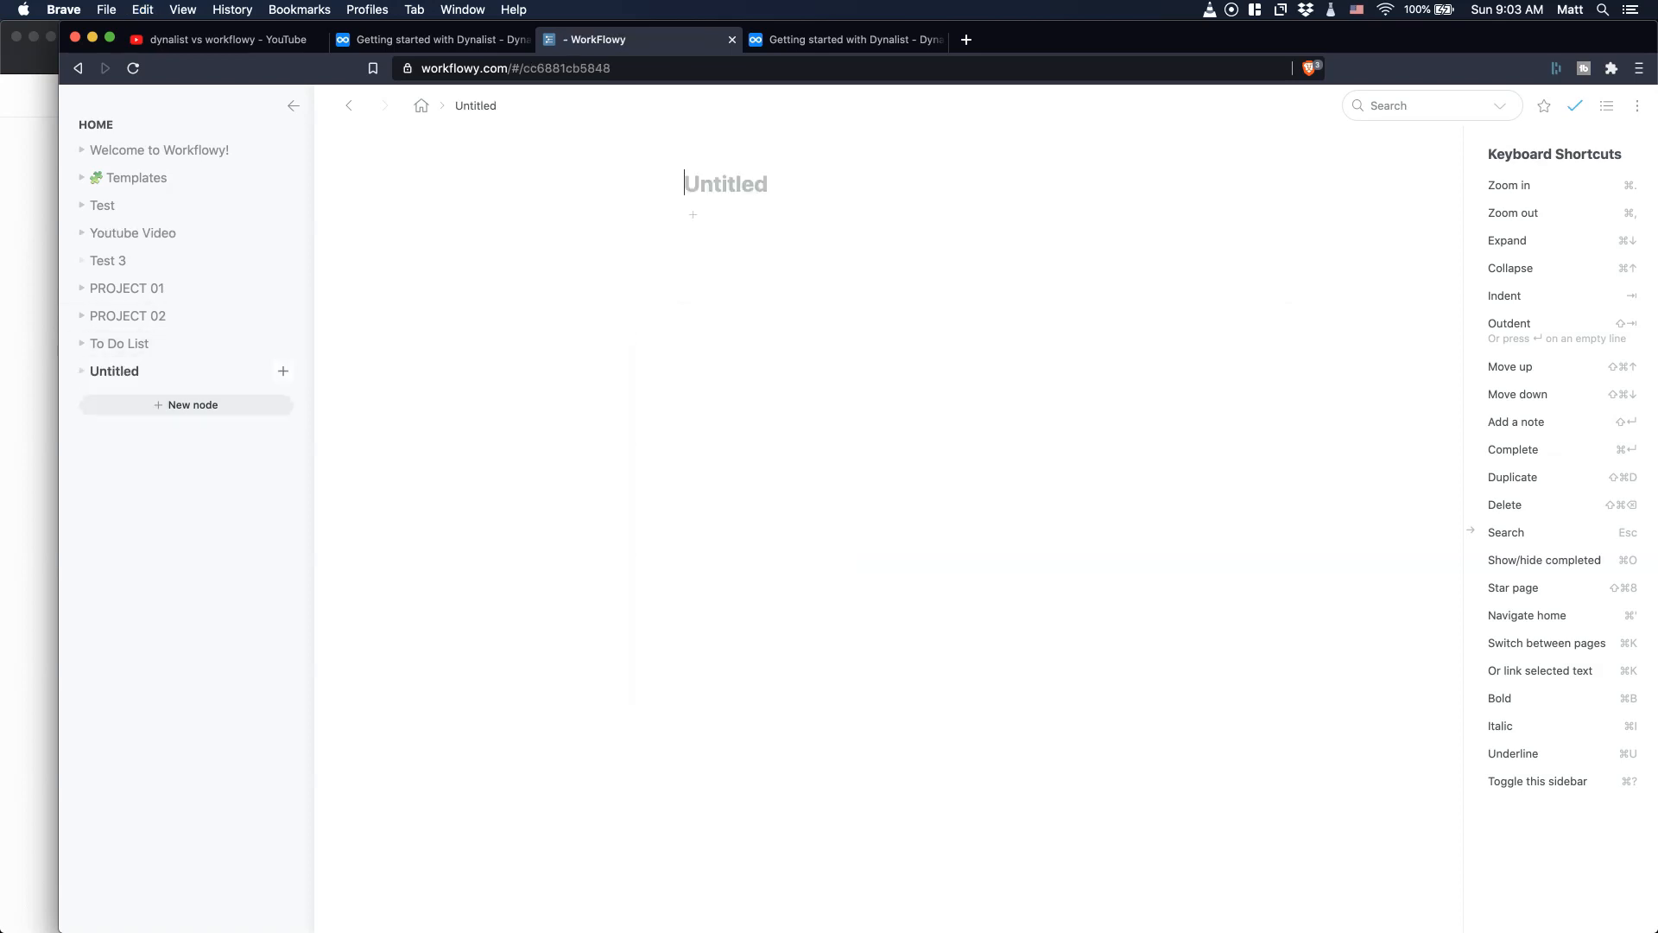
pyautogui.write('New')
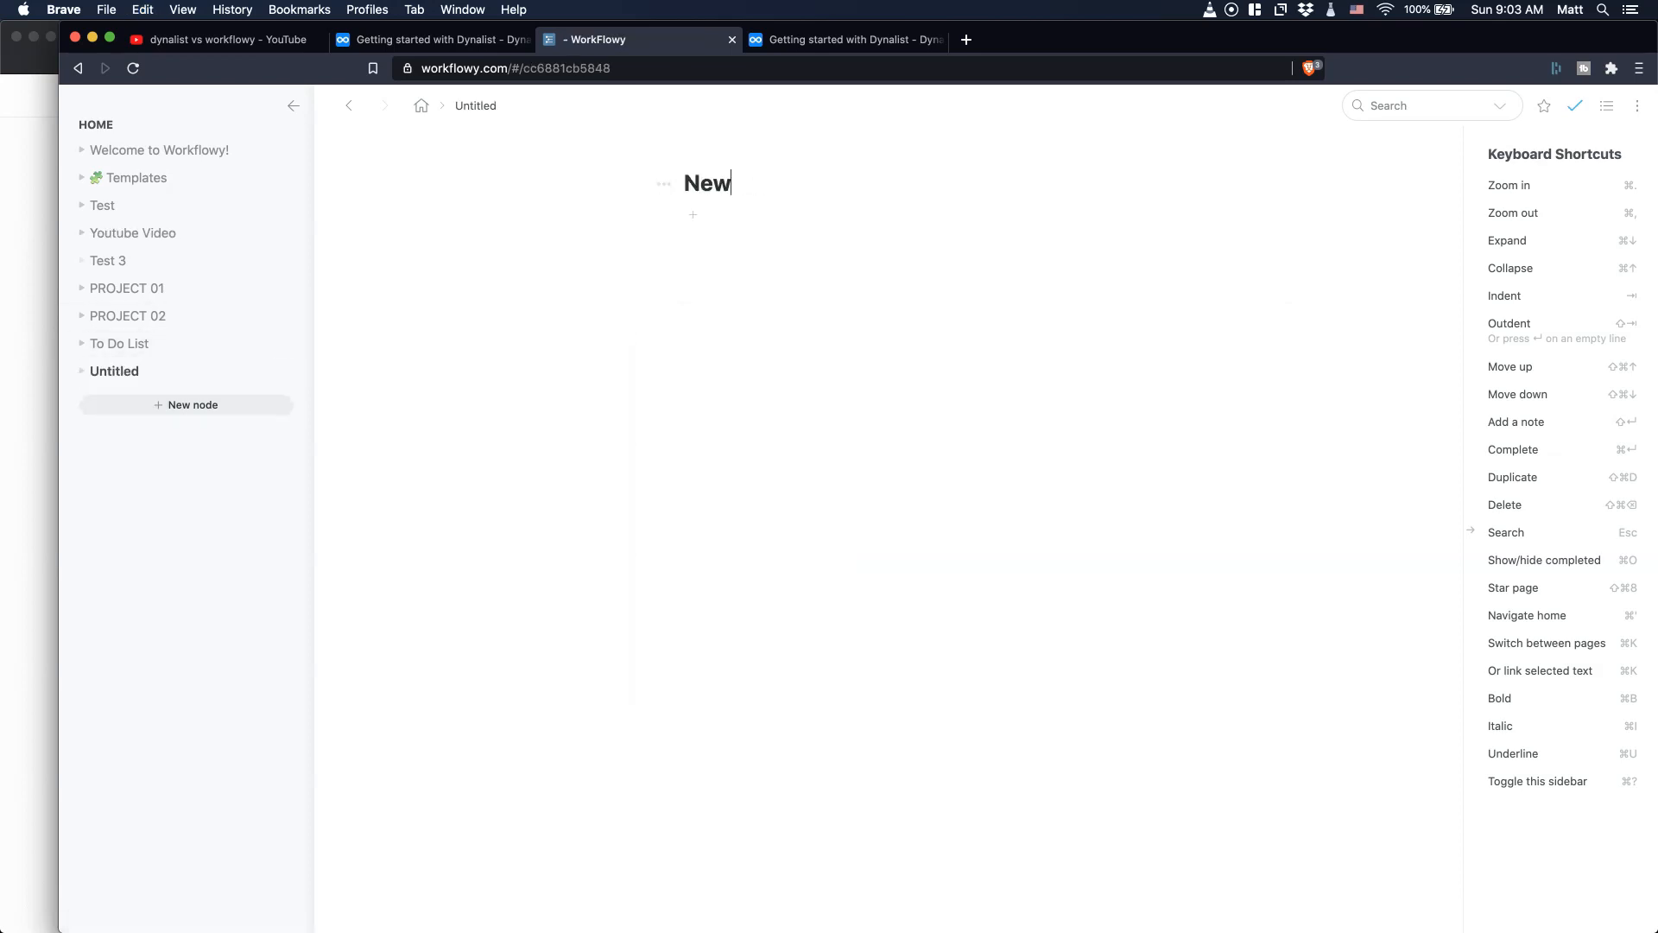
pyautogui.write('Youtube Video')
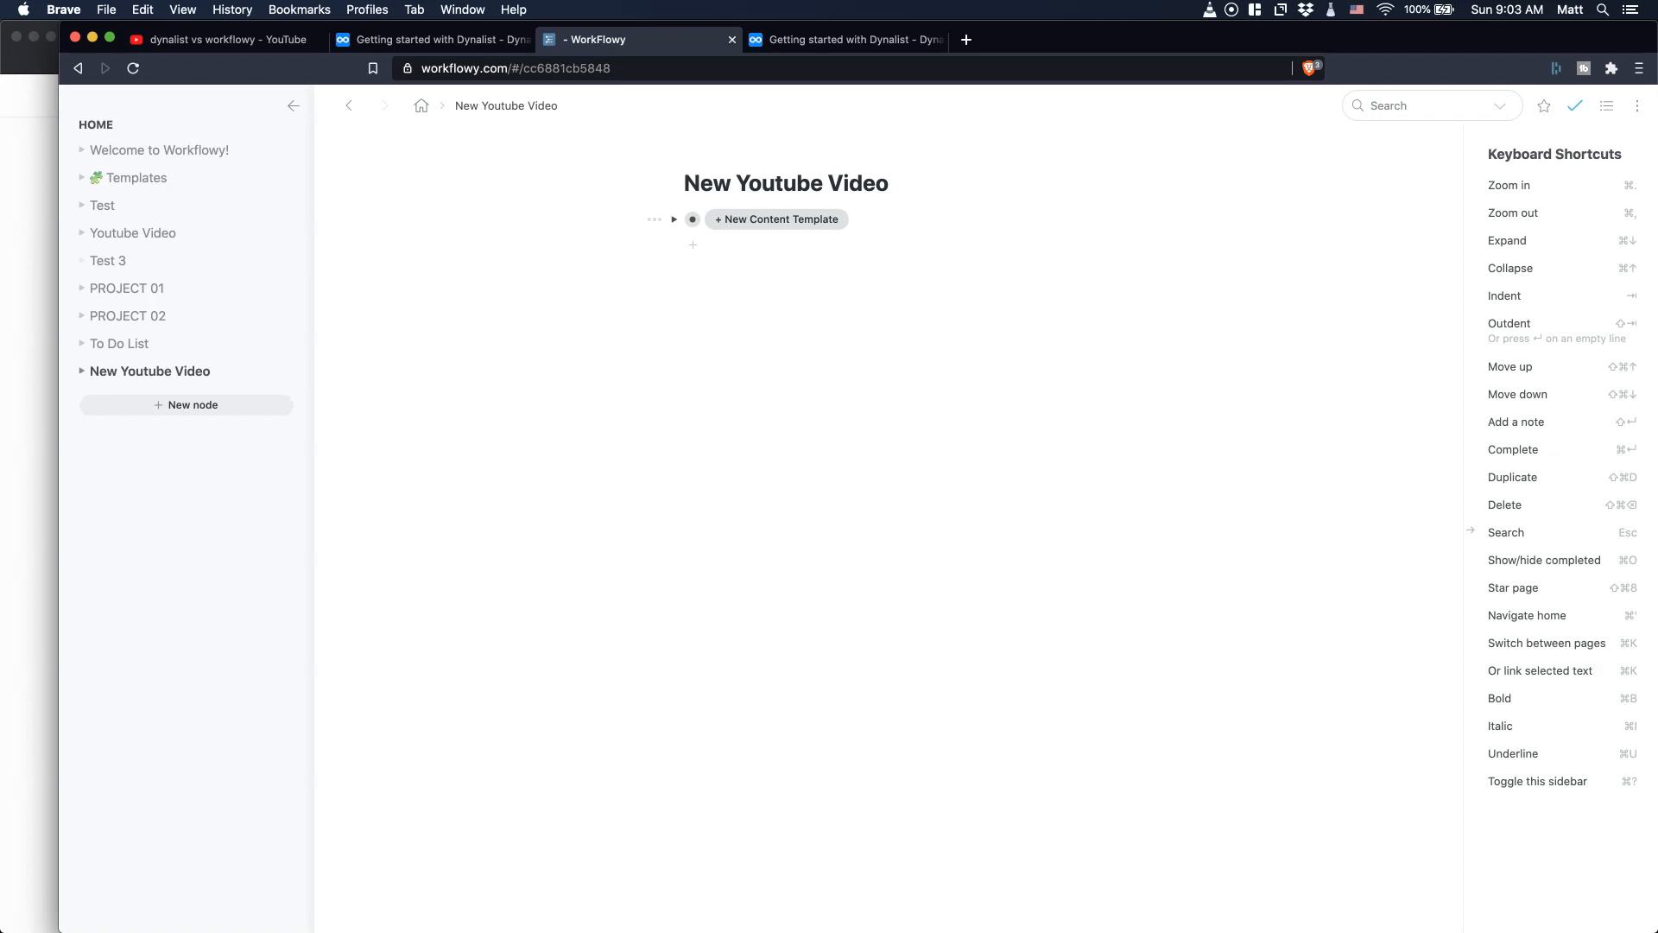
pyautogui.click(776, 219)
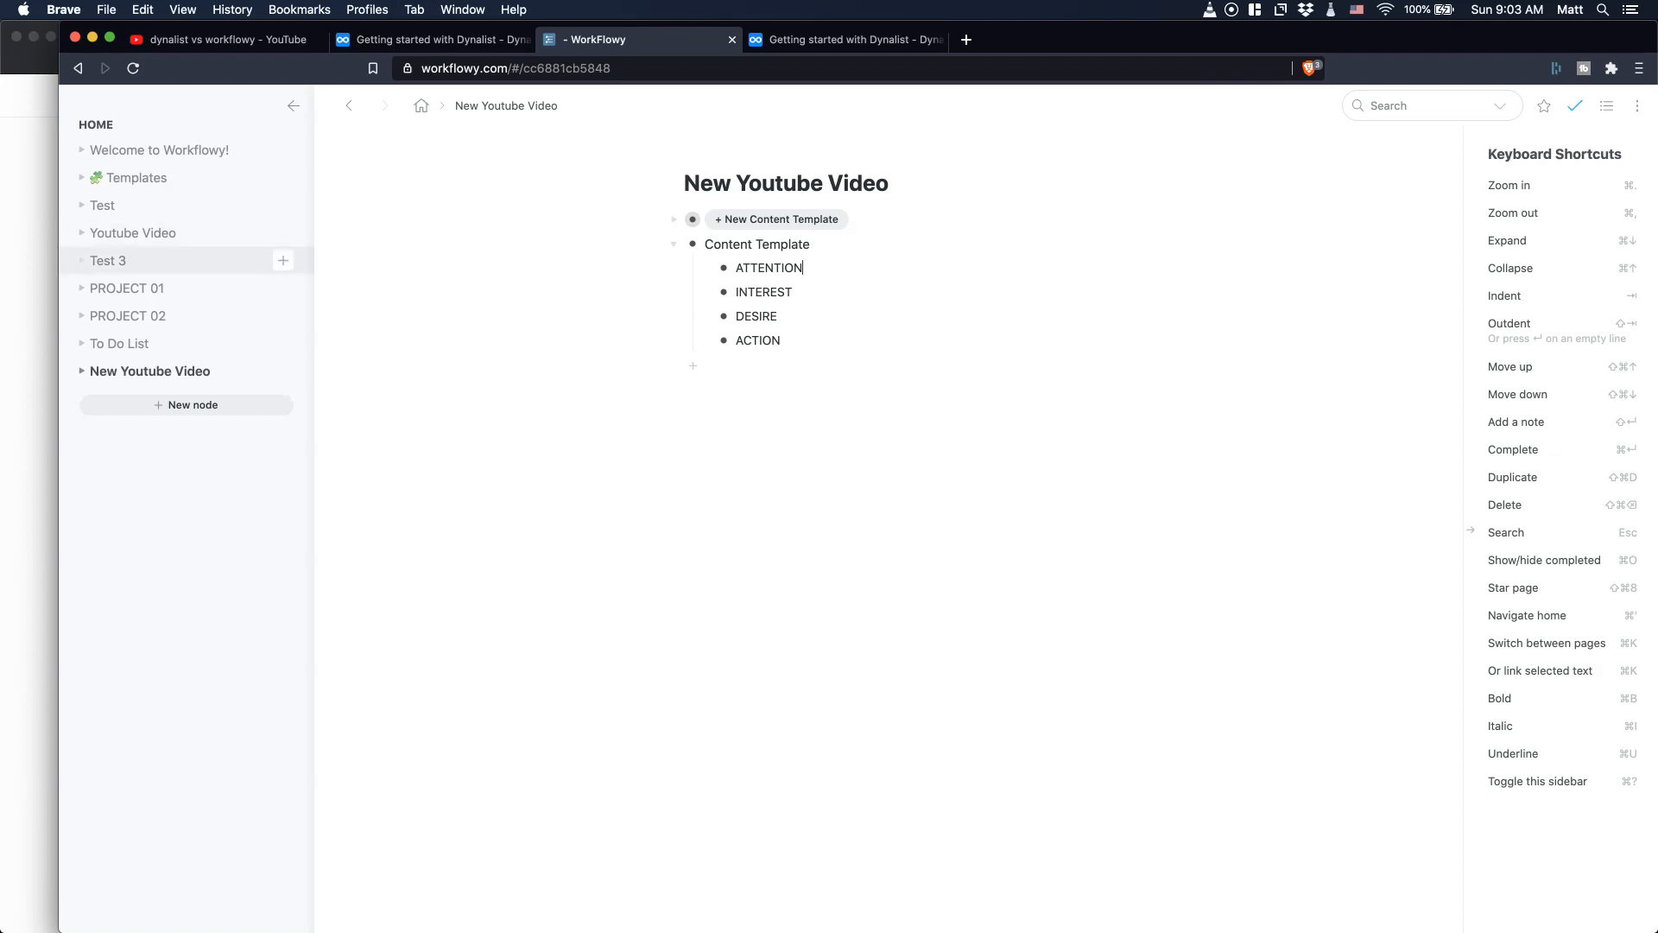
pyautogui.click(161, 148)
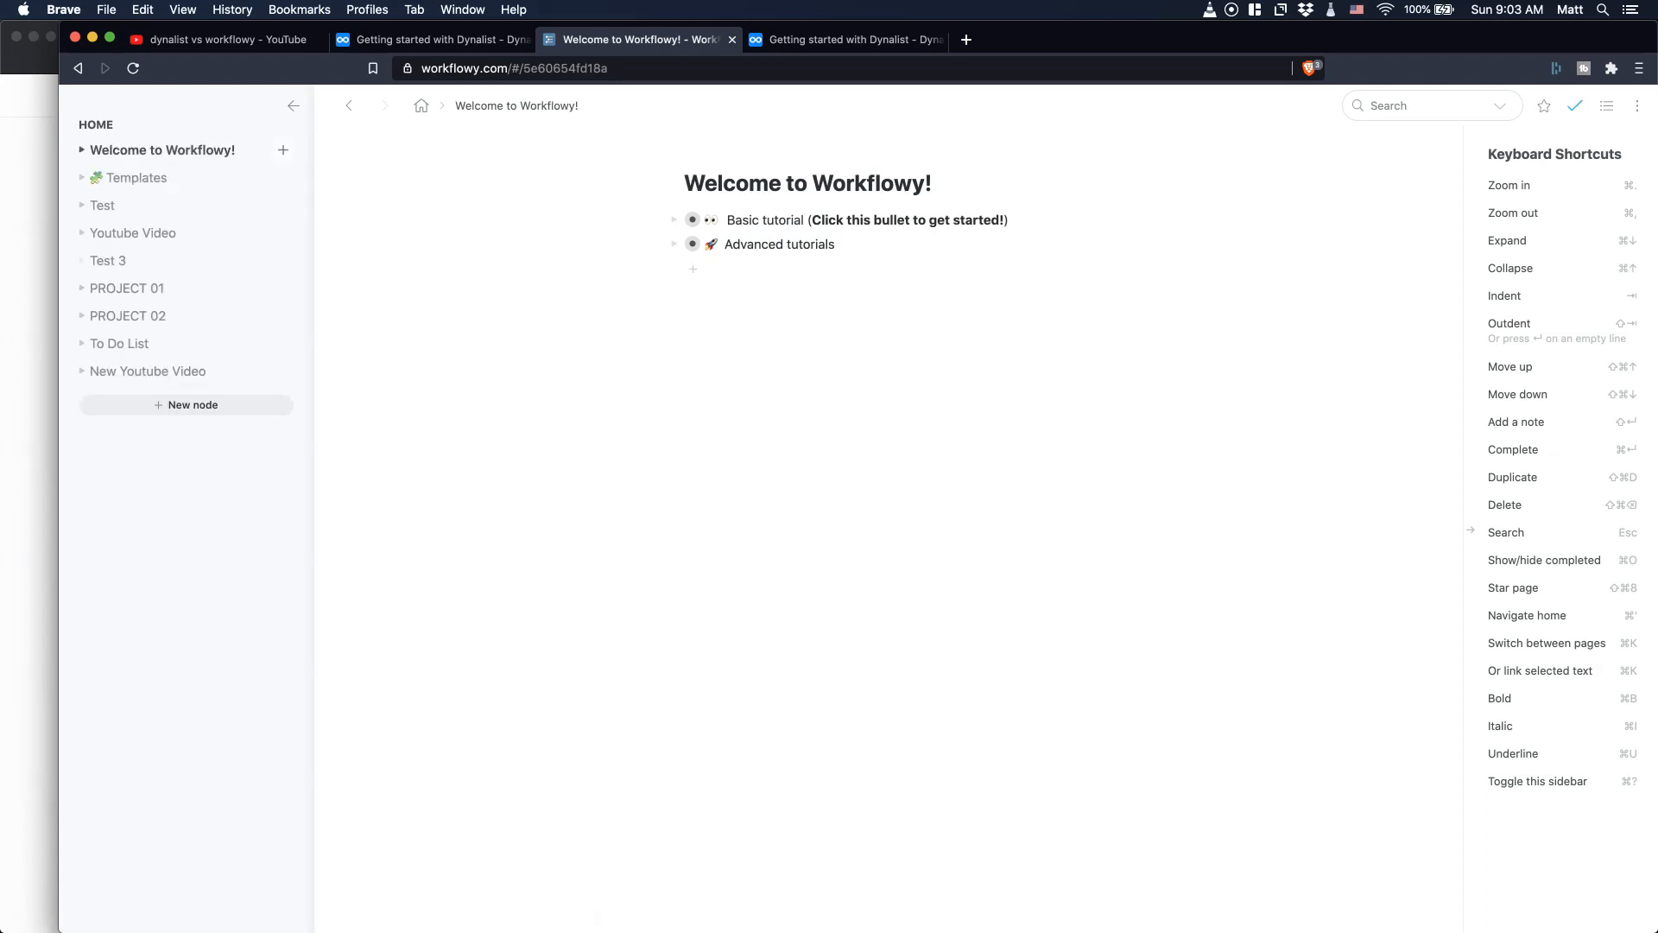
# - From home, add an item under Templates and hit the 250-item monthly usage quota
pyautogui.click(82, 148)
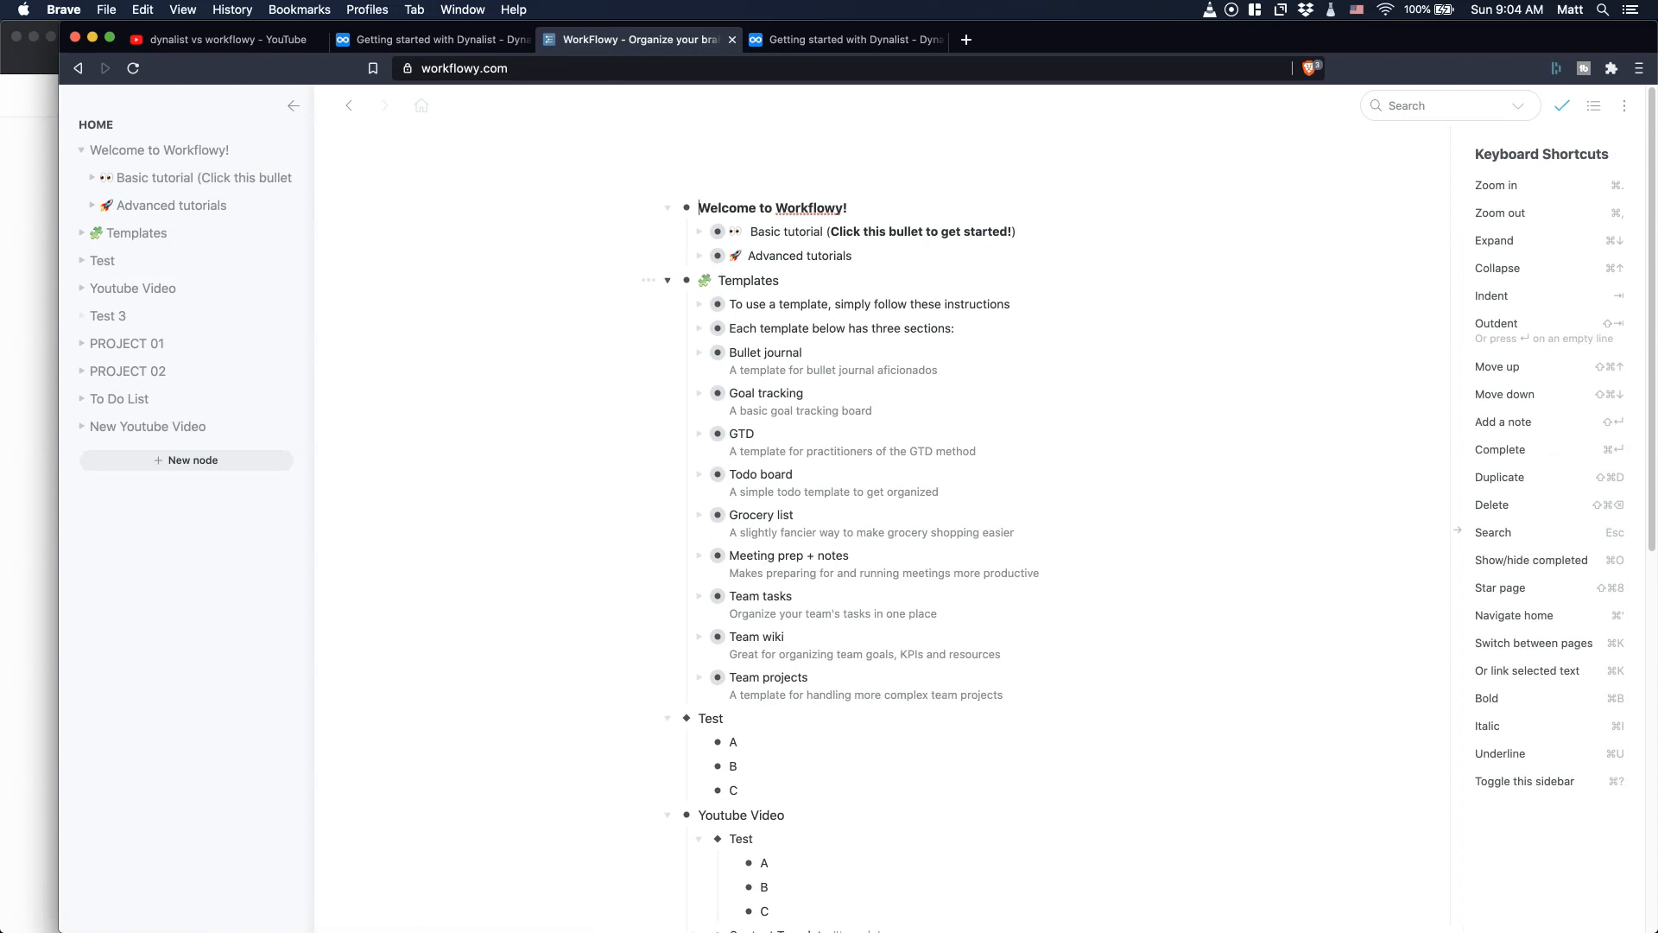
pyautogui.click(647, 279)
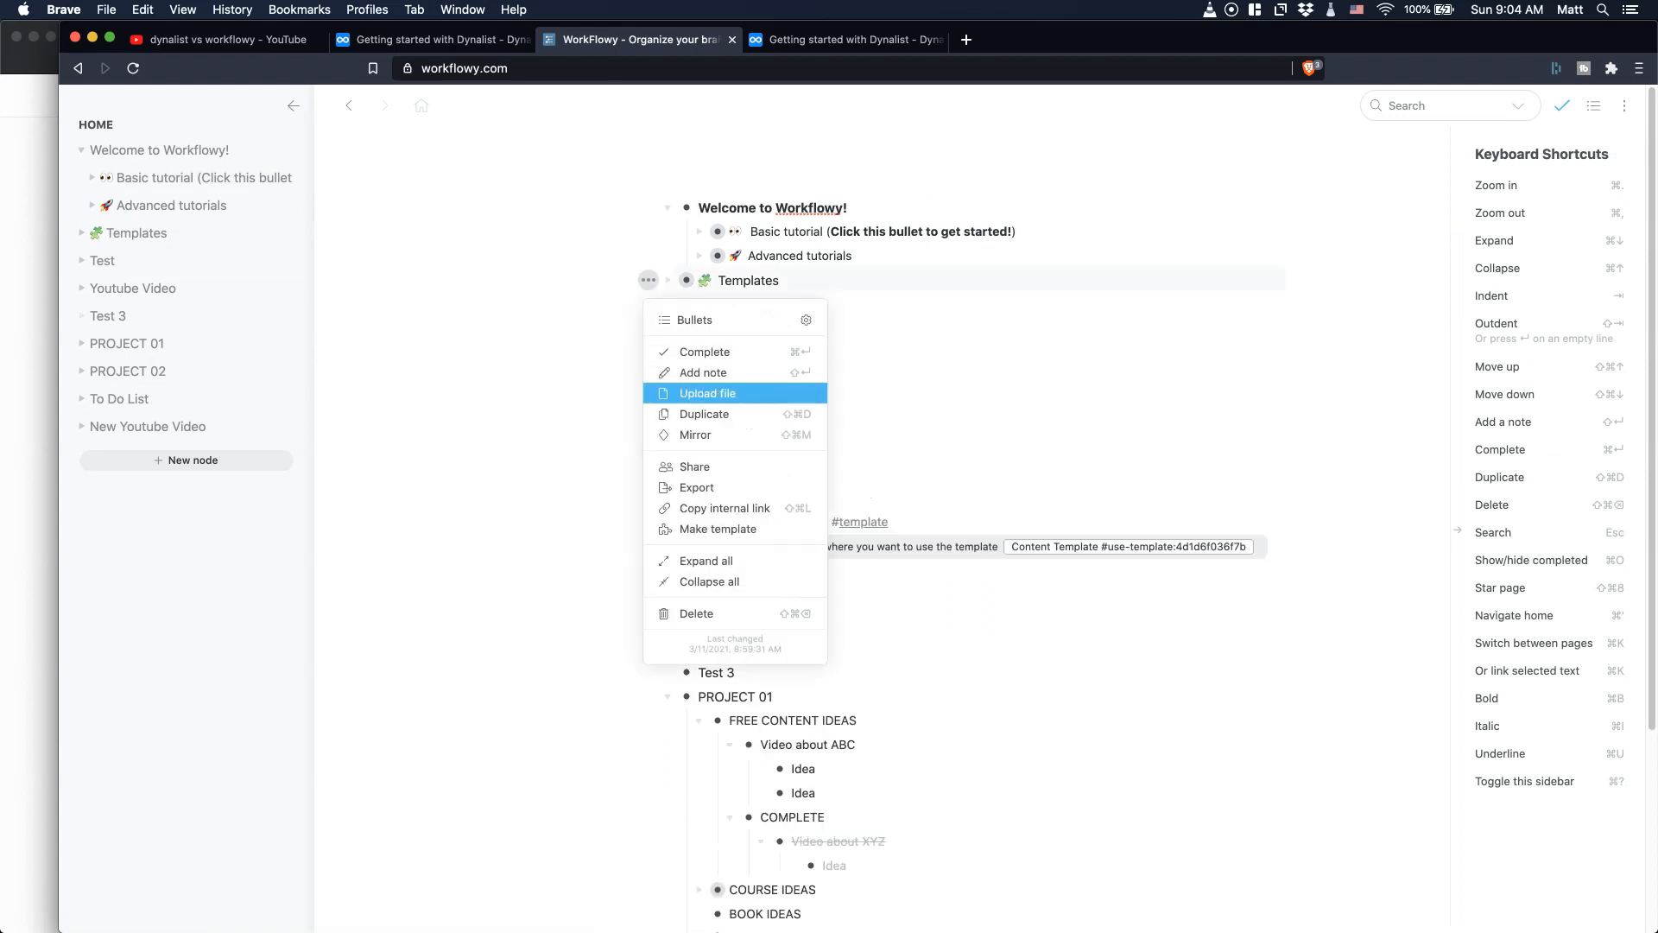
pyautogui.click(705, 413)
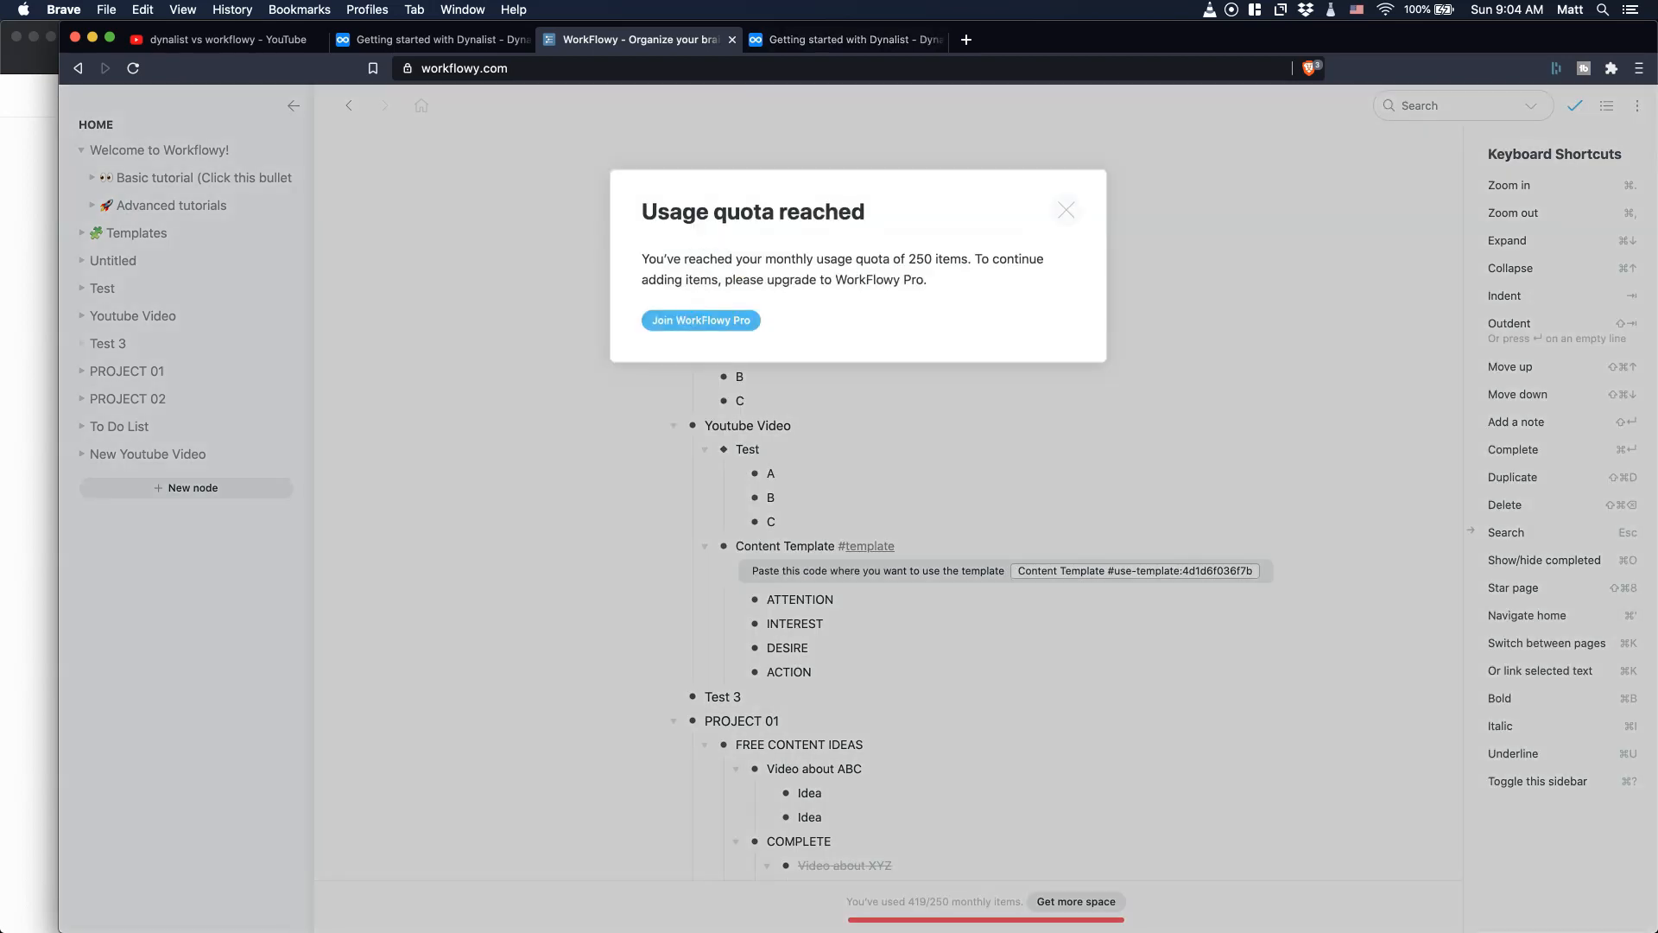
# - Dismiss the Usage quota reached warning and return to Dynalist's Getting started document
pyautogui.click(1066, 209)
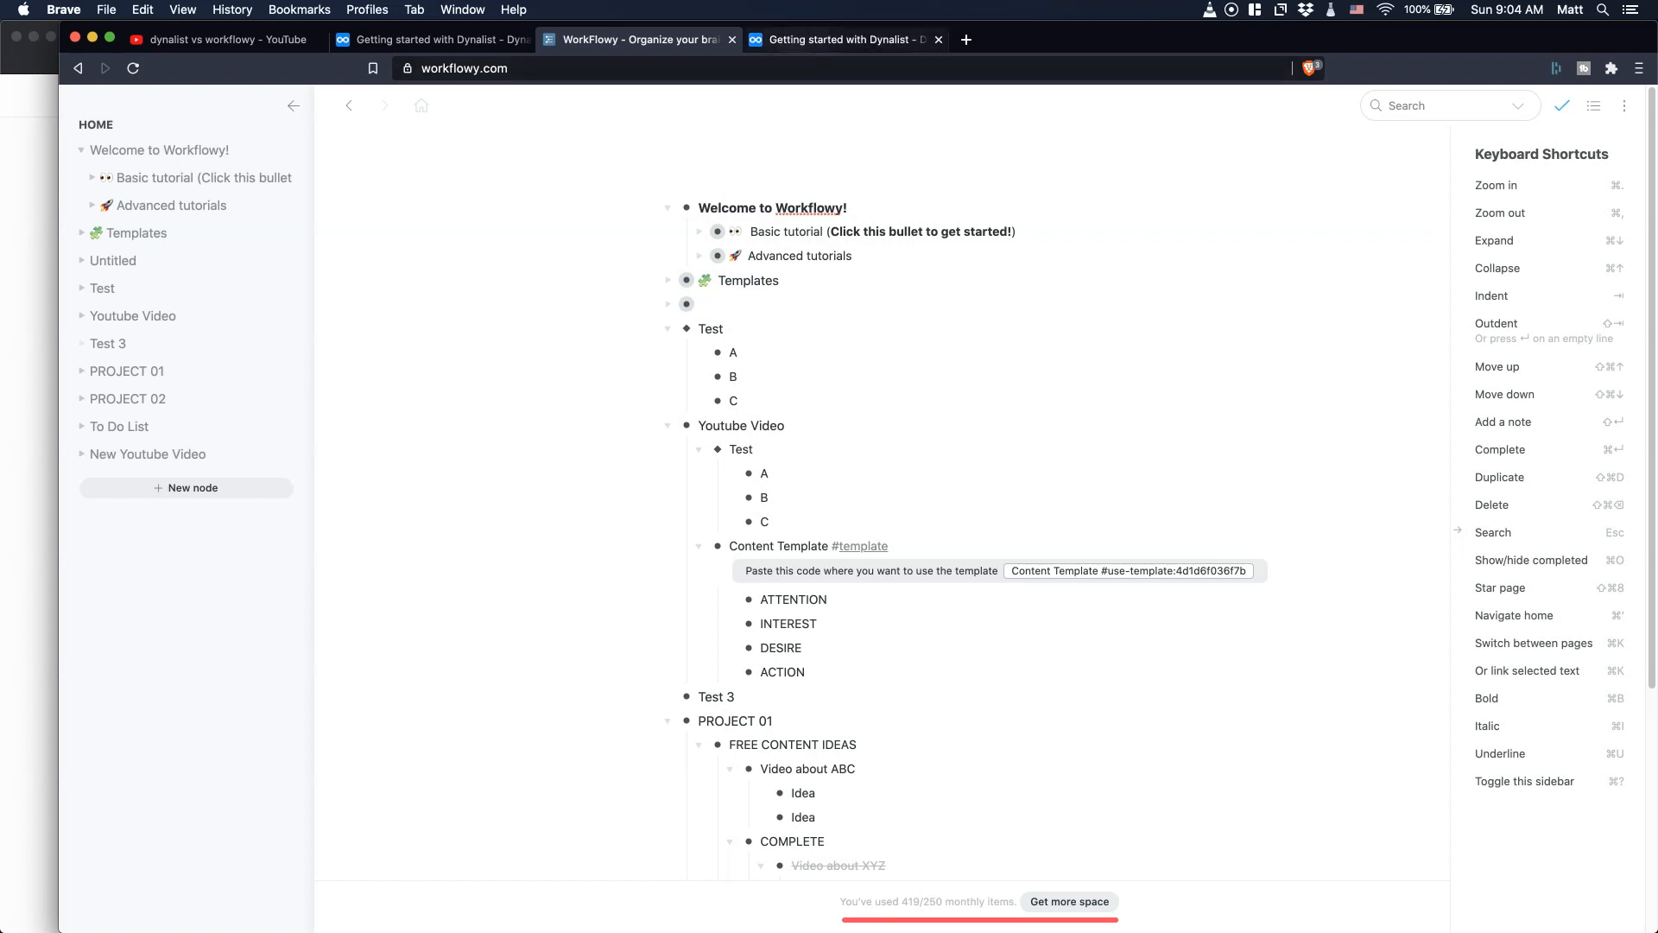
pyautogui.moveTo(842, 40)
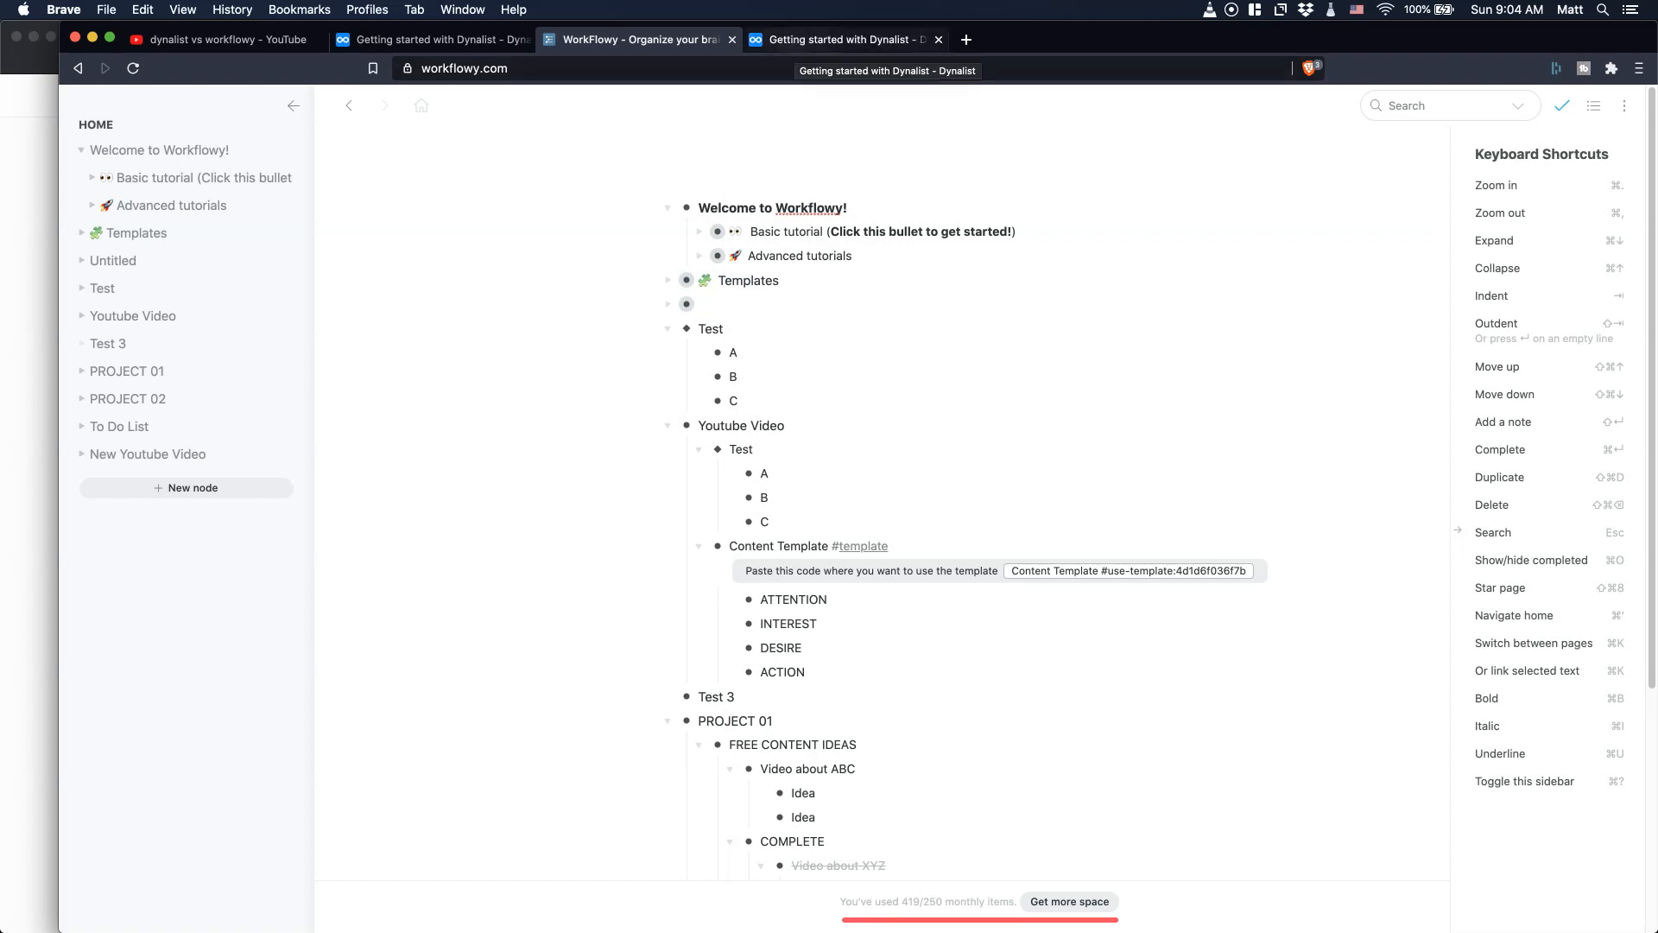
pyautogui.click(841, 40)
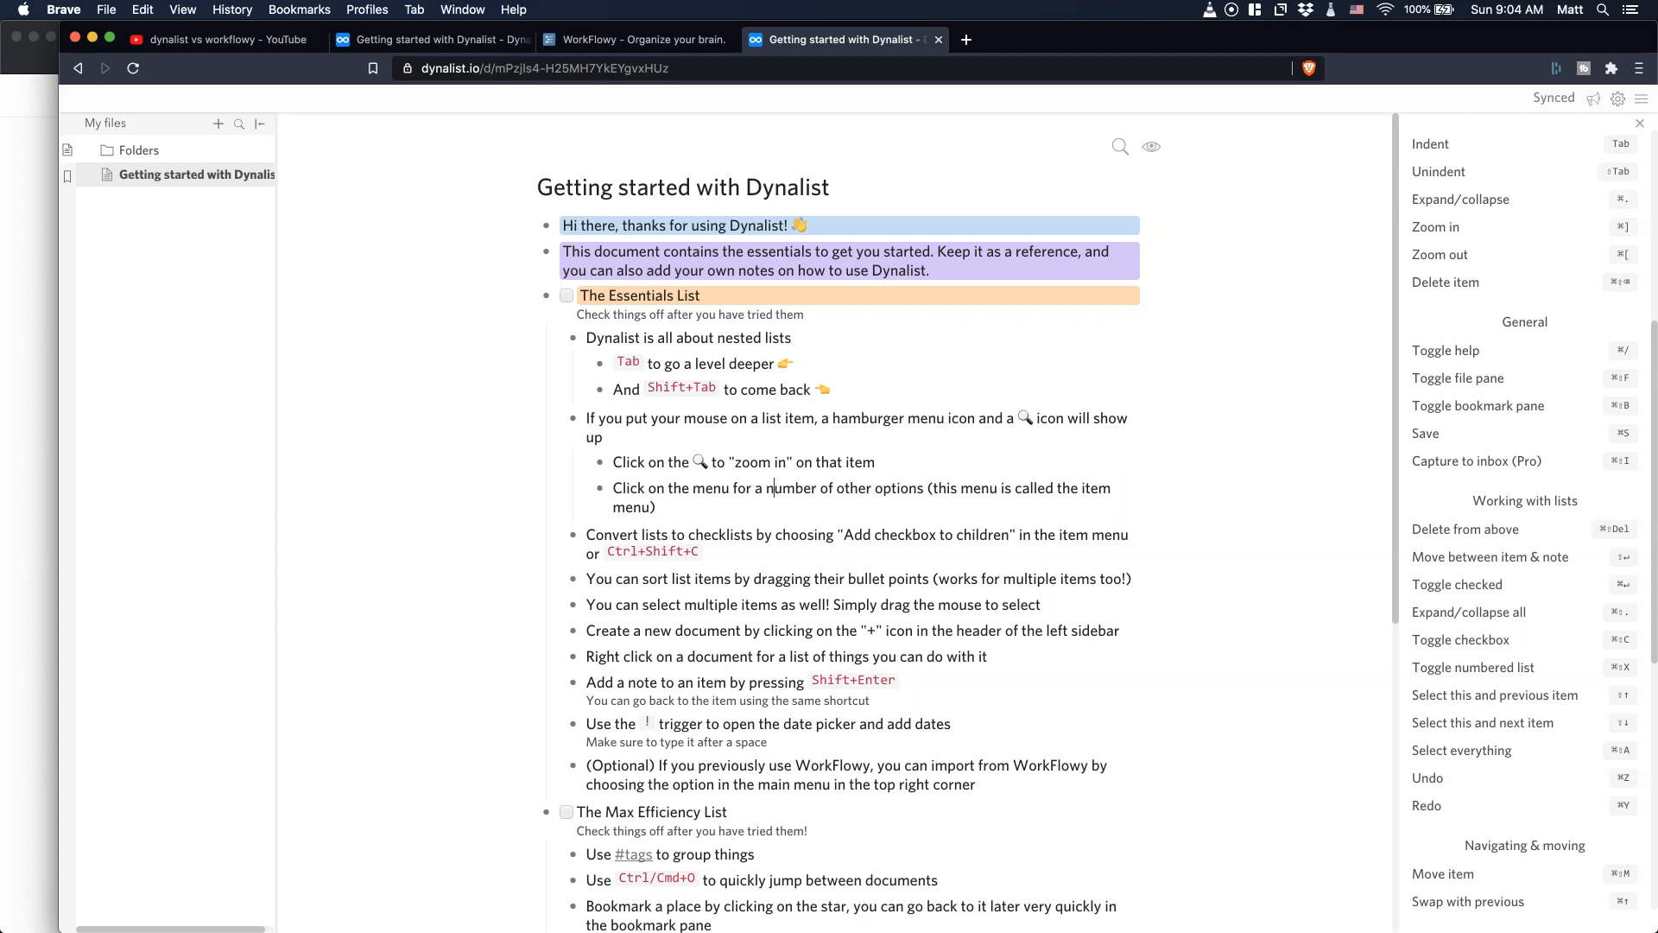
pyautogui.moveTo(563, 224)
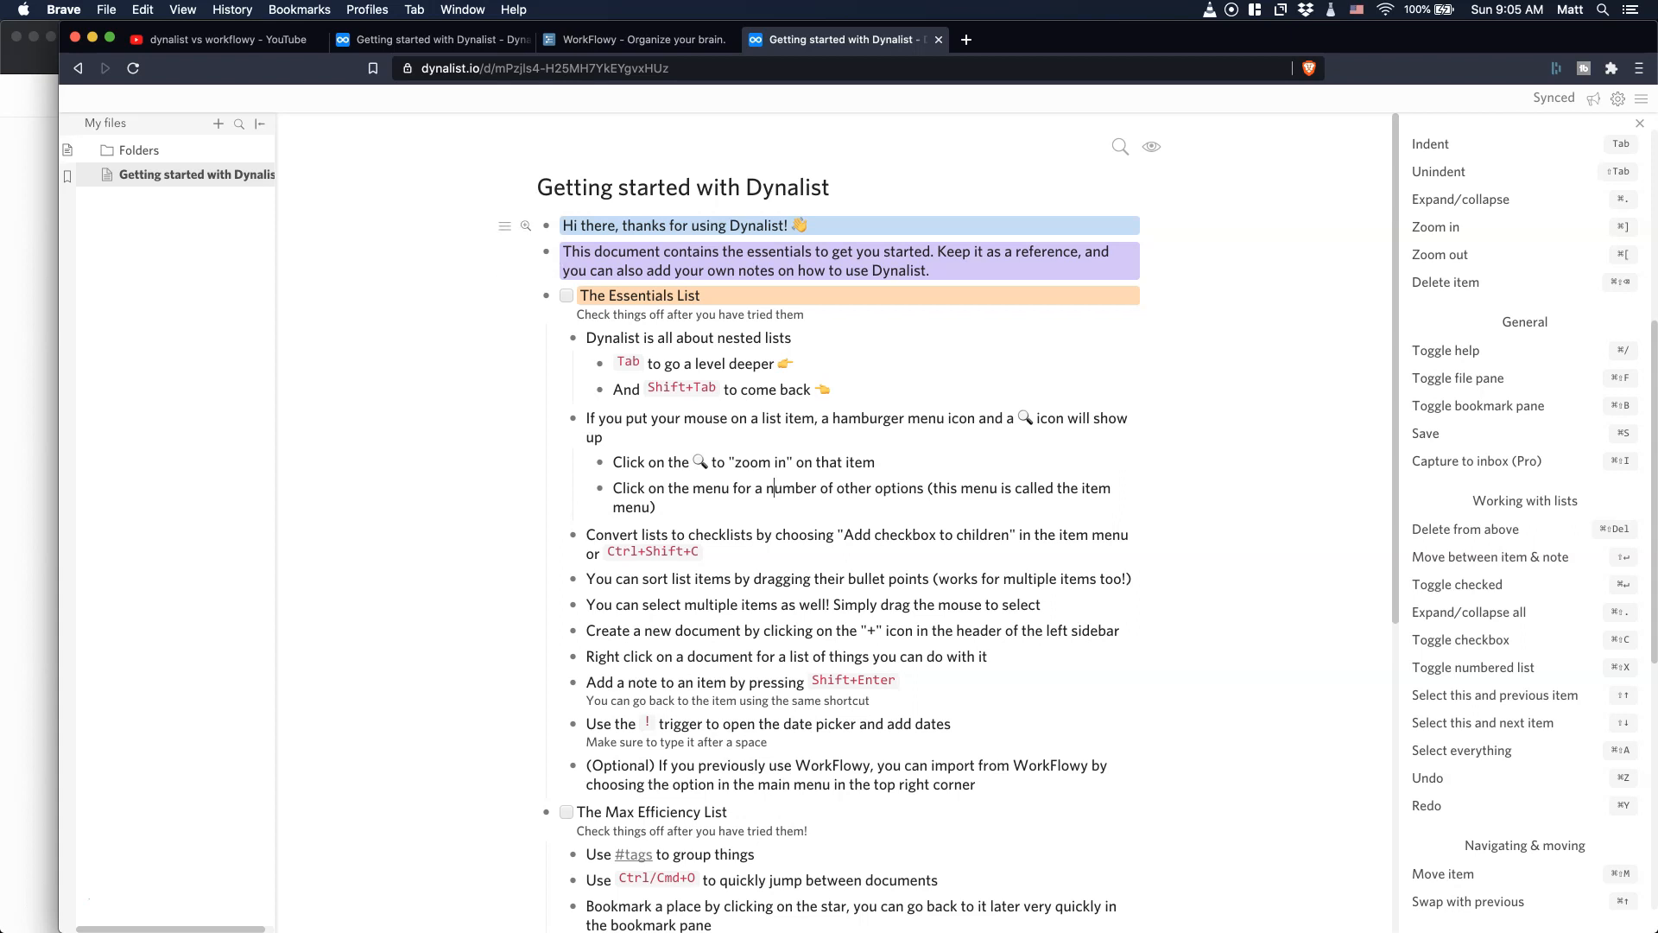
pyautogui.moveTo(640, 295)
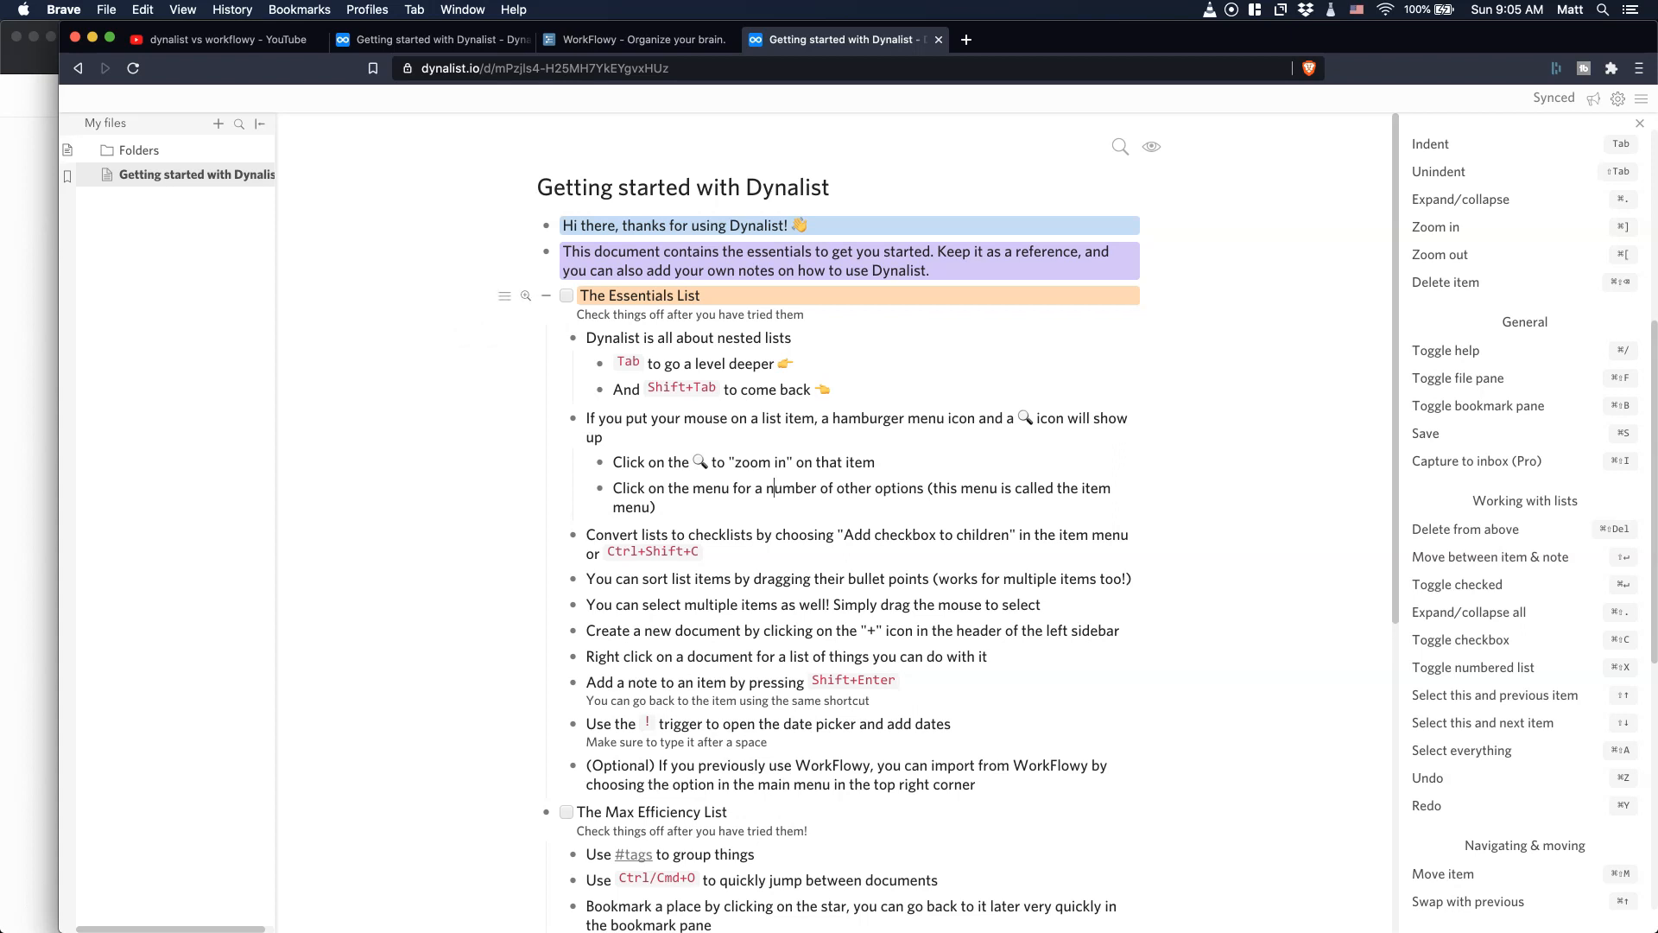
pyautogui.moveTo(592, 631)
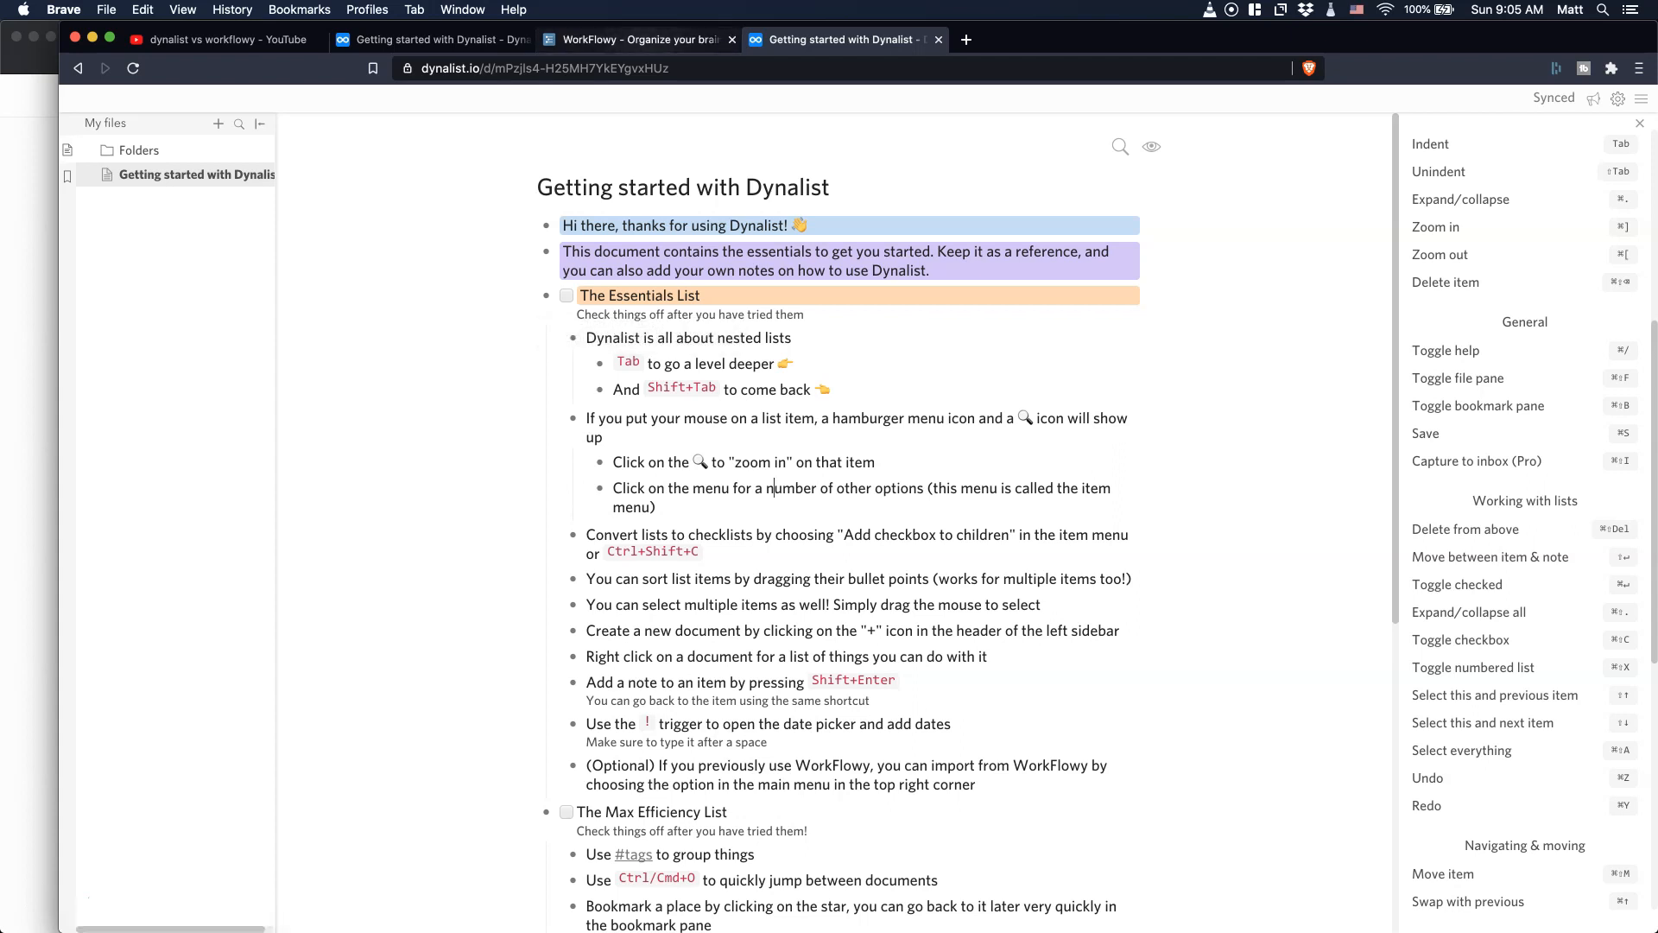
pyautogui.moveTo(634, 40)
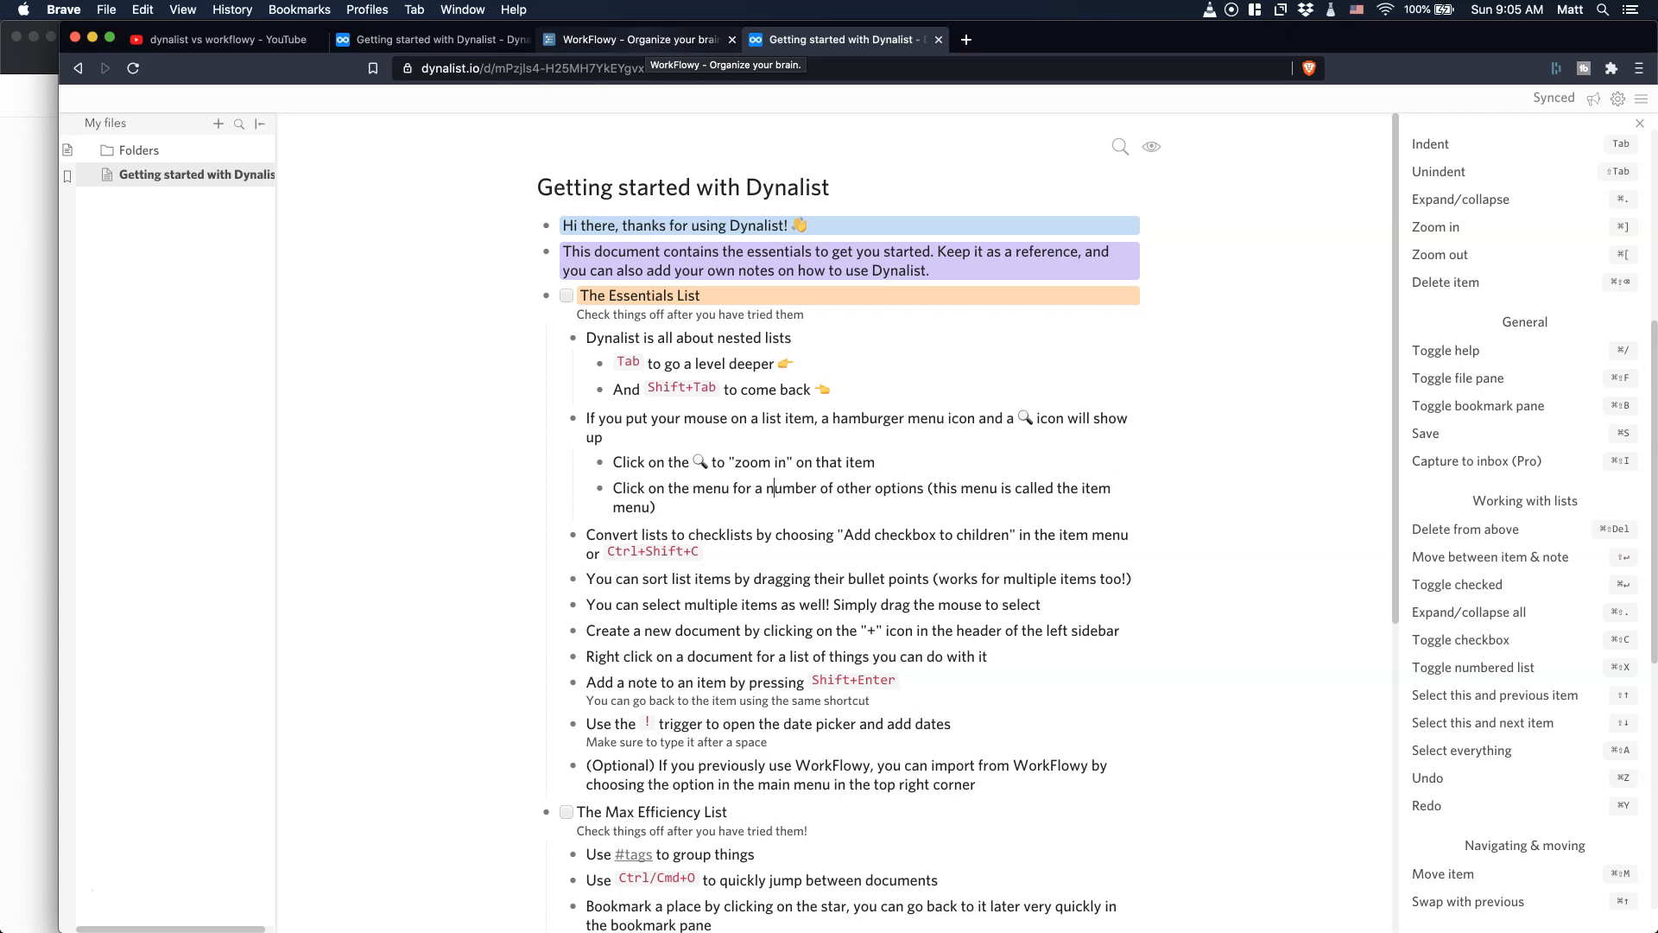
pyautogui.click(634, 39)
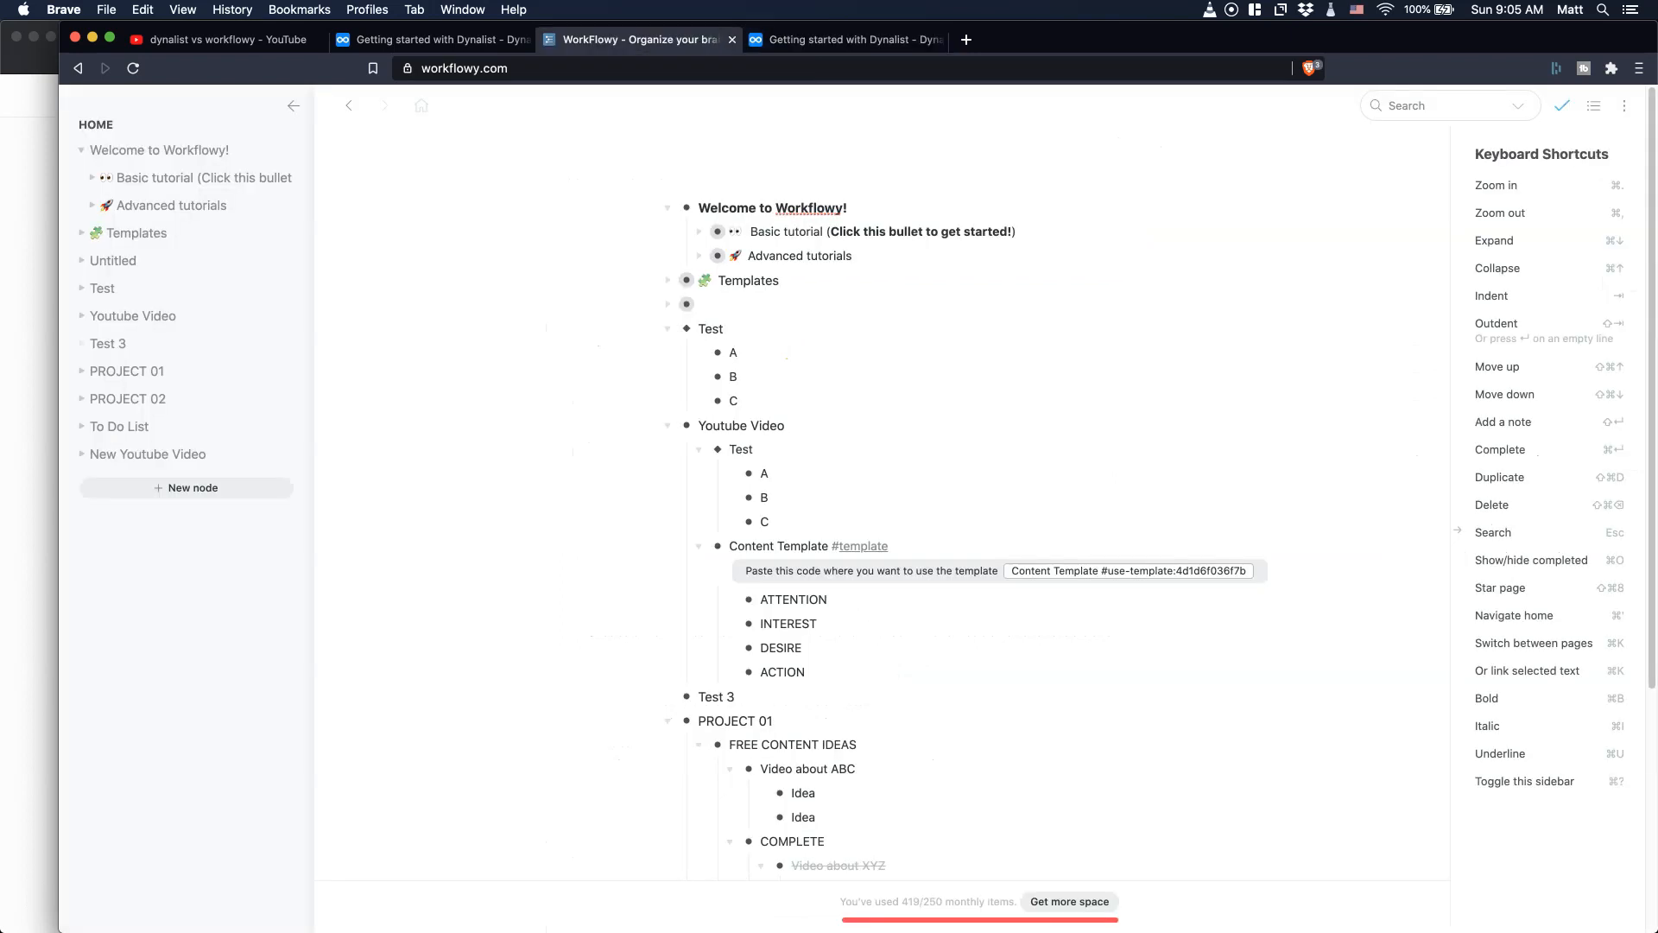